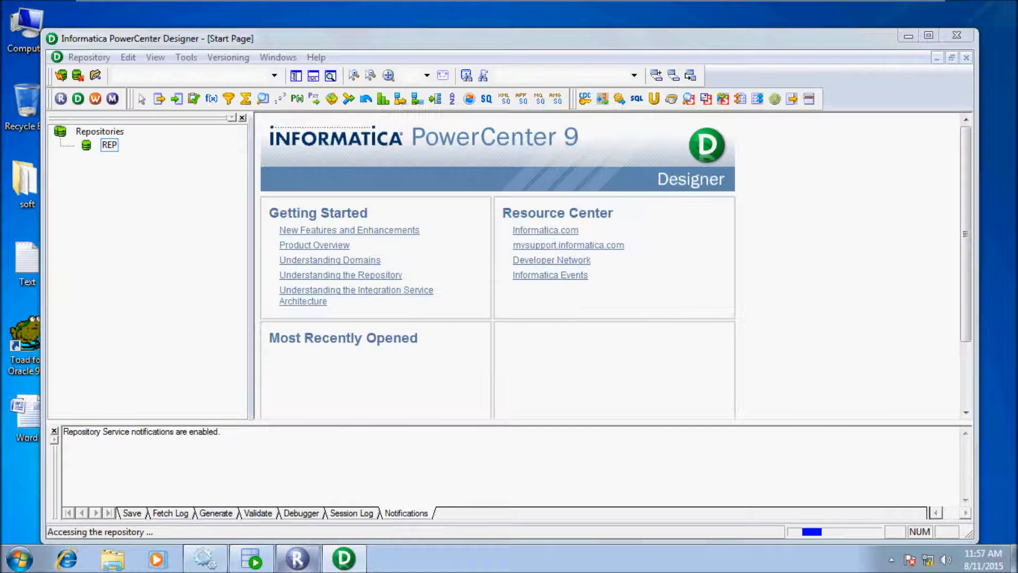
Step: Connect to the REP repository, open DW_DEV and dismiss the startup tip
double_click(109, 144)
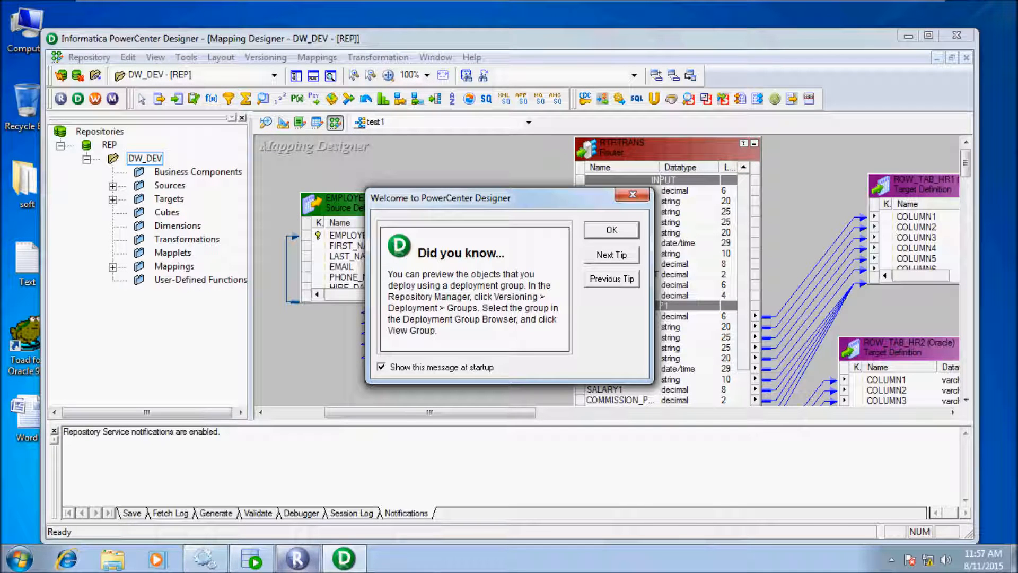
click(609, 230)
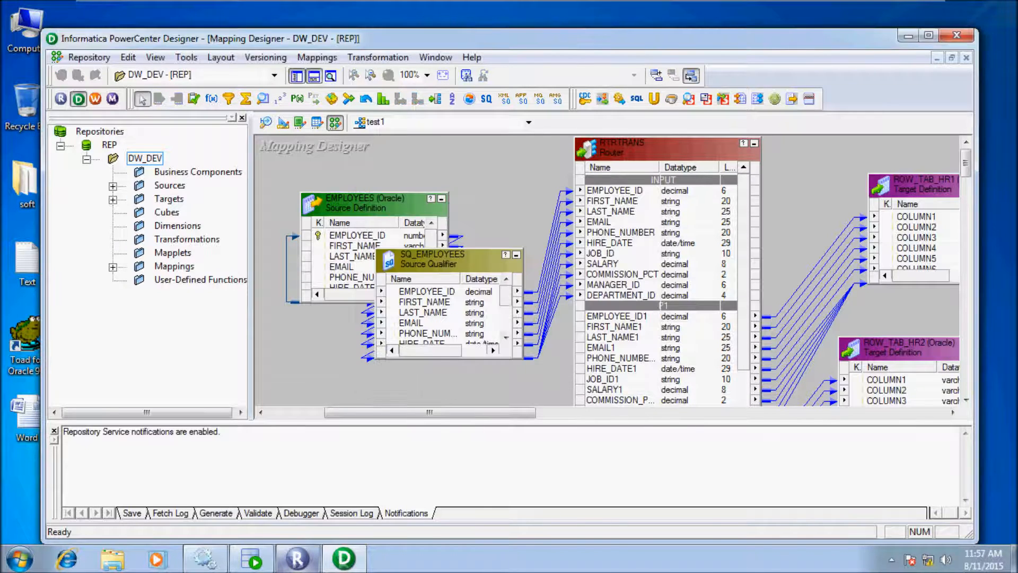
click(317, 57)
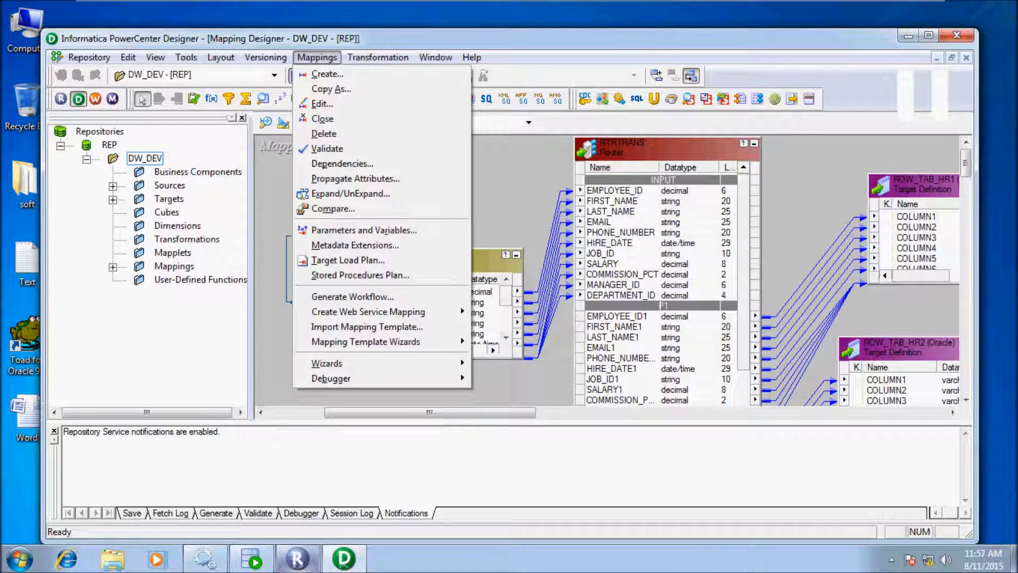
Step: Create a new mapping named m_concurrent_wf_example via Mappings > Create
click(328, 73)
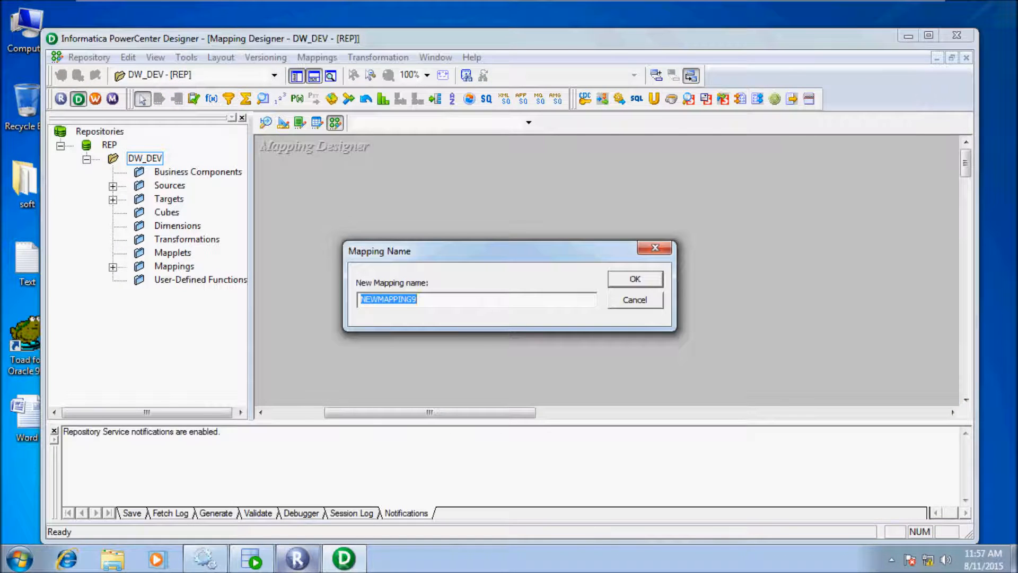
text(m_)
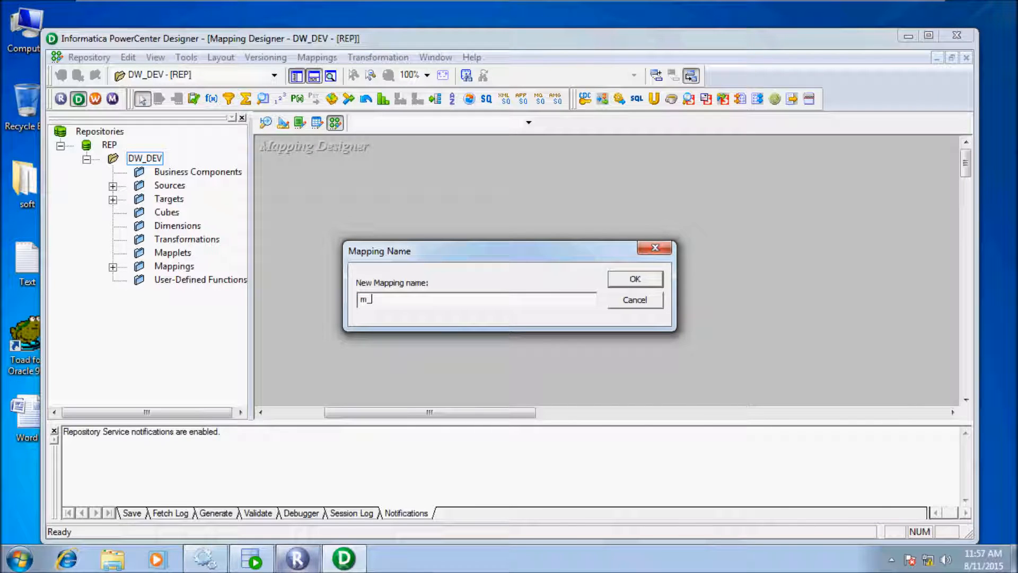
text(d)
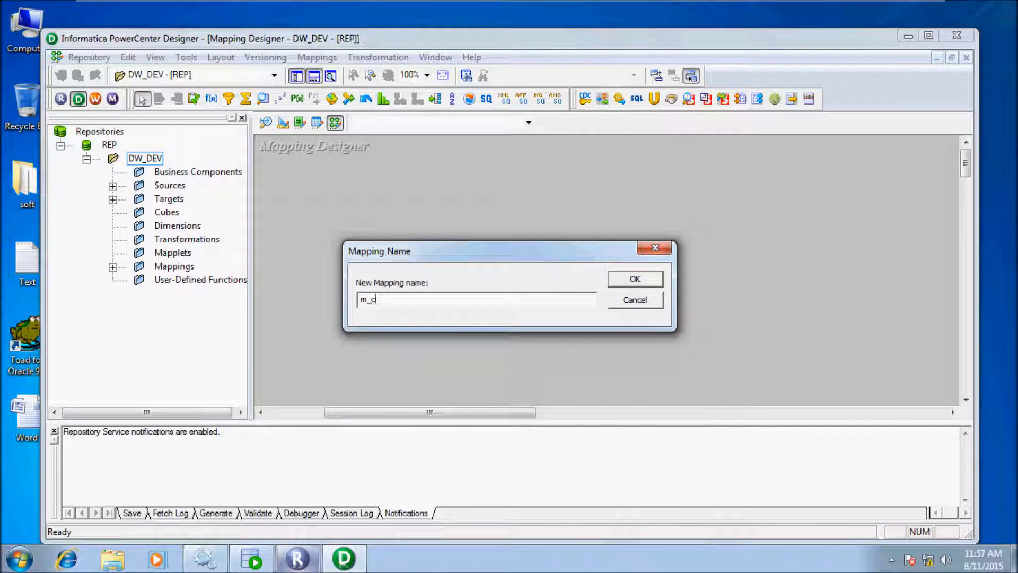
text(on)
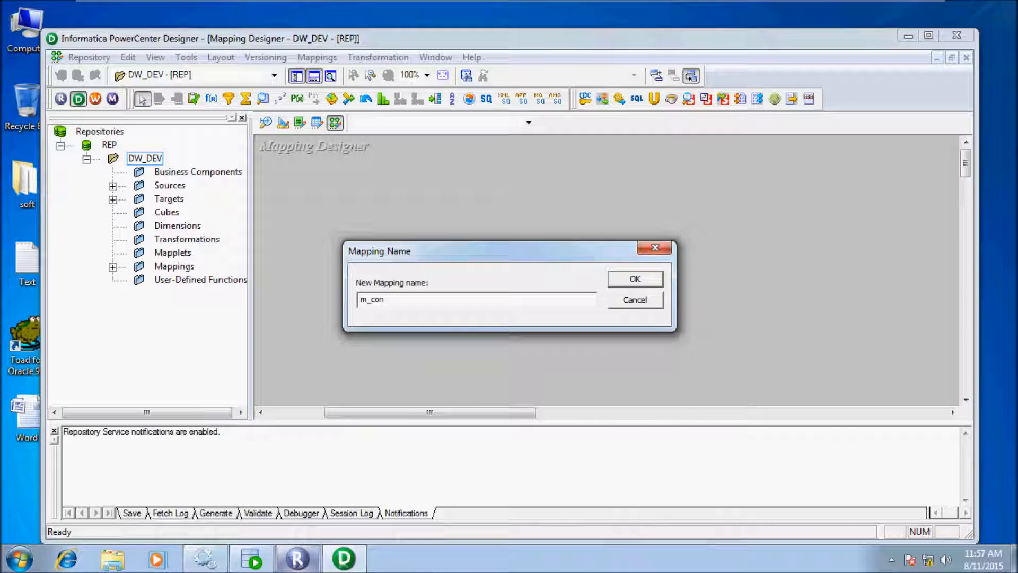
text(current_)
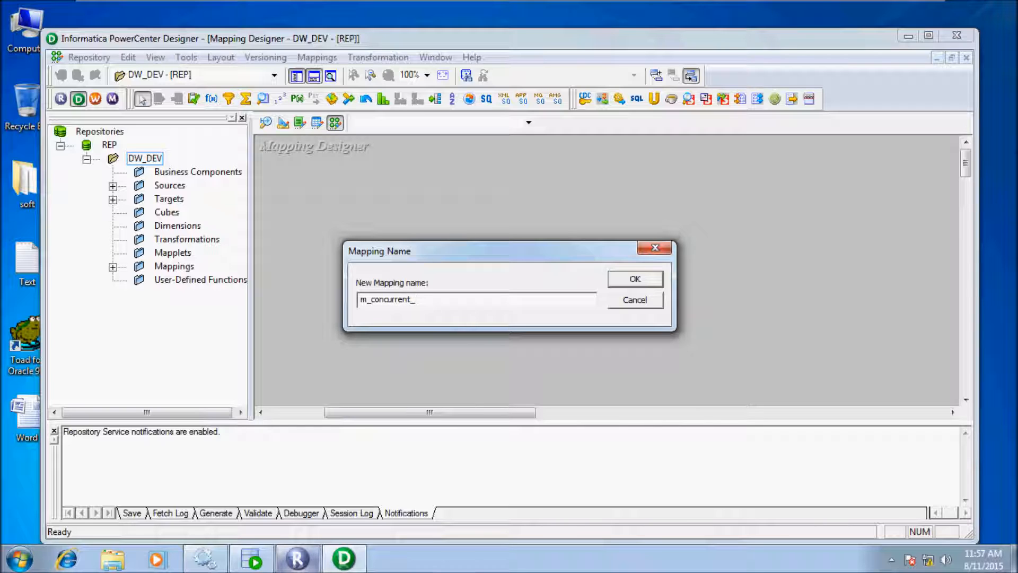
text(wr)
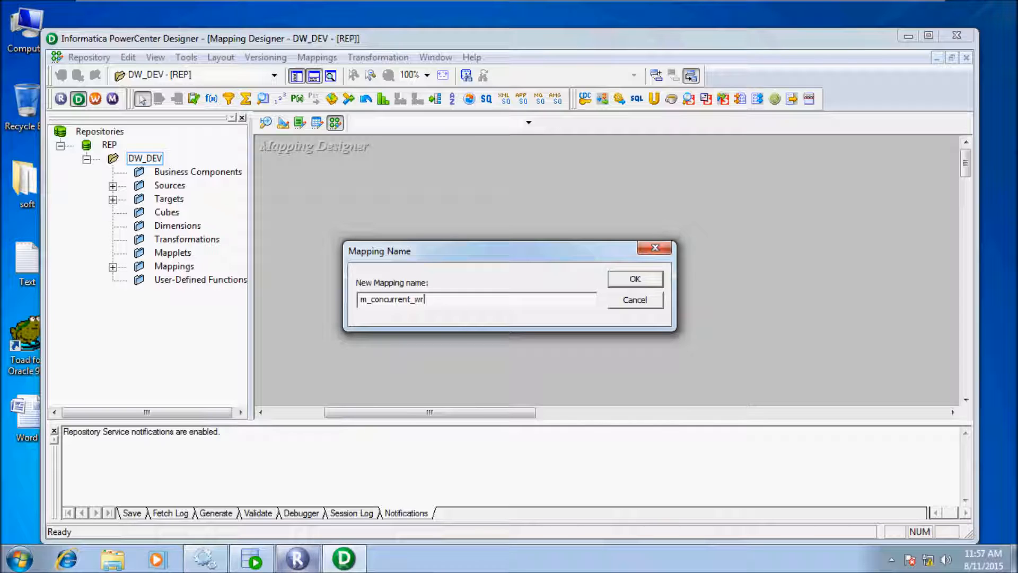
text(k)
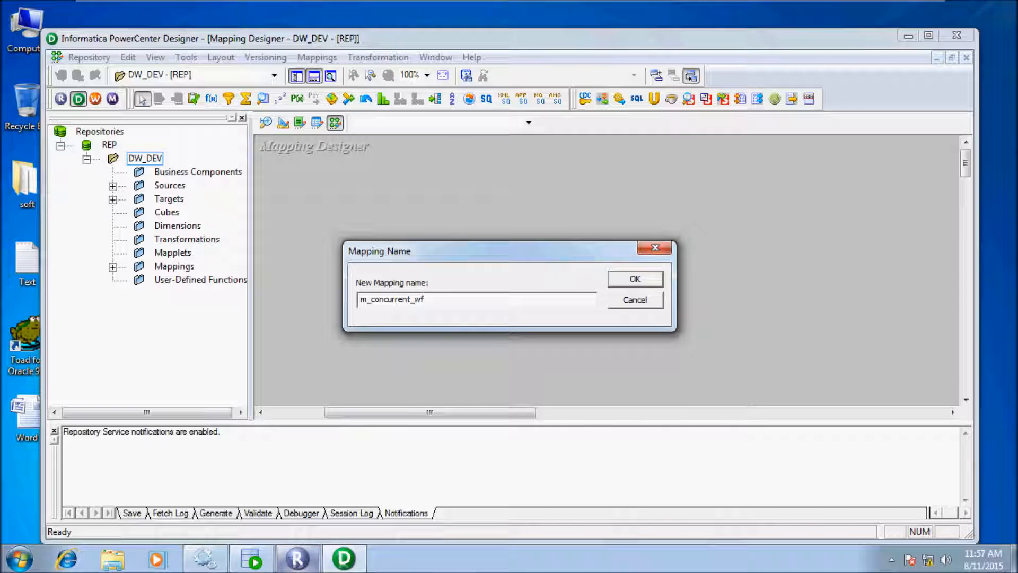
text(_exam)
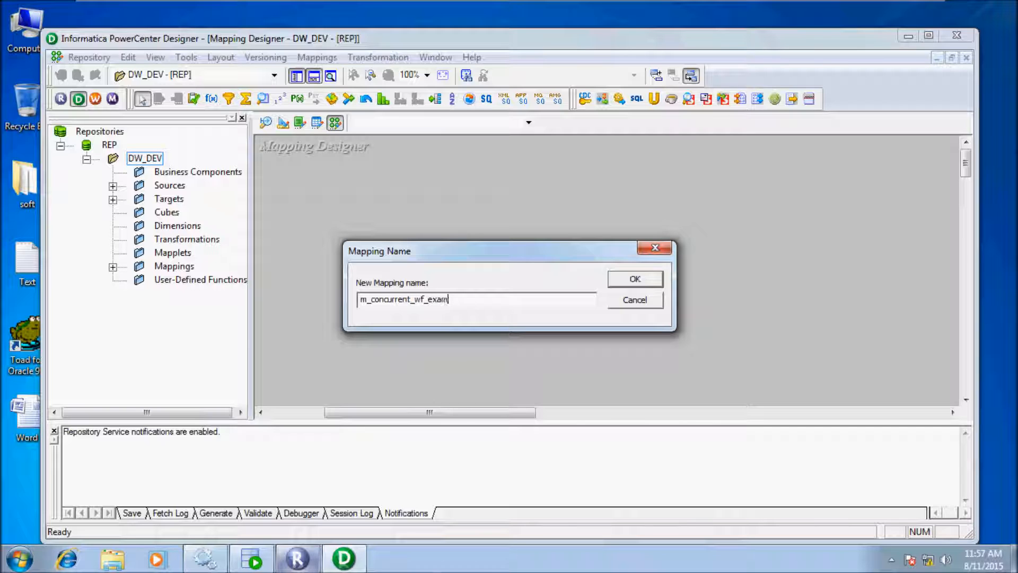
click(634, 278)
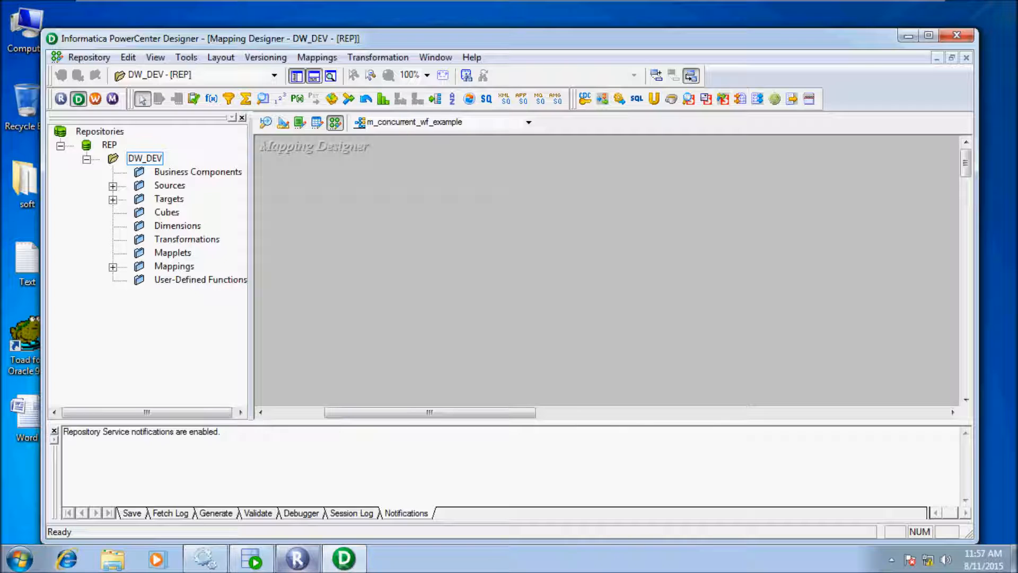
Step: Add the HR_CONN EMPLOYEES source and ROW_TAB_HR1, HR2, HR3 targets to the canvas and arrange them
click(926, 36)
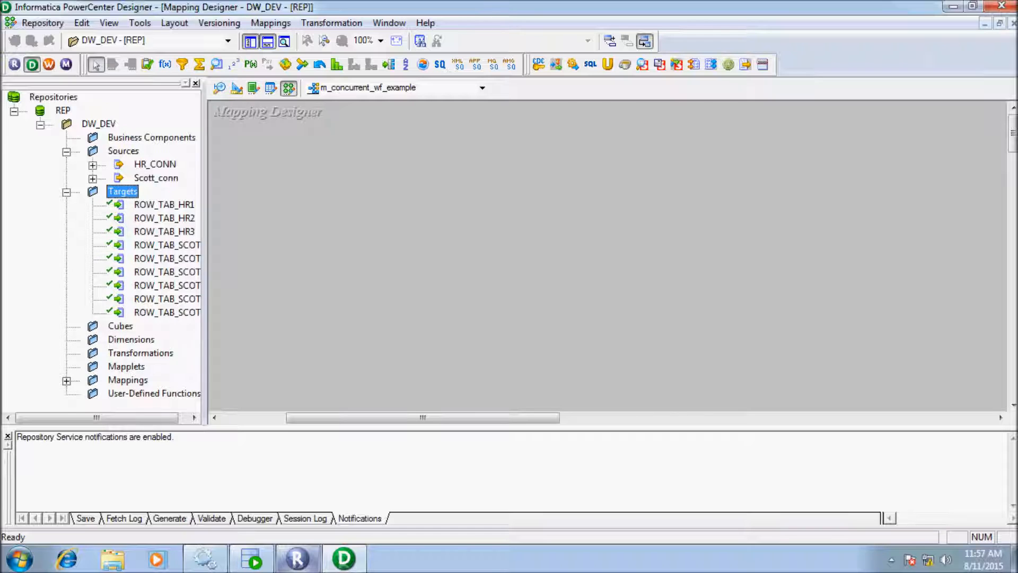
click(93, 163)
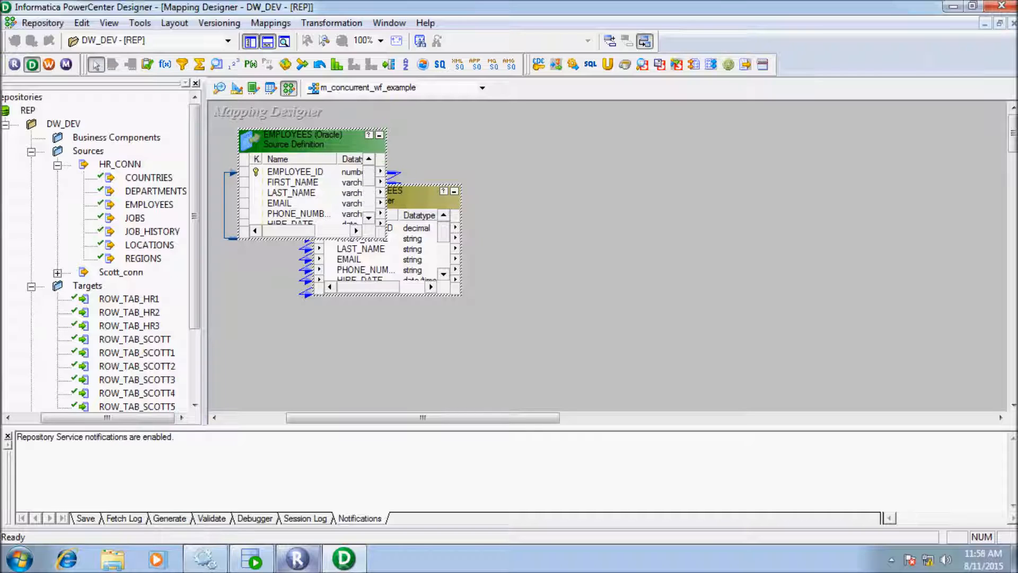
click(148, 151)
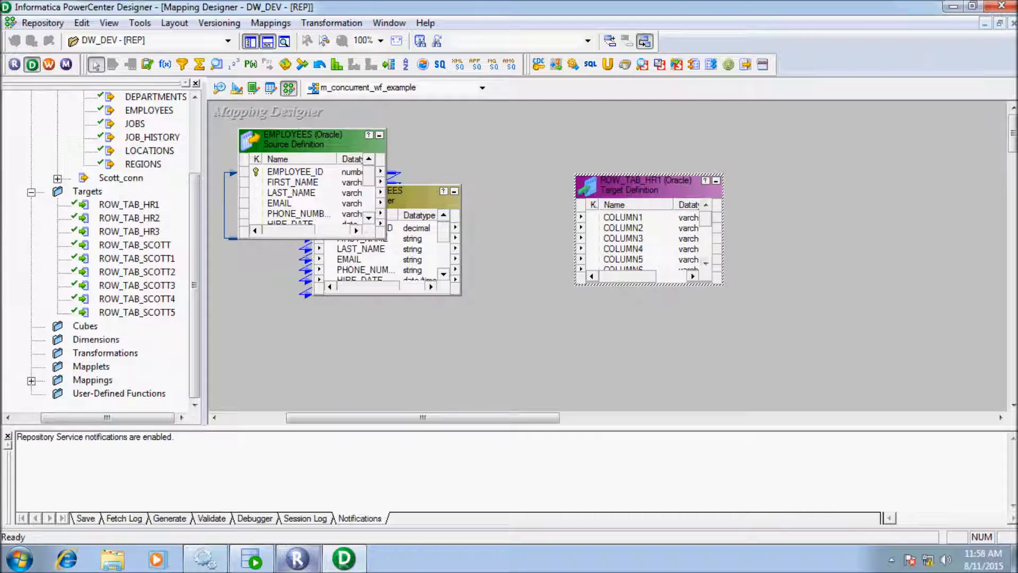
click(128, 218)
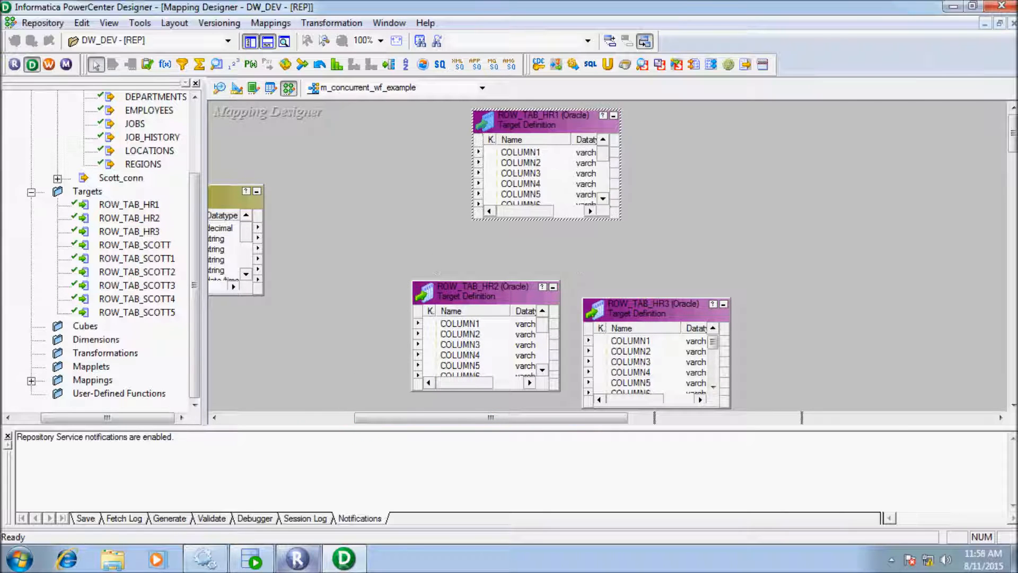
drag(481, 287, 610, 204)
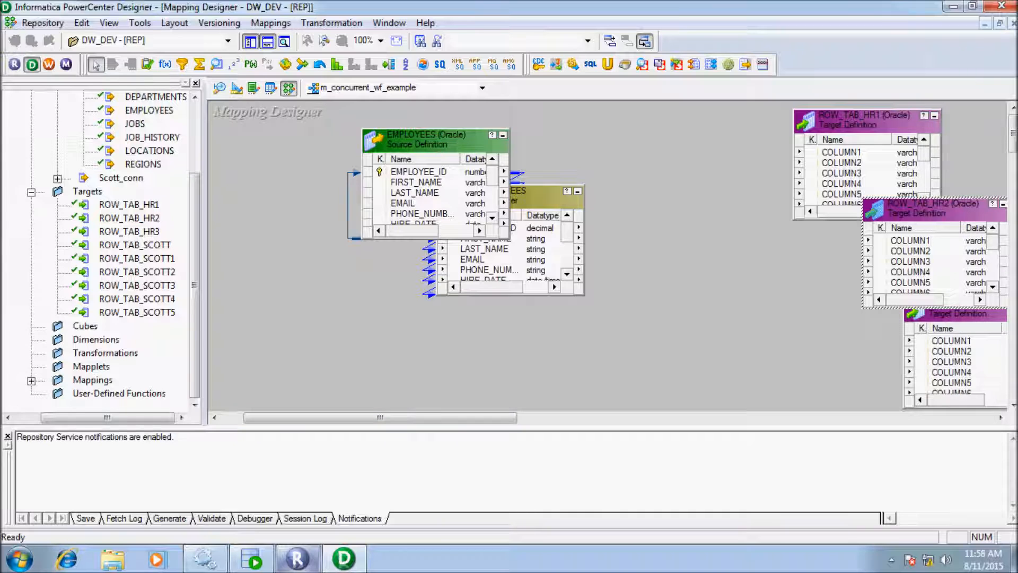
Step: Add three integer mapping variables in Parameters and Variables
click(271, 22)
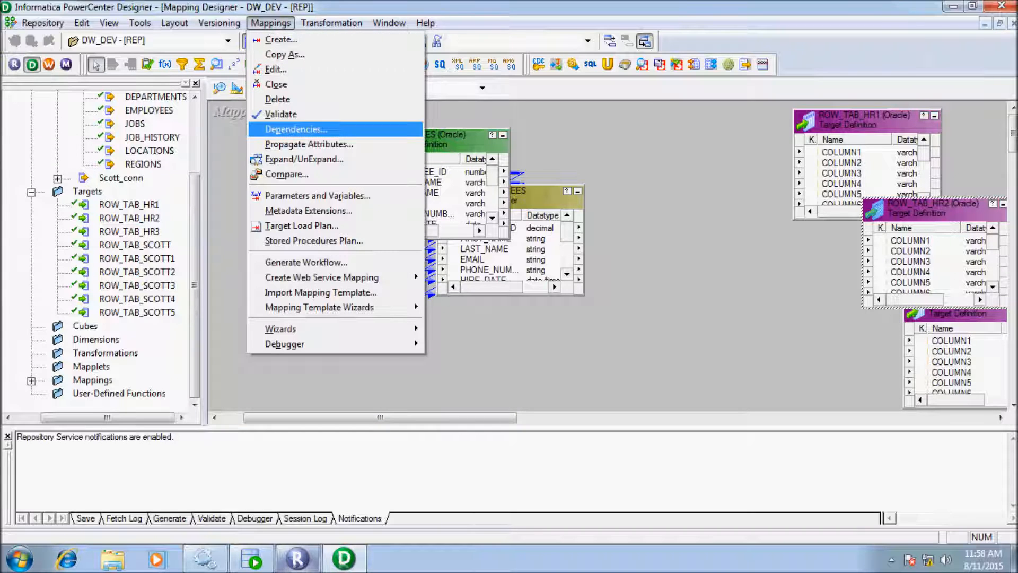
mouse_move(308, 144)
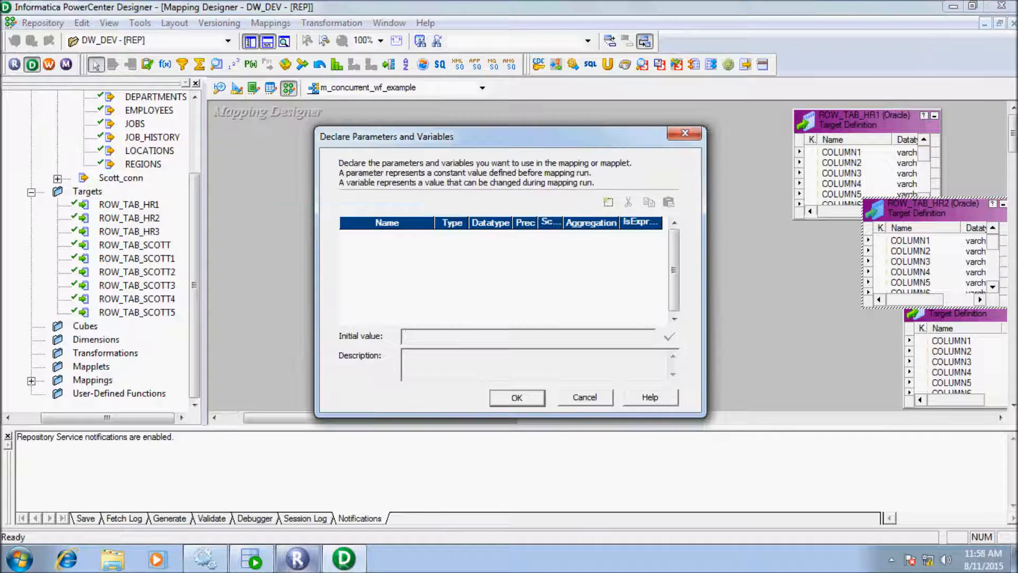
click(609, 201)
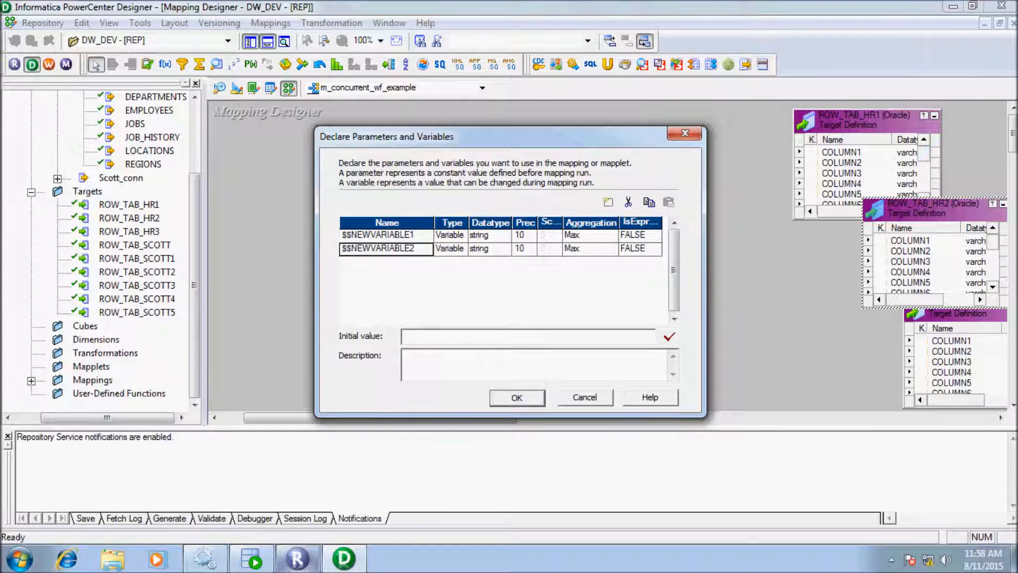
click(502, 235)
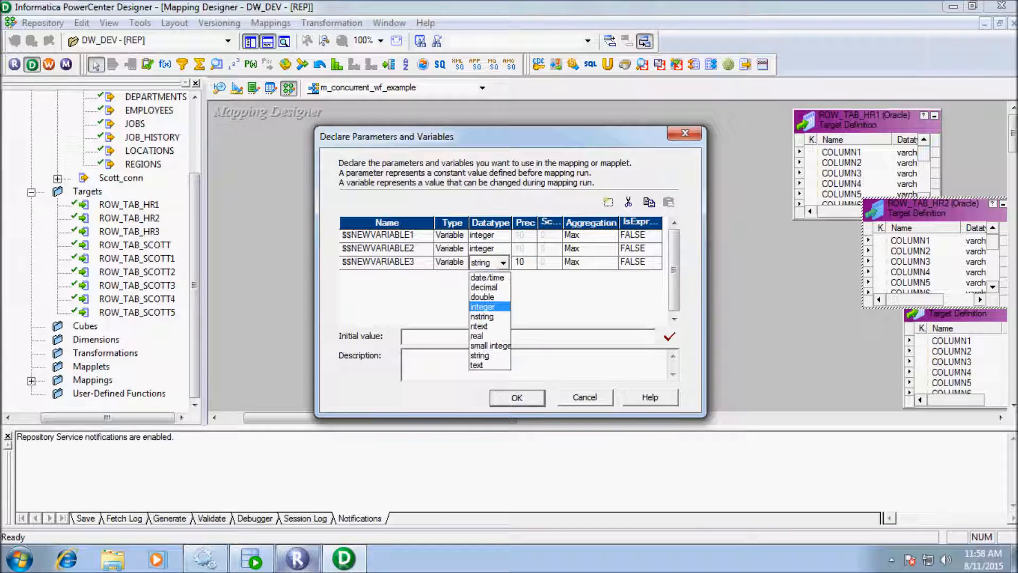
click(489, 306)
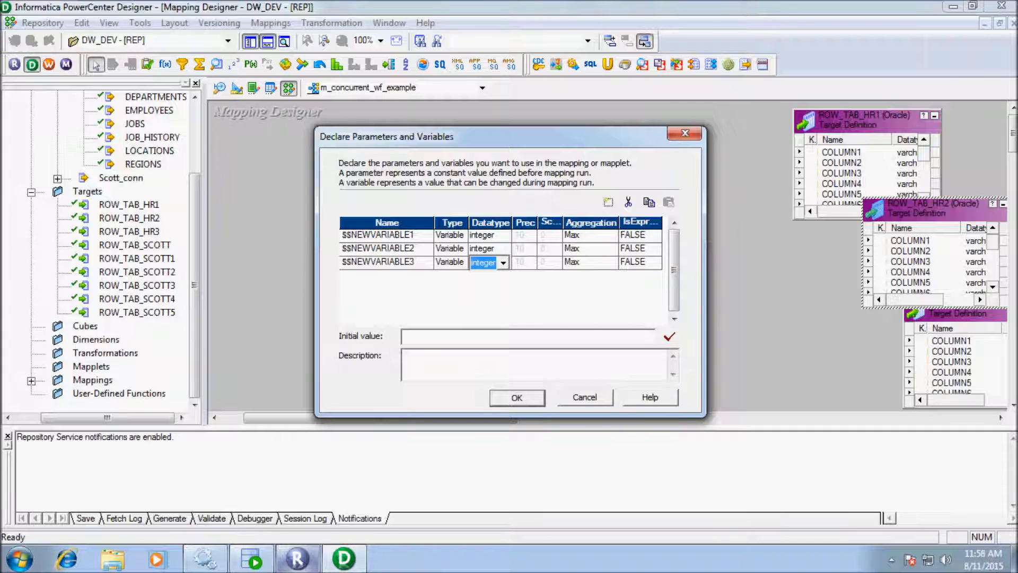
Step: Rename the three variables to $$DEPT10, $$DEPT20 and $$DEPT30
click(387, 235)
text($$DEPT)
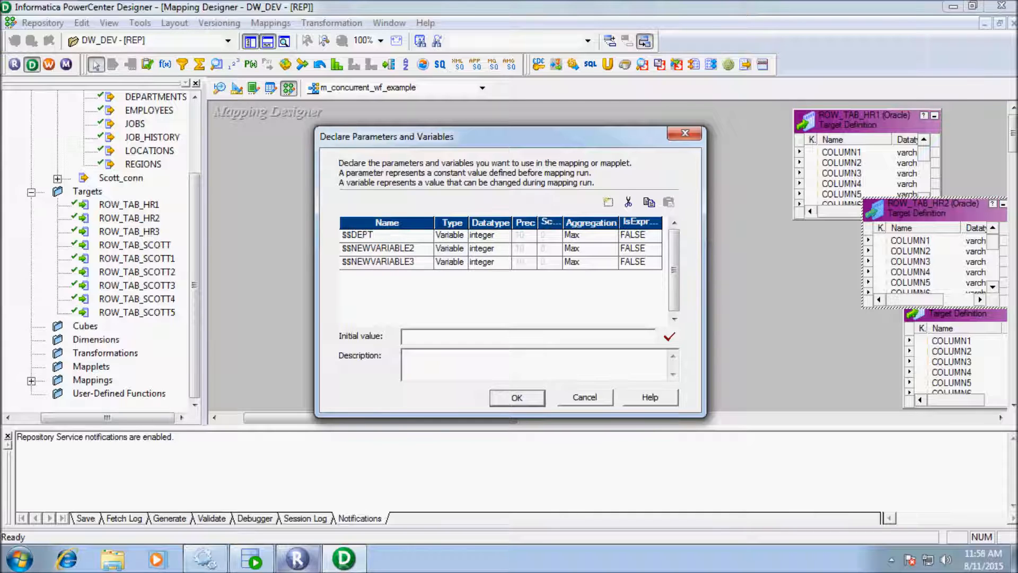
text(10)
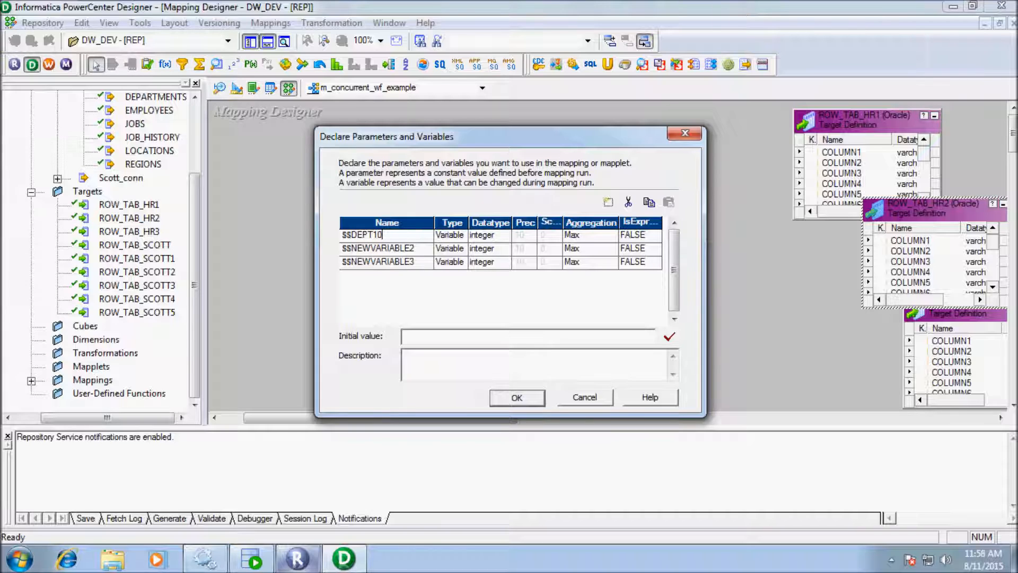
click(378, 248)
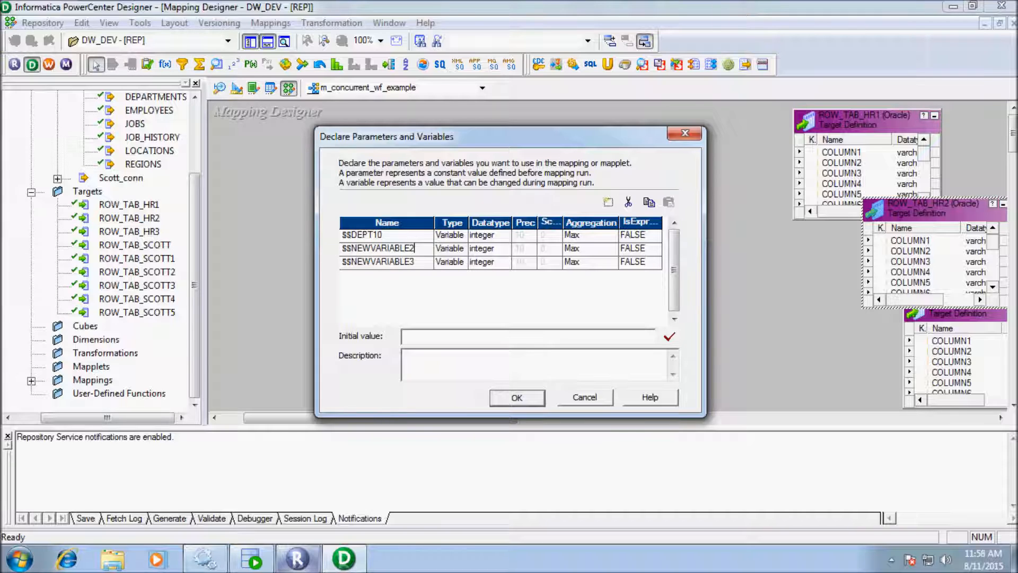
key(BackSpace)
text($$DEPT2)
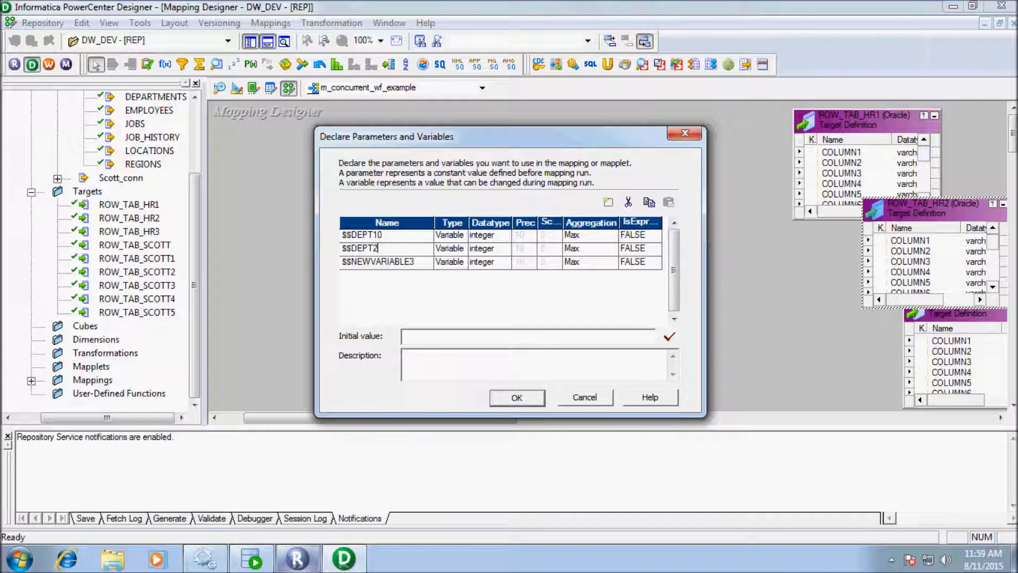
text(0)
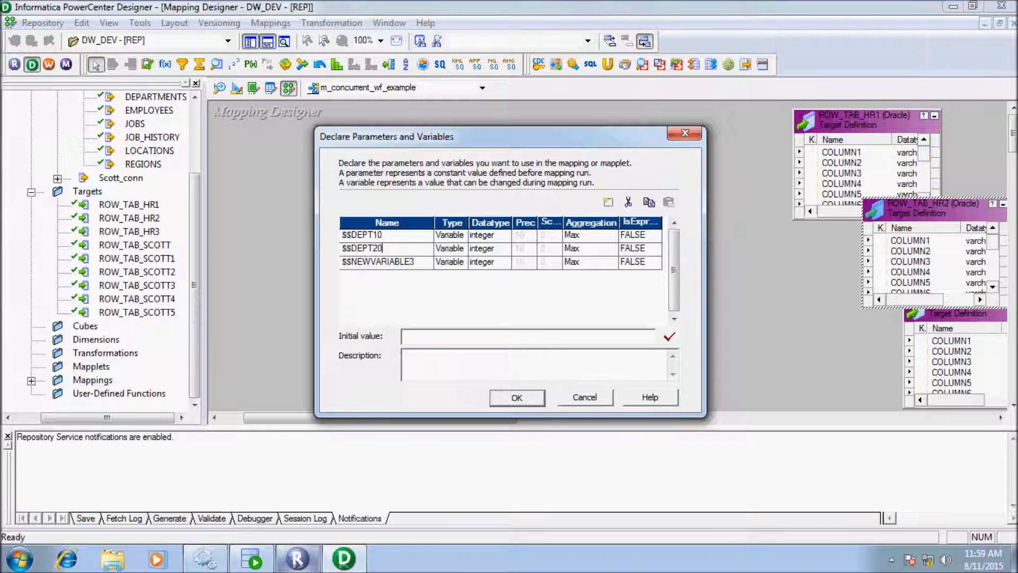
click(382, 262)
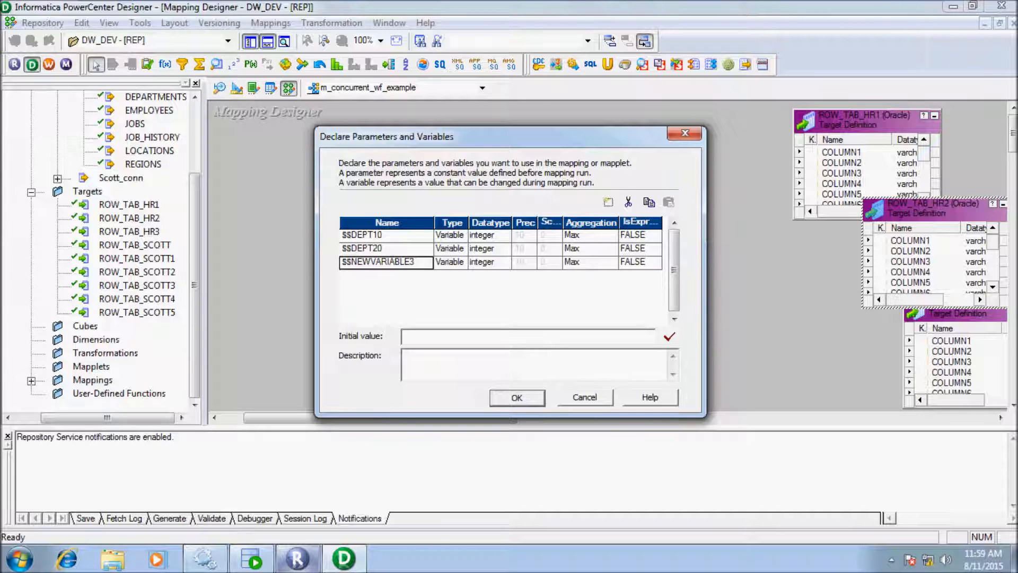
key(BackSpace)
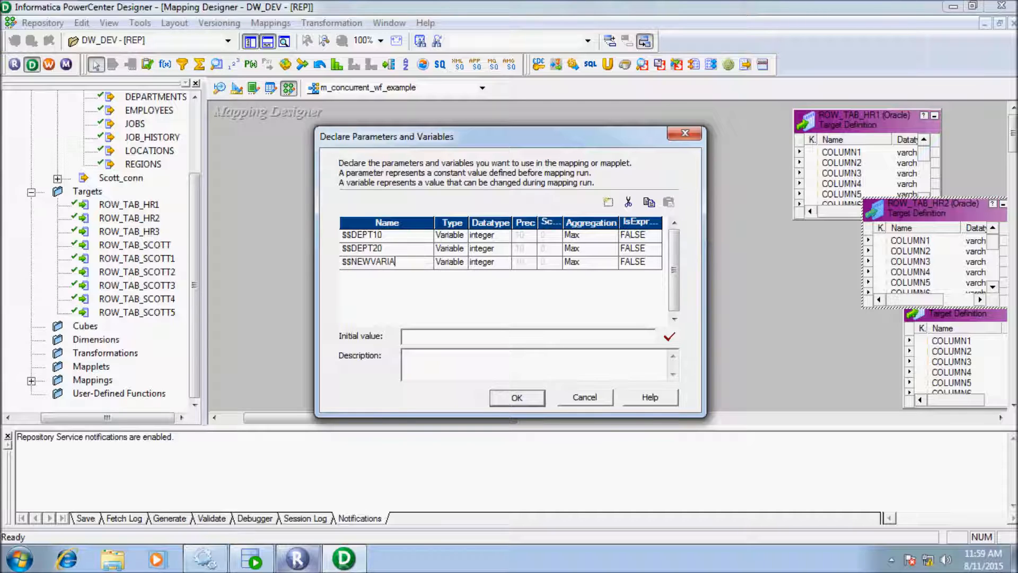
key(backspace)
text($$DEPT3)
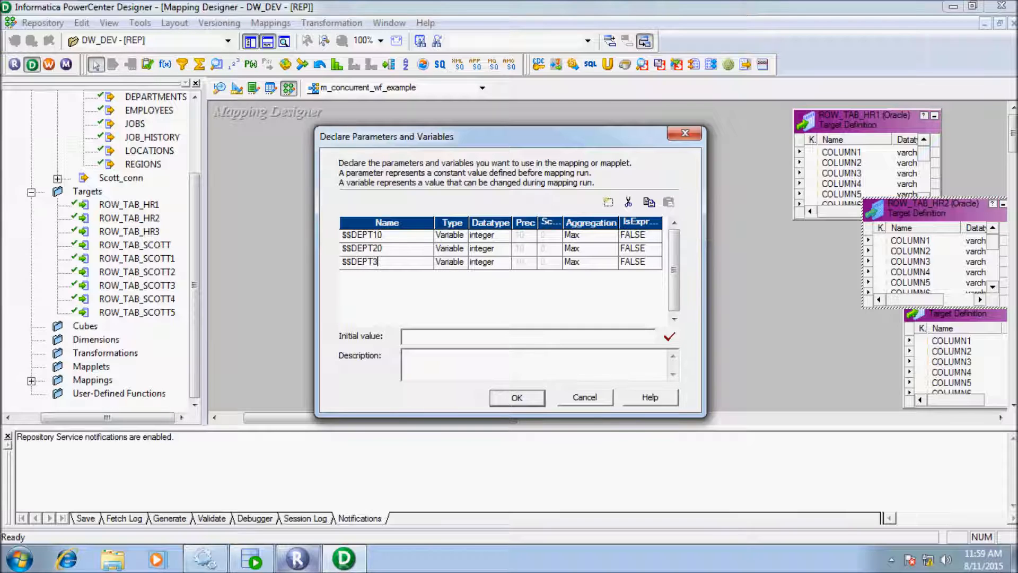
text(0)
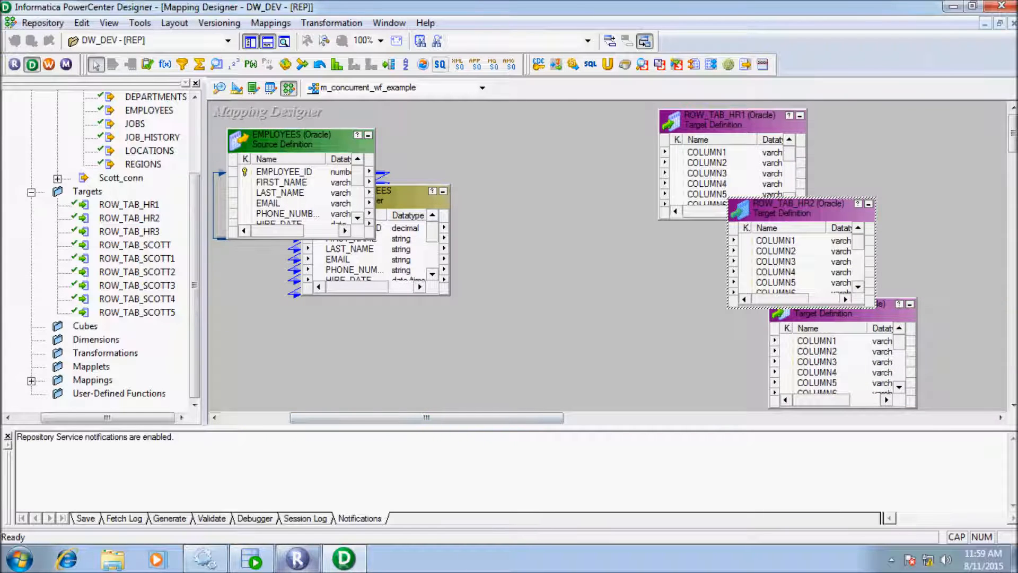
mouse_move(405, 65)
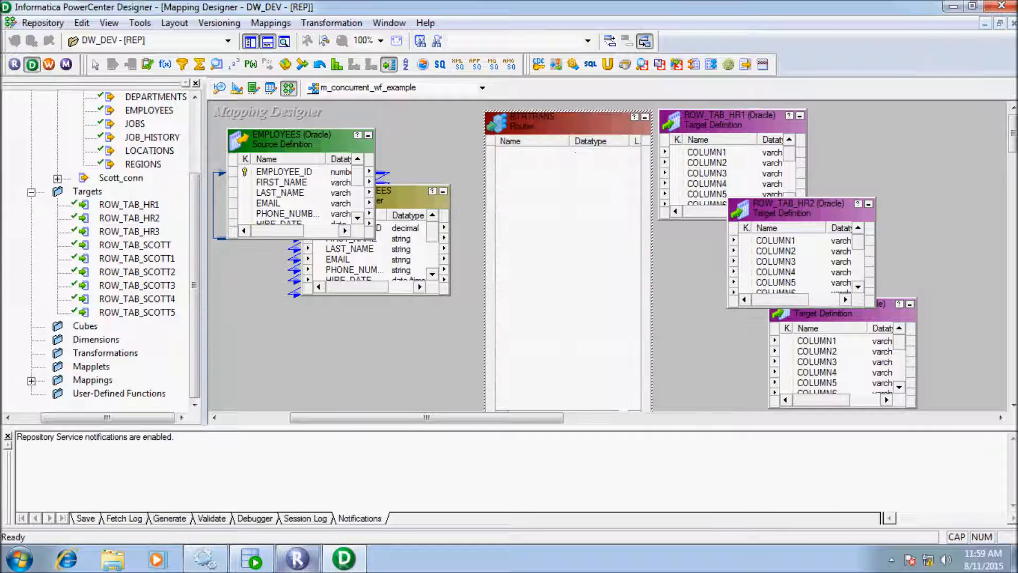
Step: Feed all SQ_EMPLOYEES ports into the RTRTRANS router
click(363, 191)
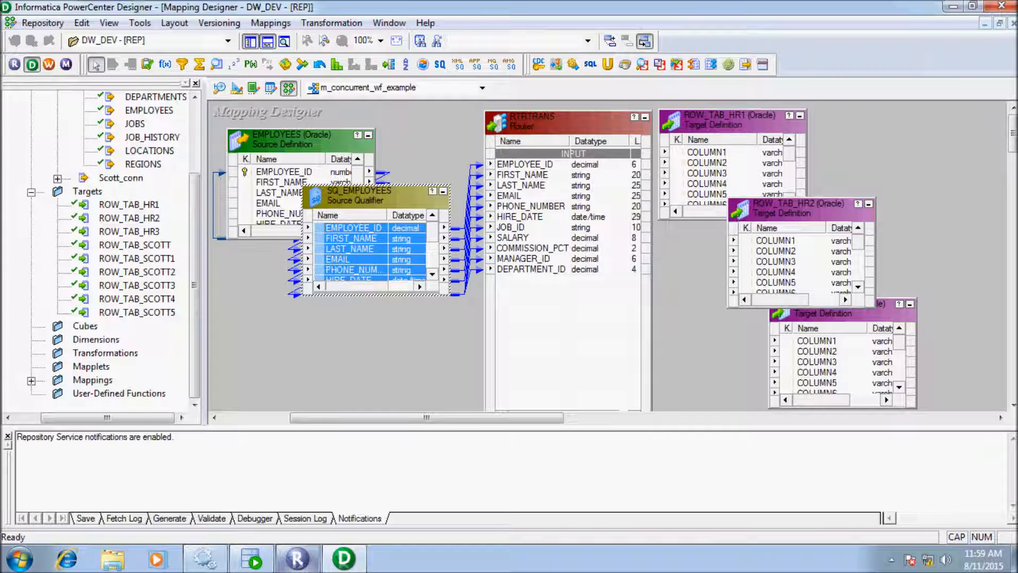
Step: Add three output groups to RTRTRANS and start renaming them DEPT10, DEPT20, DEPT30
double_click(529, 116)
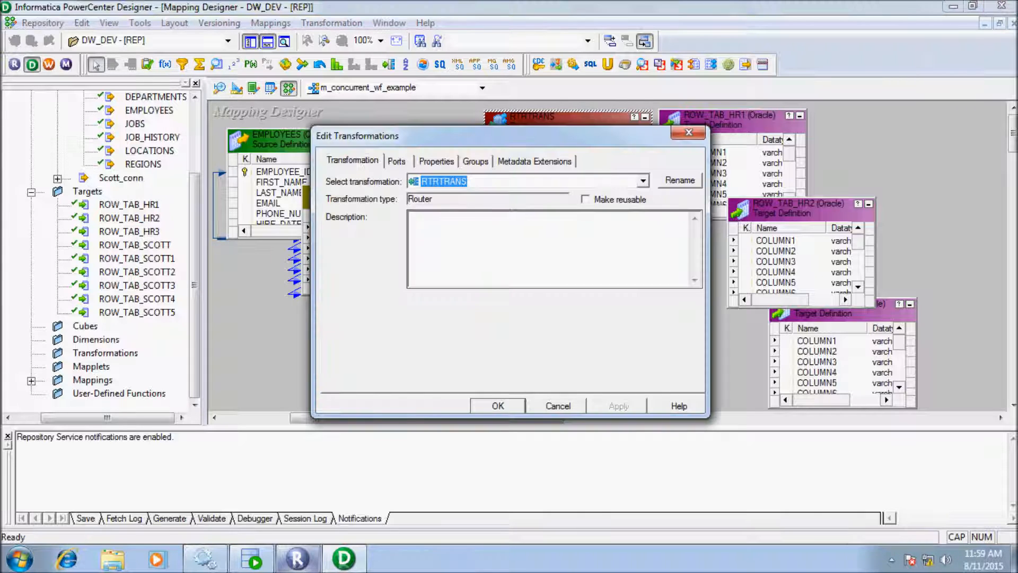
click(475, 161)
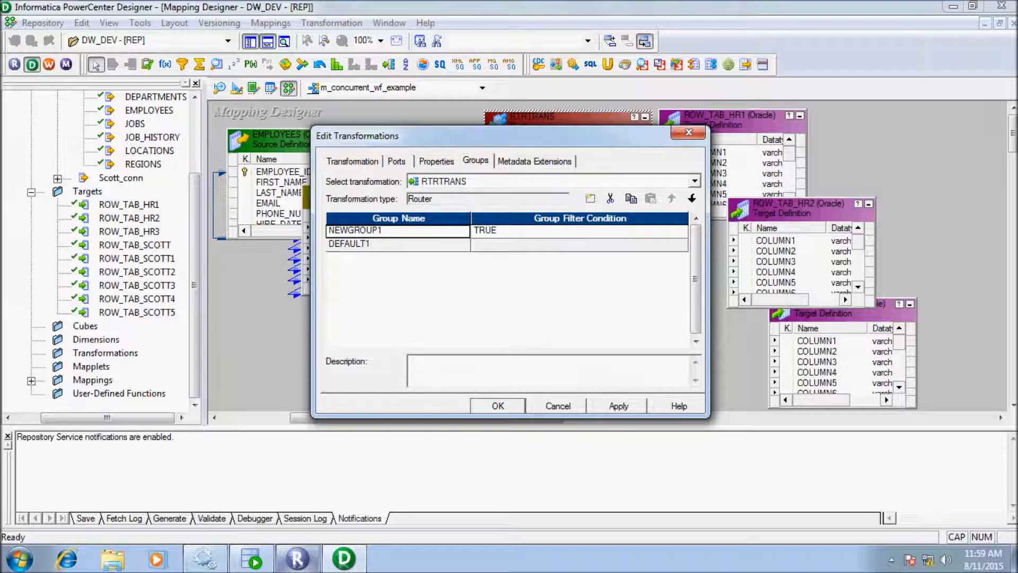
click(590, 198)
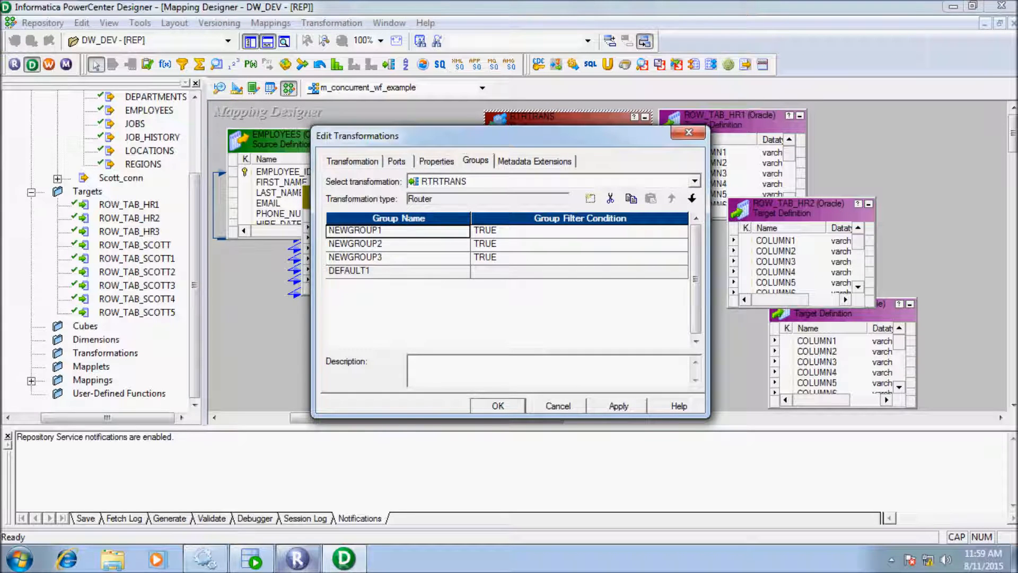
double_click(354, 230)
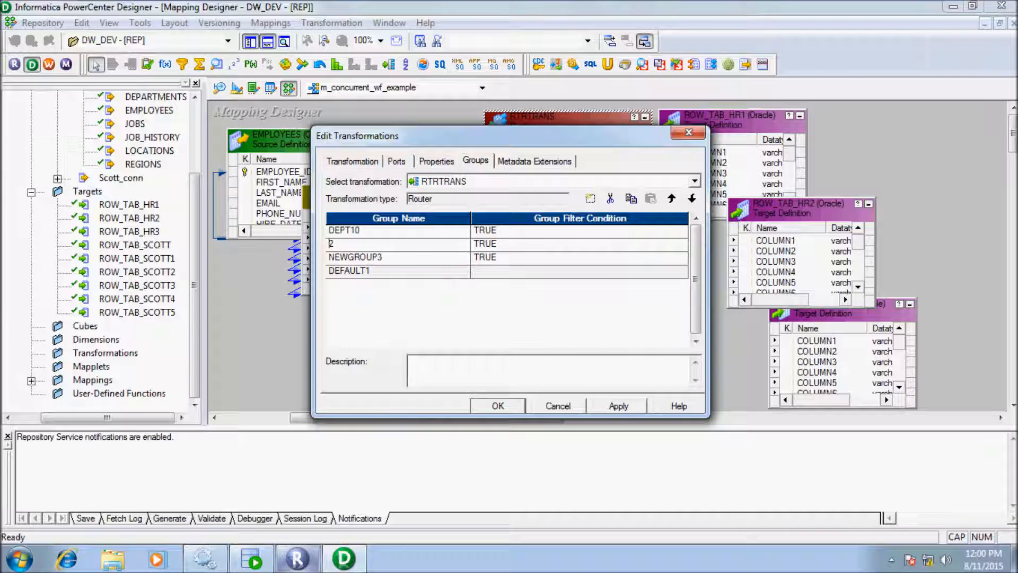
text(DEPT2)
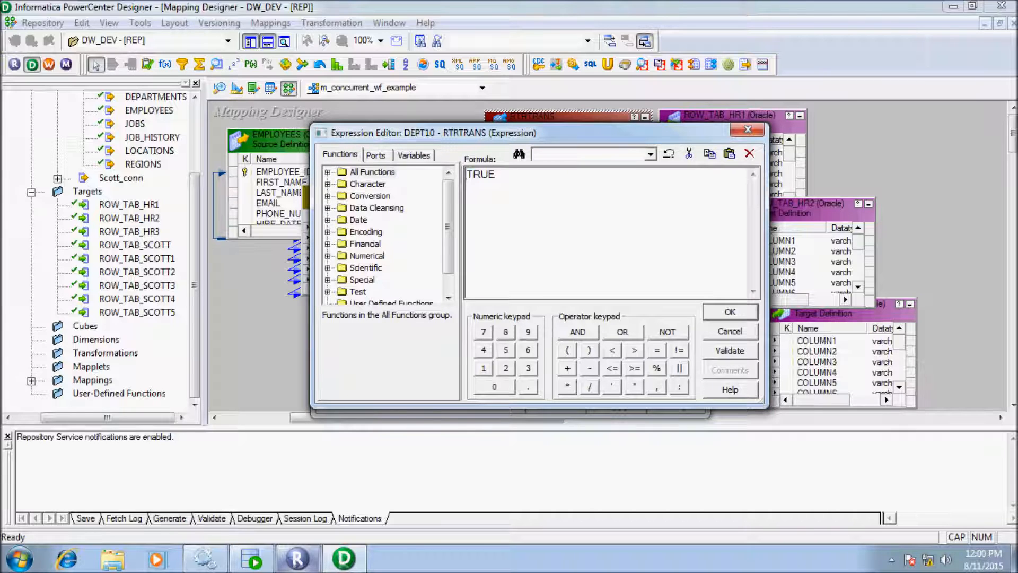
Step: Set the DEPT10 group condition to DEPARTMENT_ID = $$DEPT10 and validate it
double_click(479, 174)
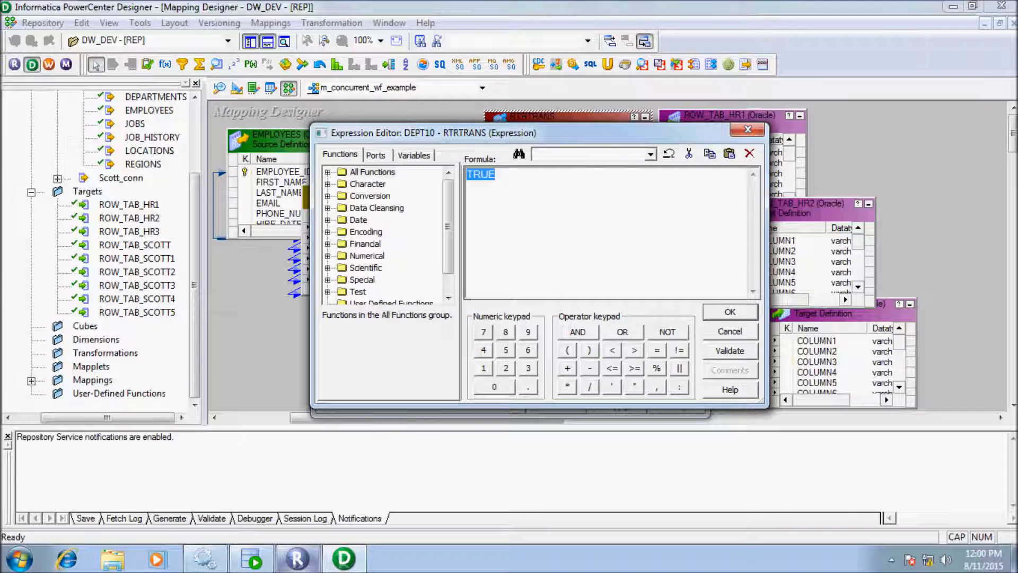
click(375, 155)
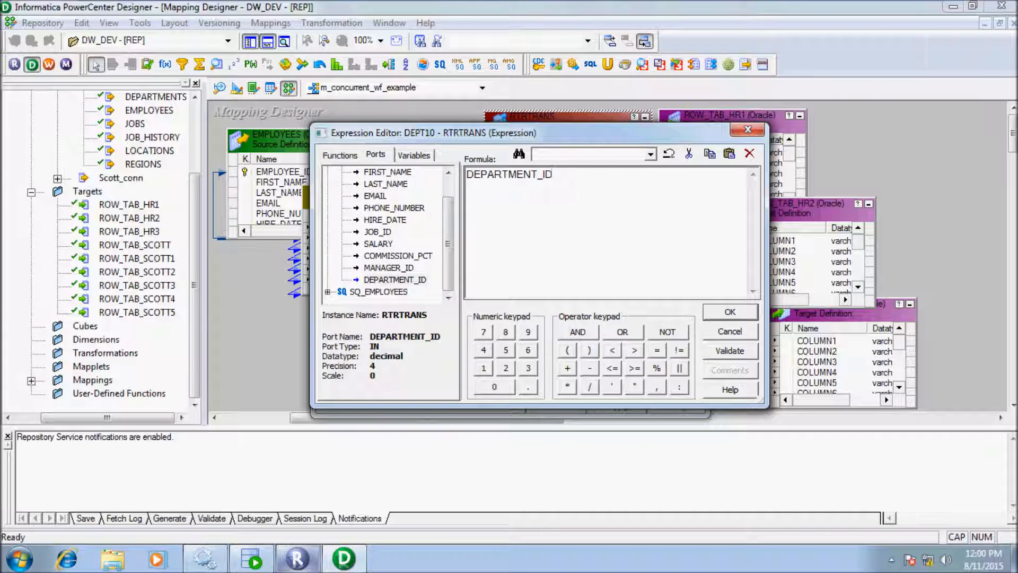
click(655, 350)
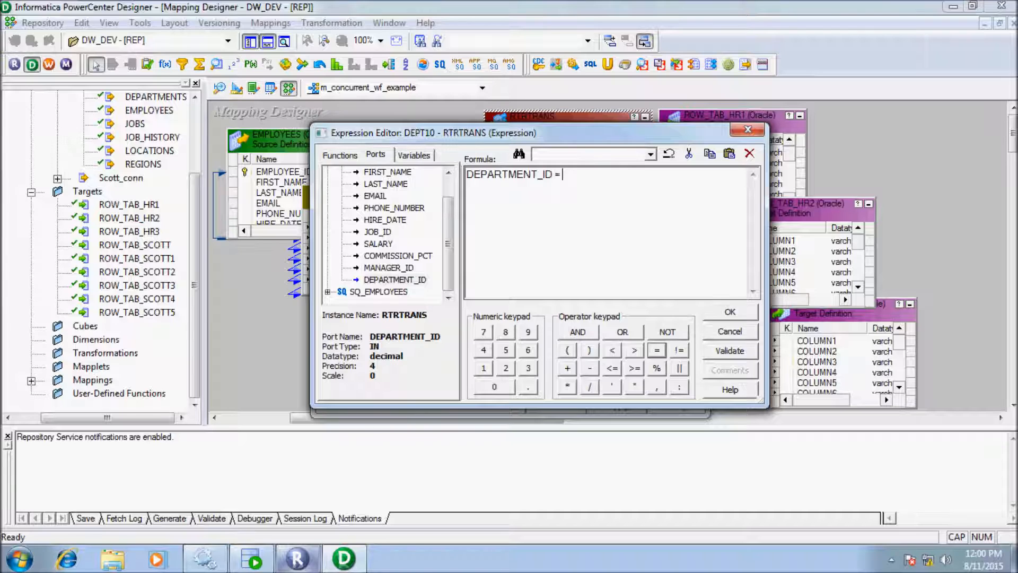
click(414, 155)
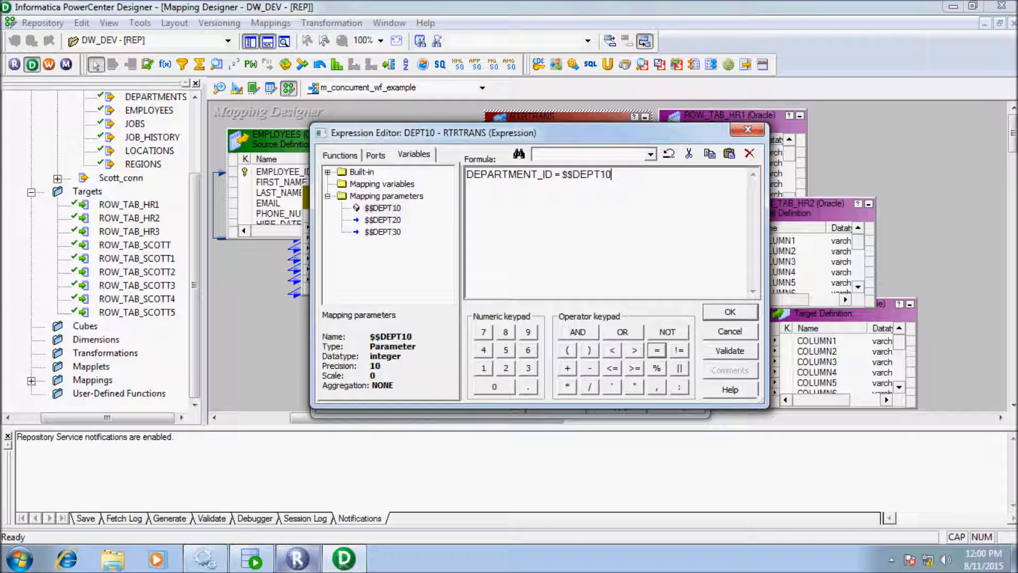
click(730, 351)
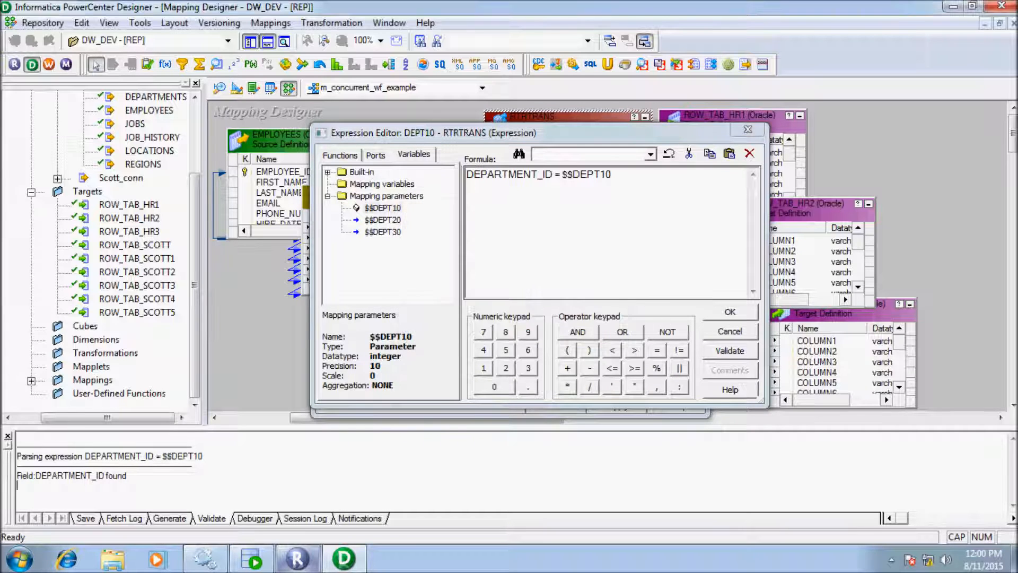
click(730, 311)
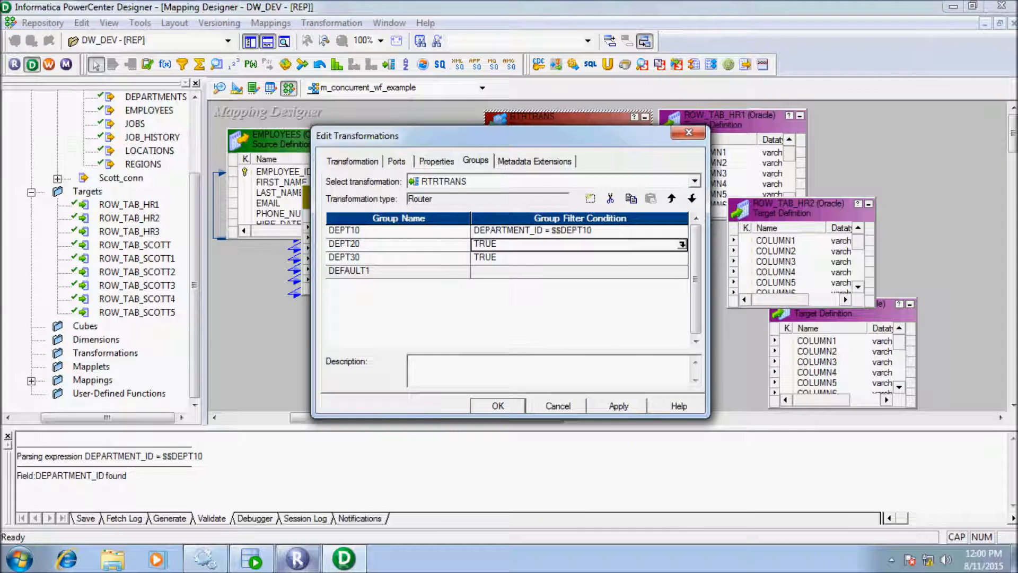
Step: Set the DEPT20 group condition to DEPARTMENT_ID = $$DEPT20 and validate it
click(682, 244)
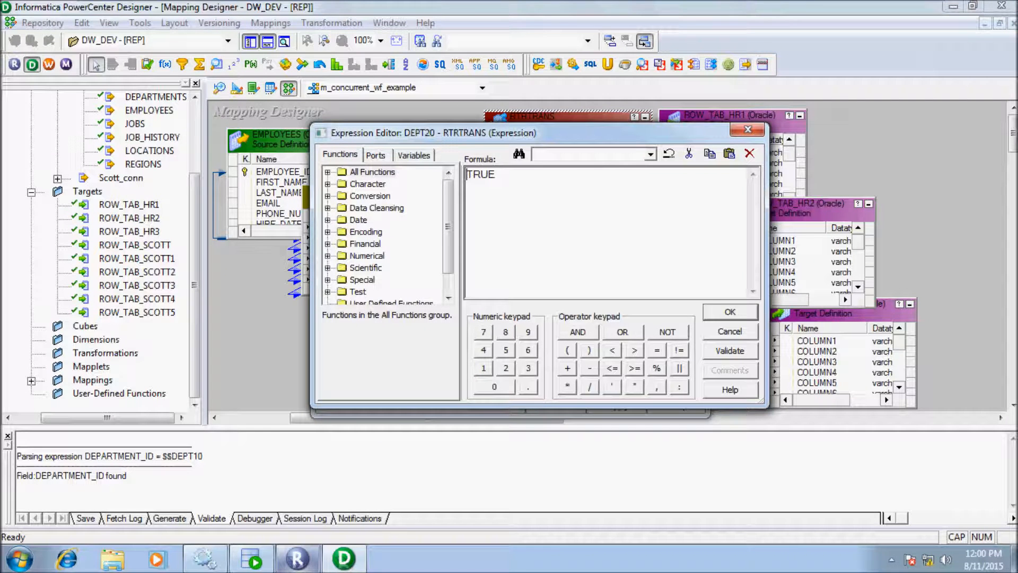
click(413, 154)
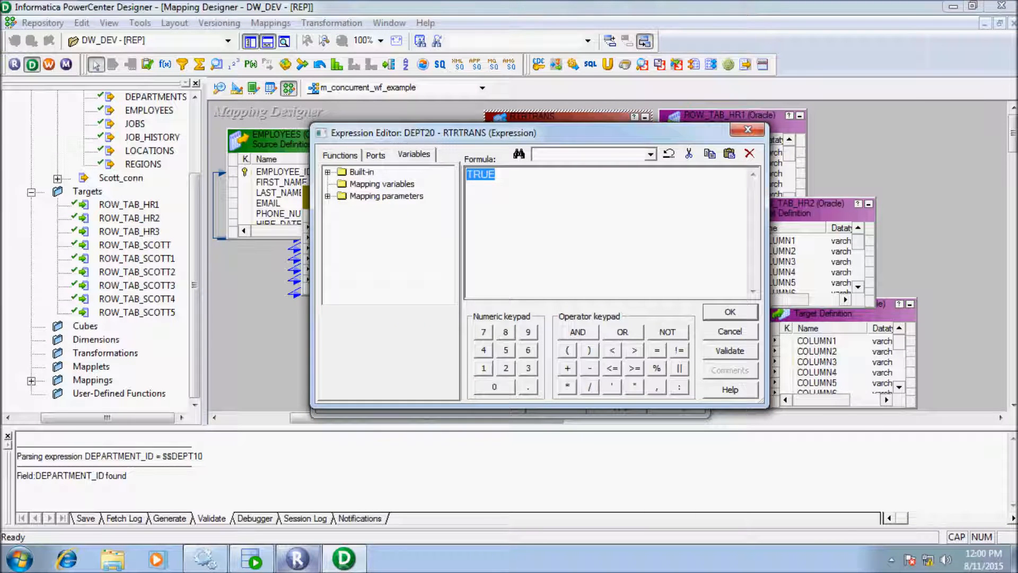
click(375, 154)
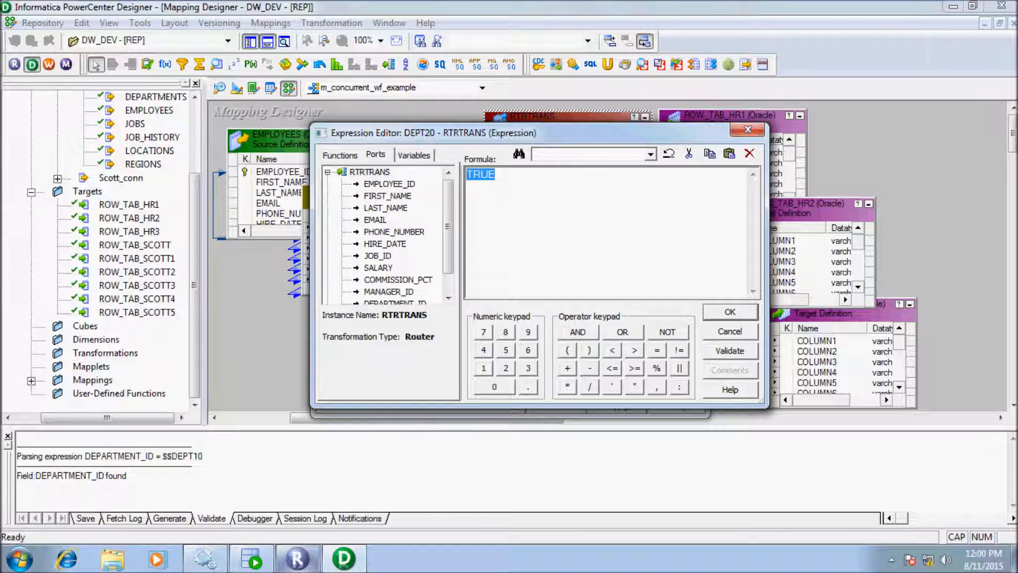
click(396, 279)
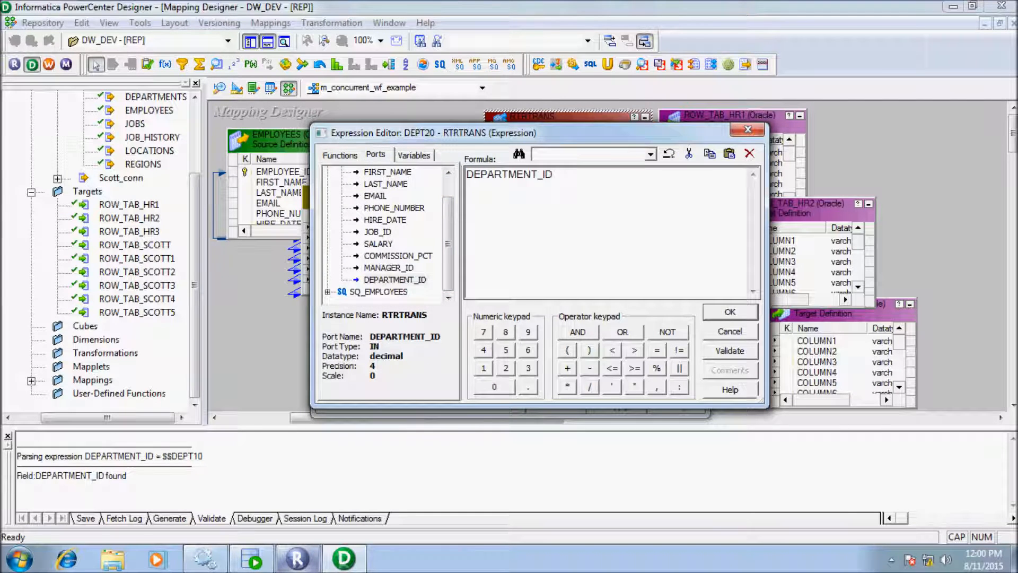
click(413, 154)
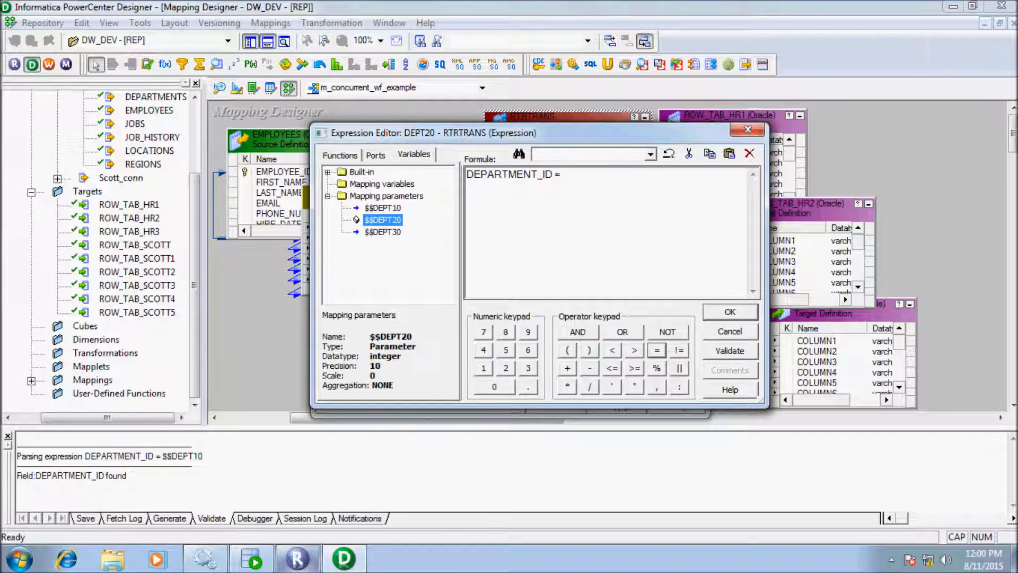
click(729, 351)
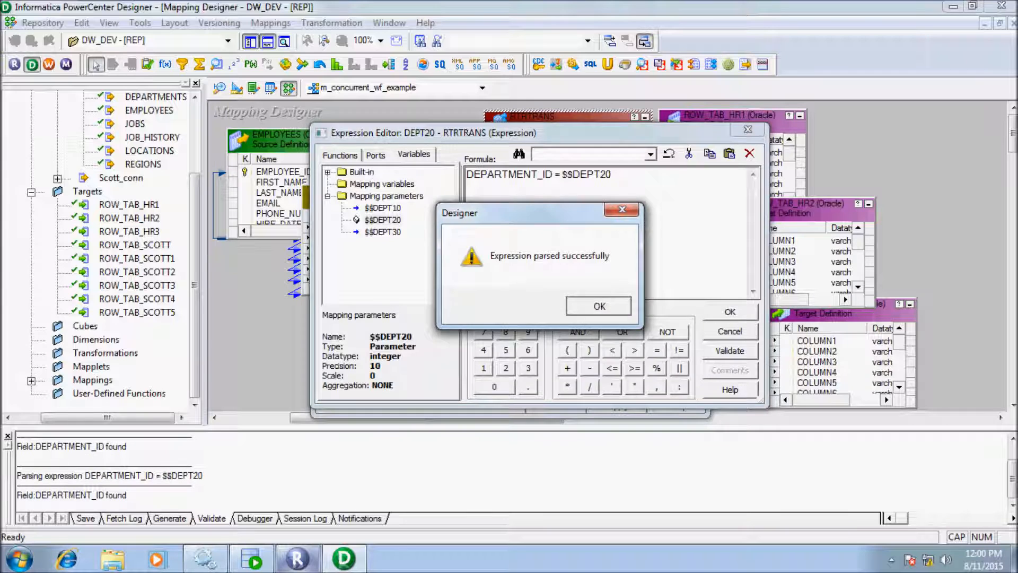
click(597, 305)
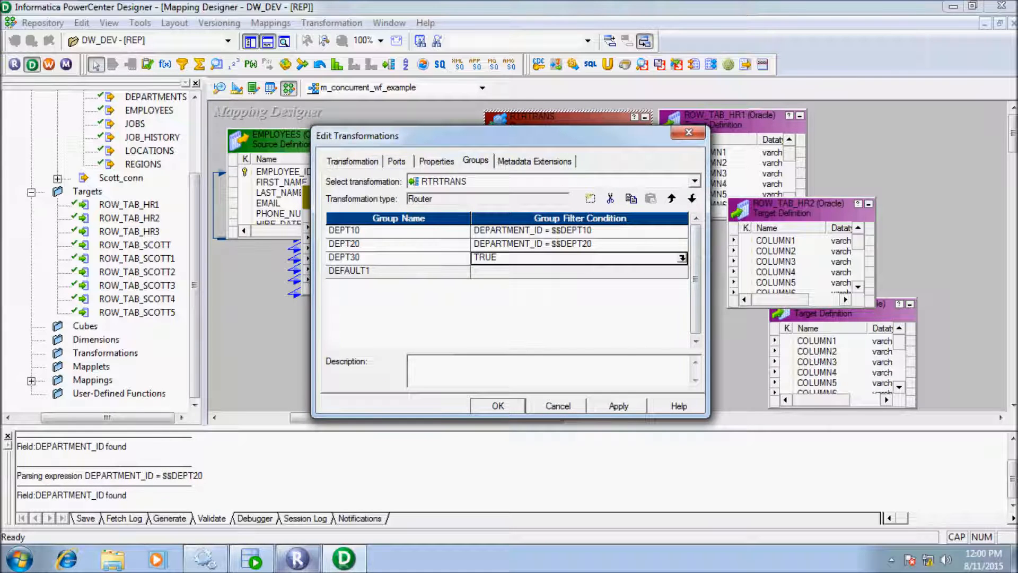
Step: Set the DEPT30 group condition to DEPARTMENT_ID = $$DEPT30
click(681, 257)
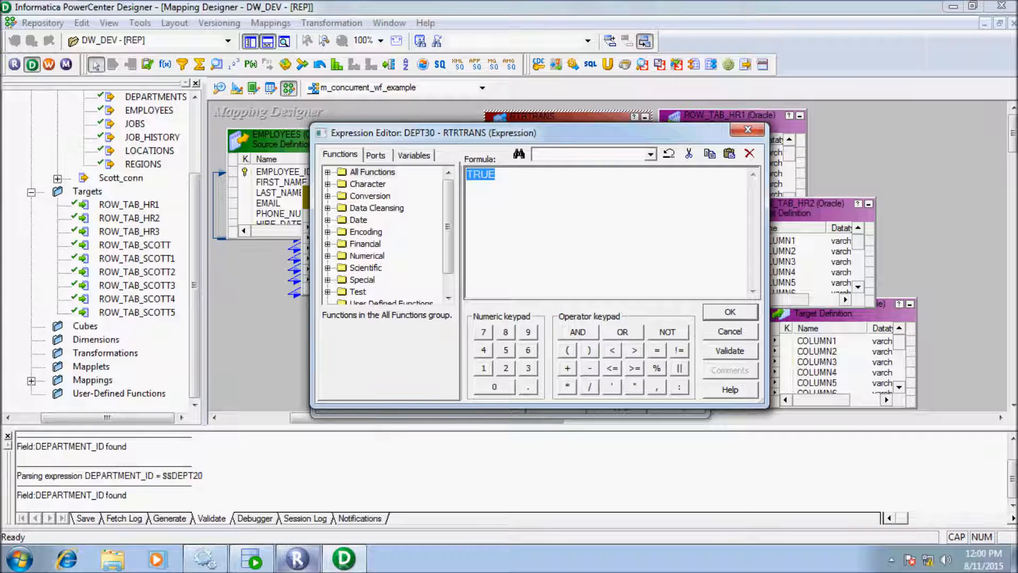
click(375, 155)
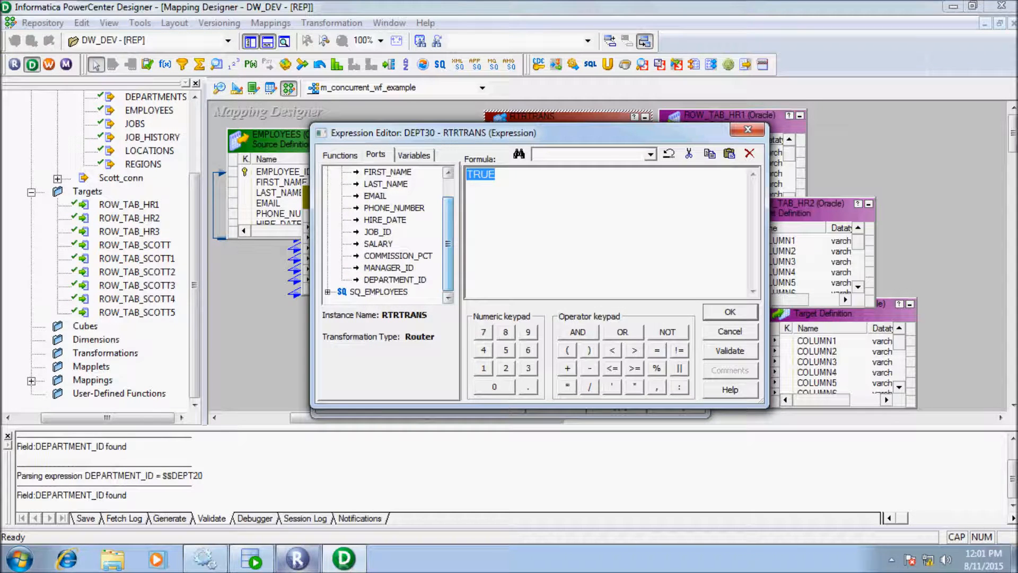
double_click(395, 280)
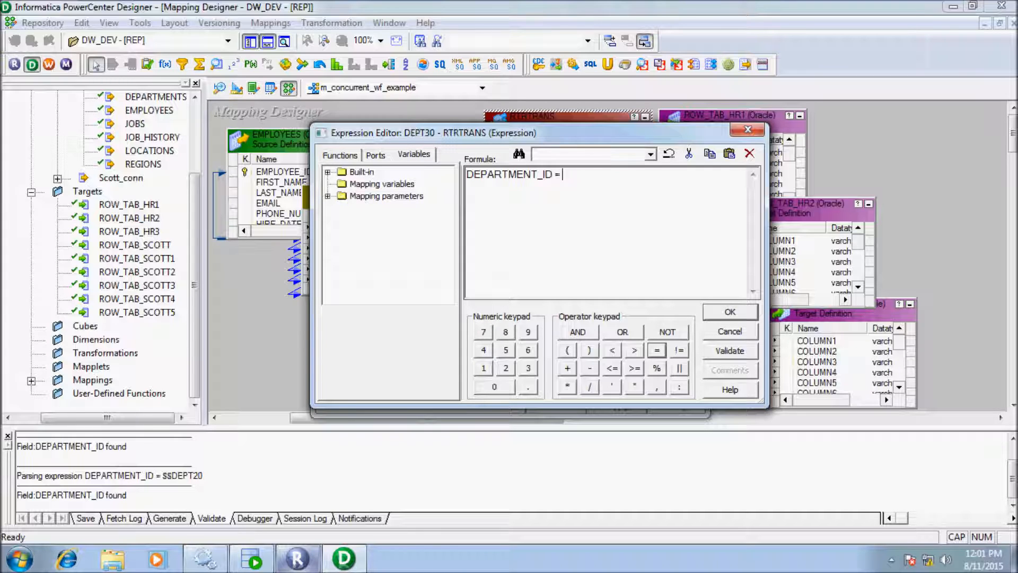
double_click(382, 232)
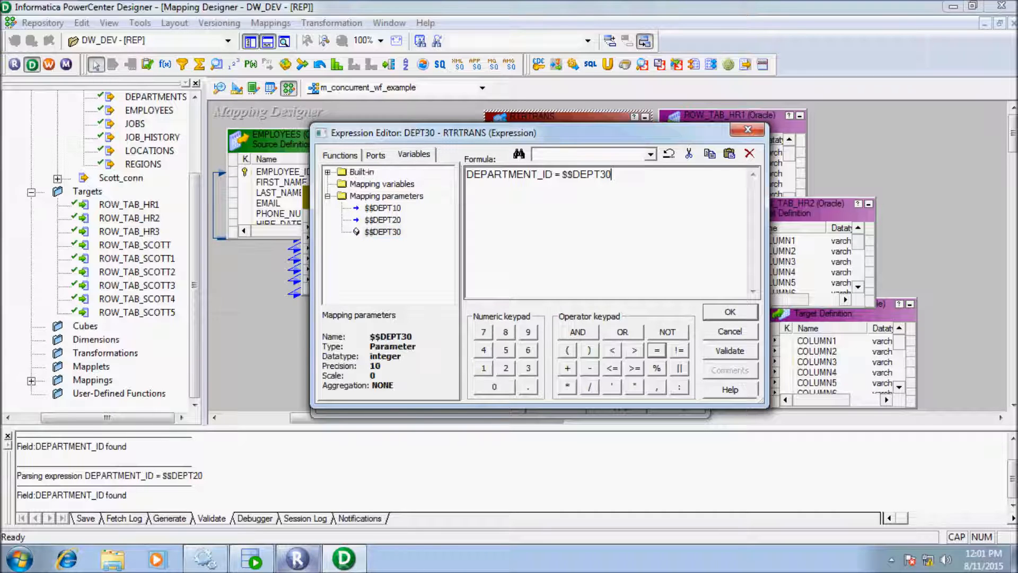
click(730, 311)
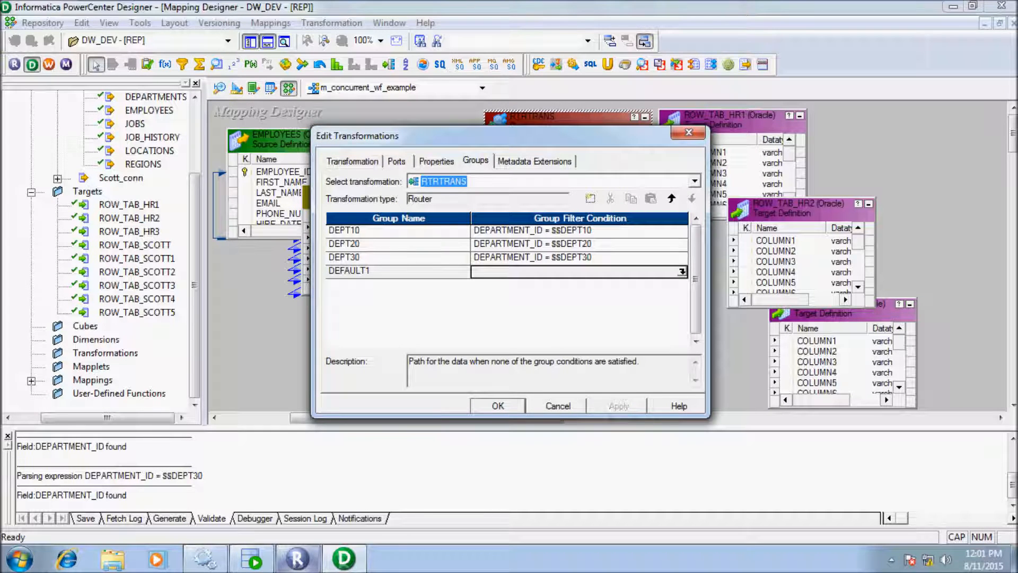
Step: Apply the router changes and link DEPT10 and DEPT20 group ports to ROW_TAB_HR1 and ROW_TAB_HR2
click(557, 405)
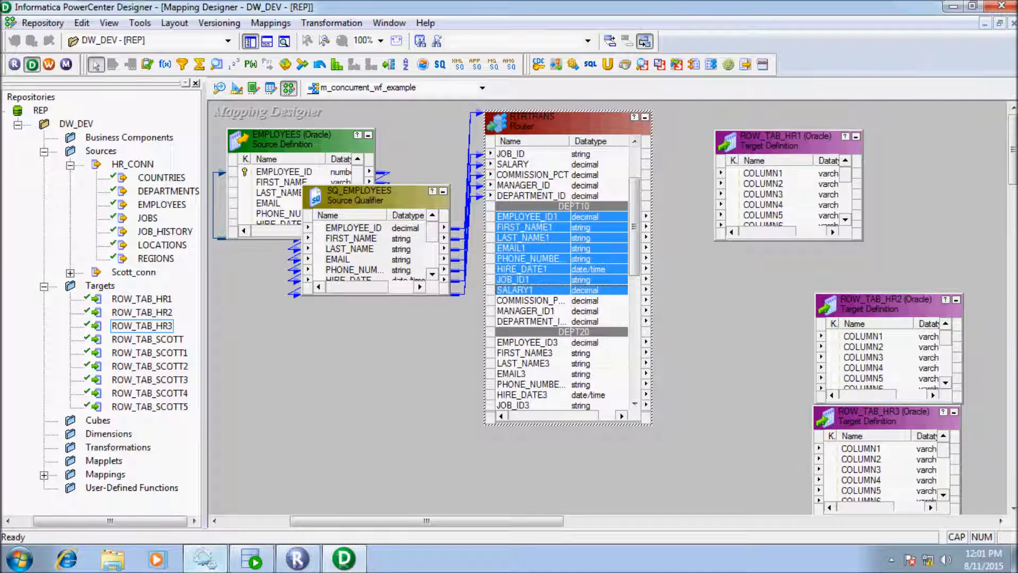
click(530, 311)
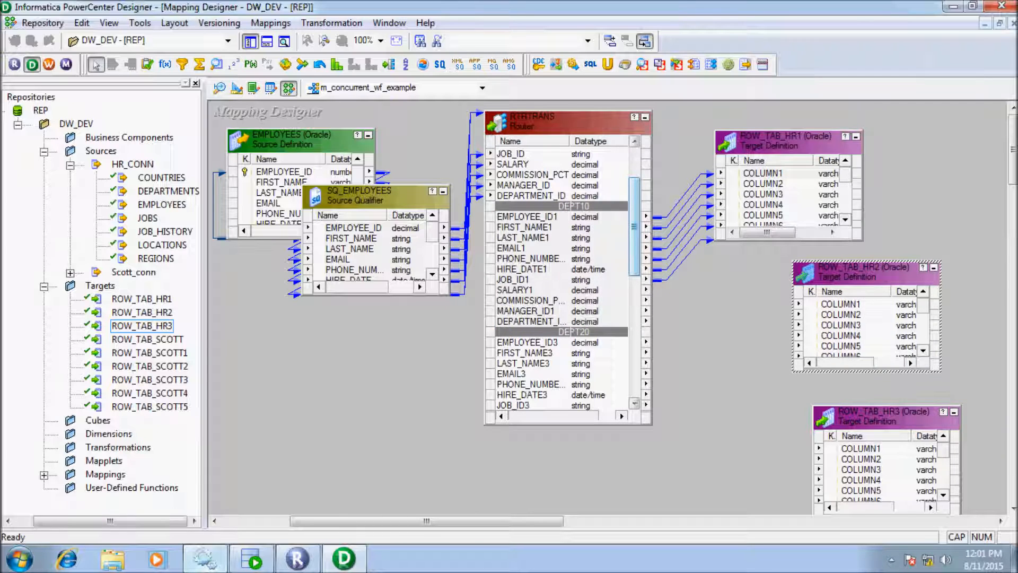
scroll(down, 3)
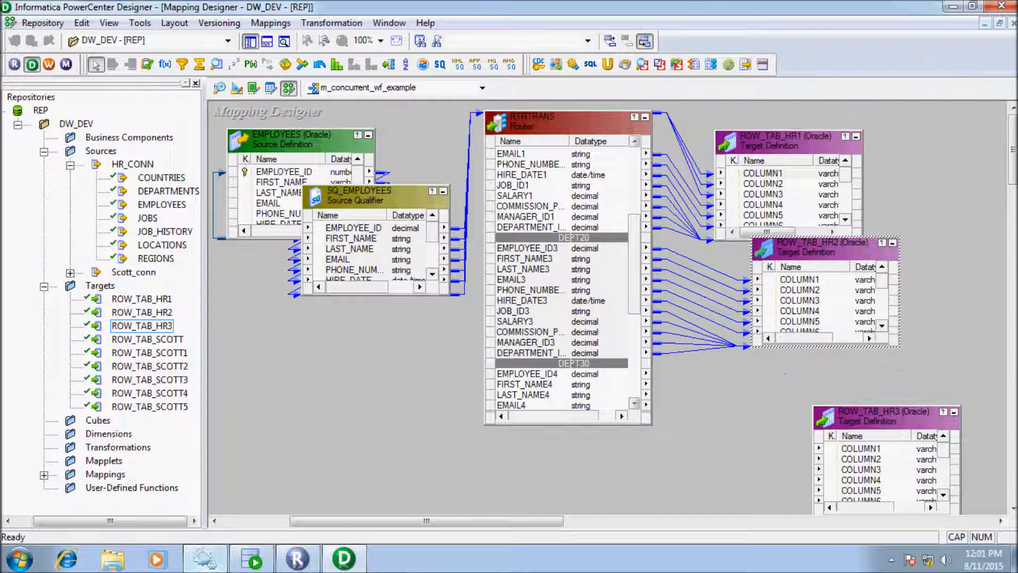
drag(880, 411, 840, 370)
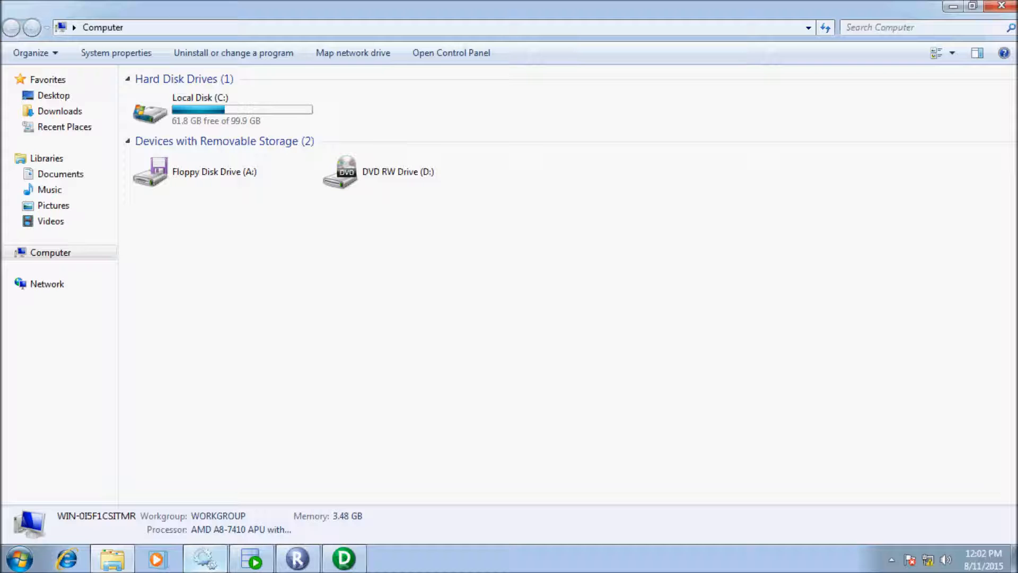
Step: Browse to C:\Informatica\9.5.1\server\infa_shared in Windows Explorer
double_click(150, 111)
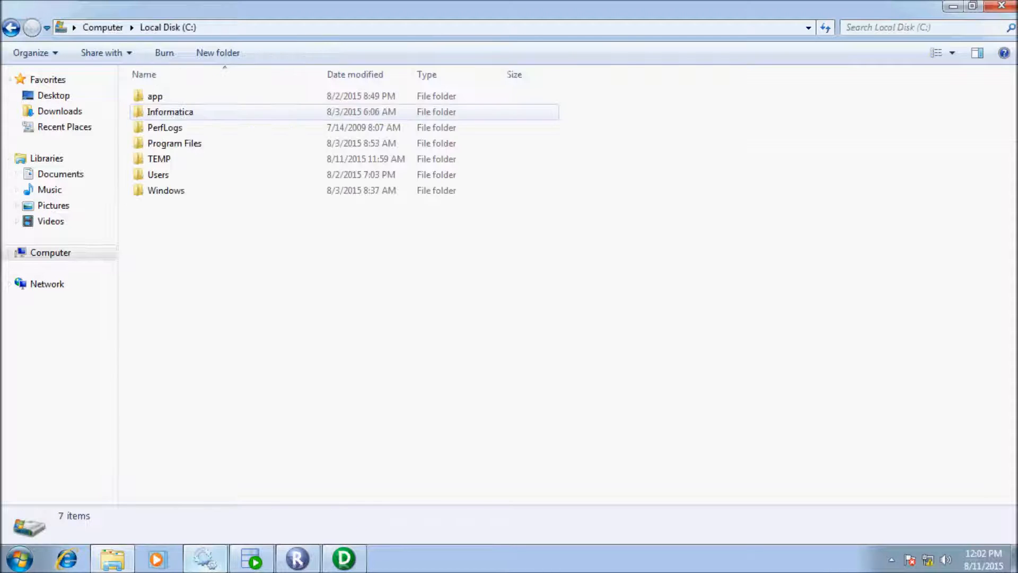
click(170, 111)
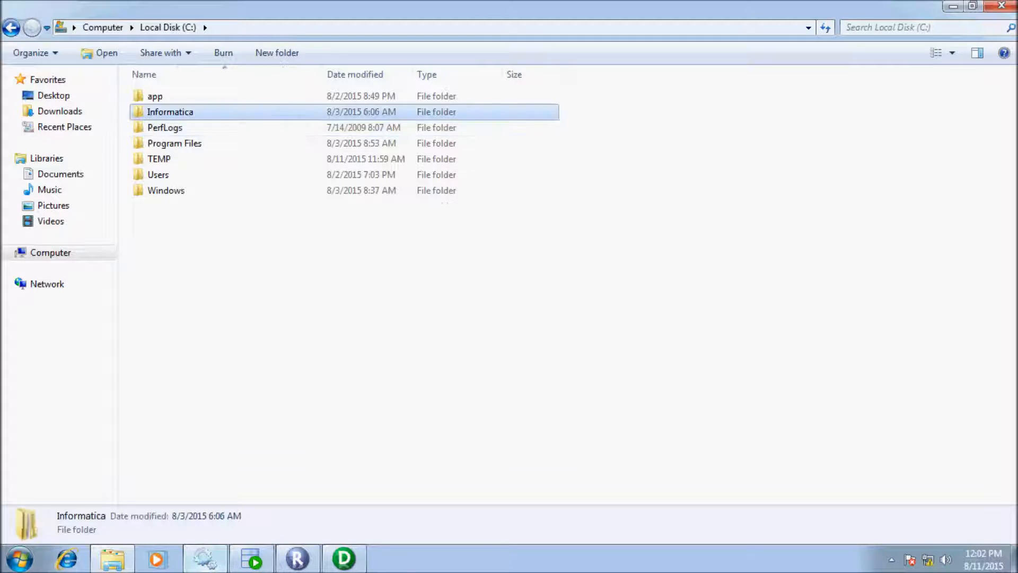
double_click(170, 111)
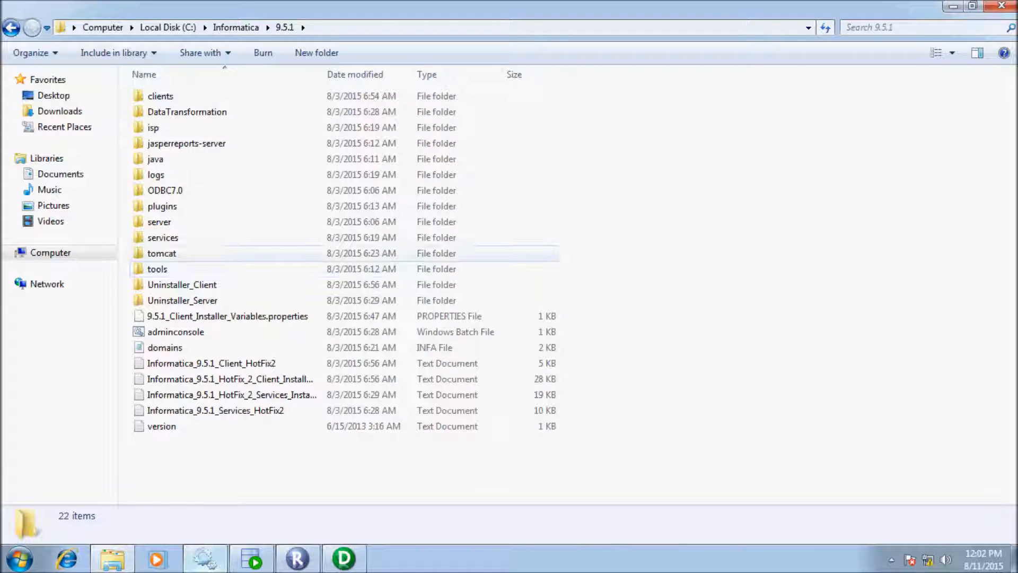
double_click(159, 221)
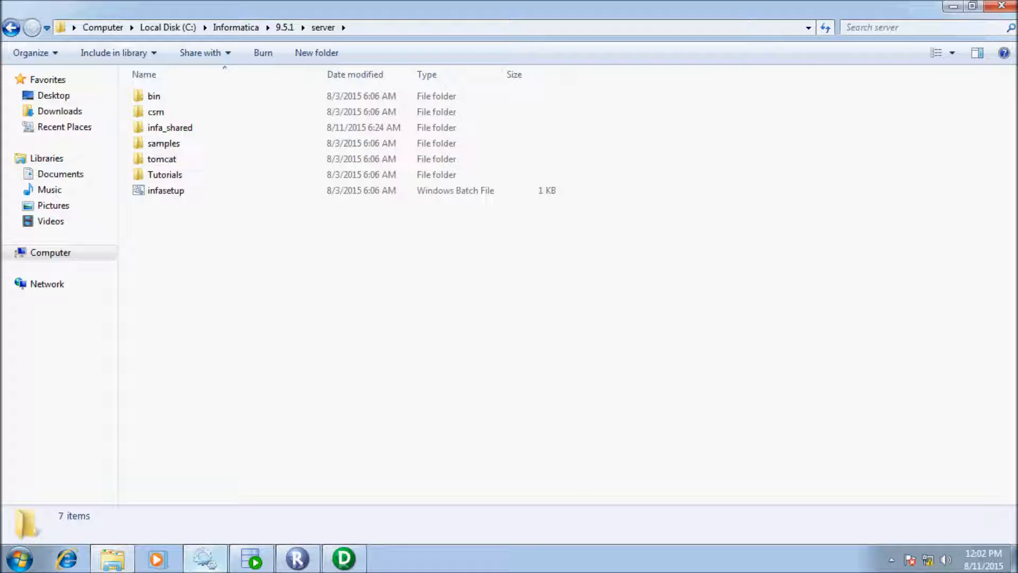
mouse_move(11, 27)
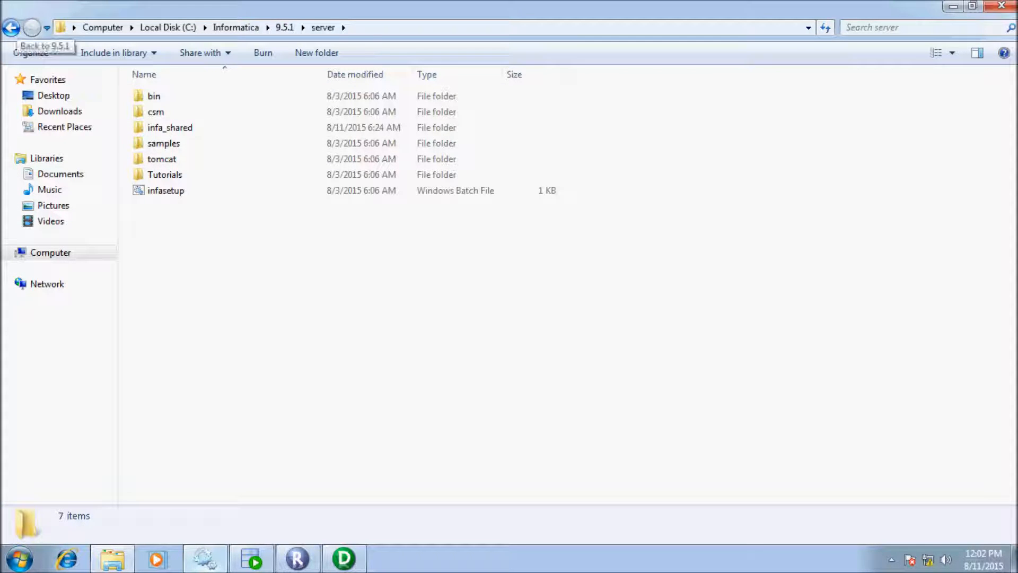
double_click(170, 128)
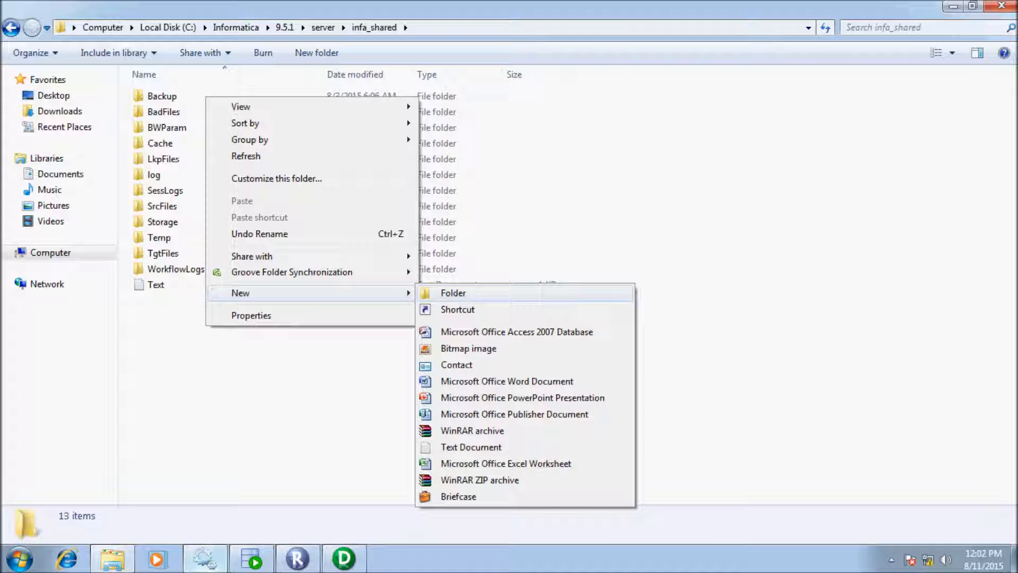
Step: Create a new empty text document named para_file in infa_shared
click(469, 446)
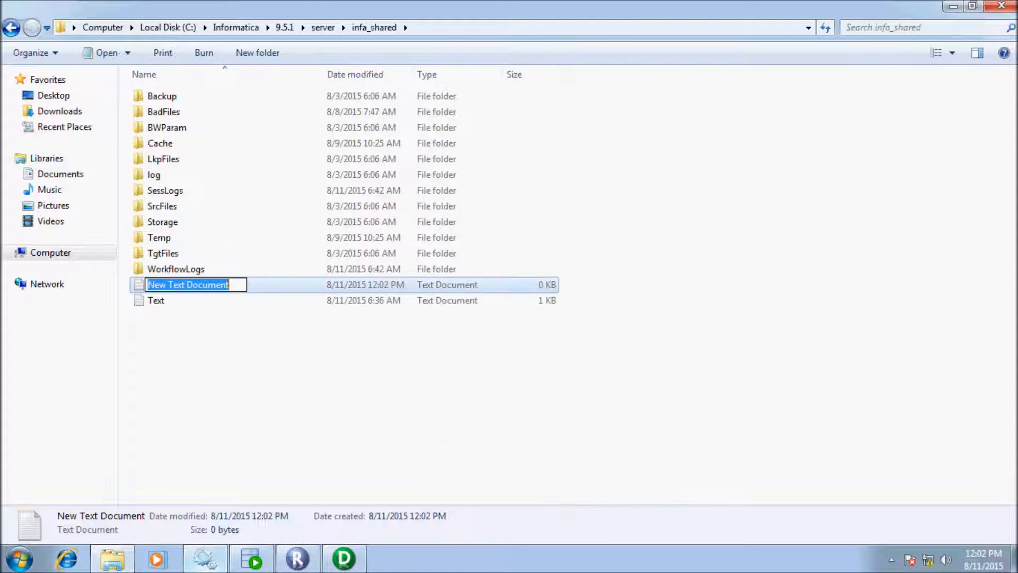
text(PA)
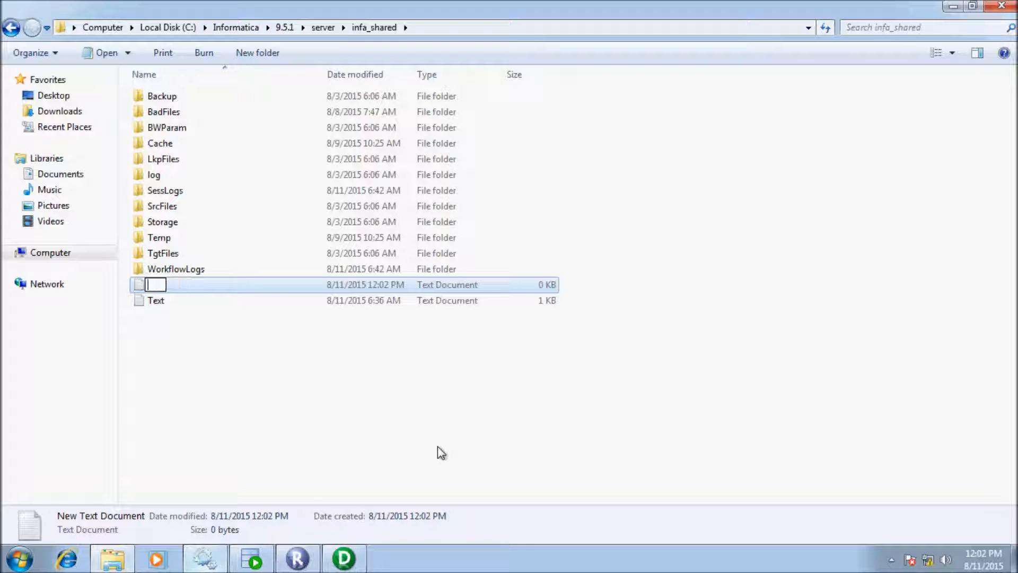
text(para_file)
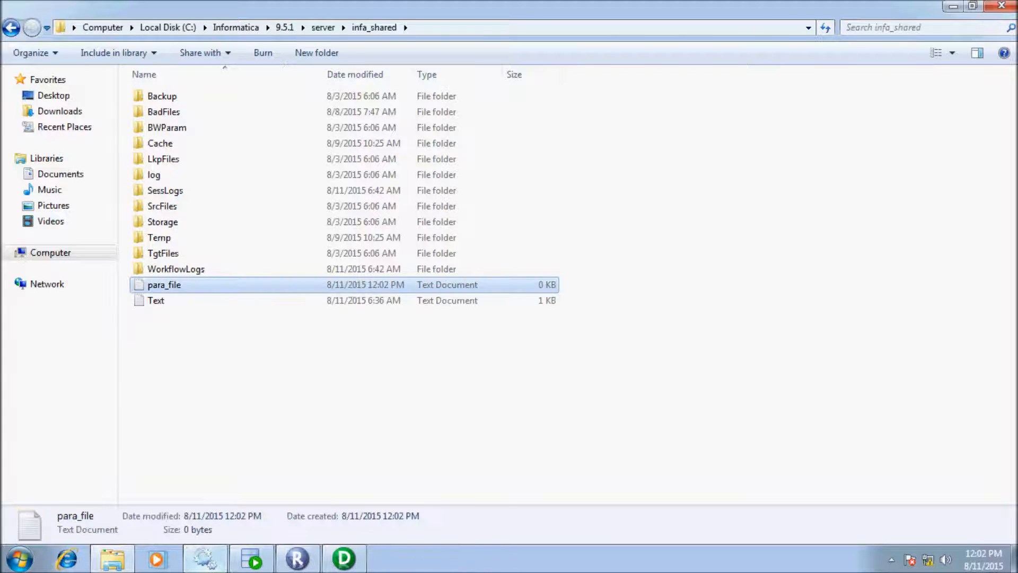
Step: Open para_file in Notepad and type the header start [DW_DEV
double_click(163, 285)
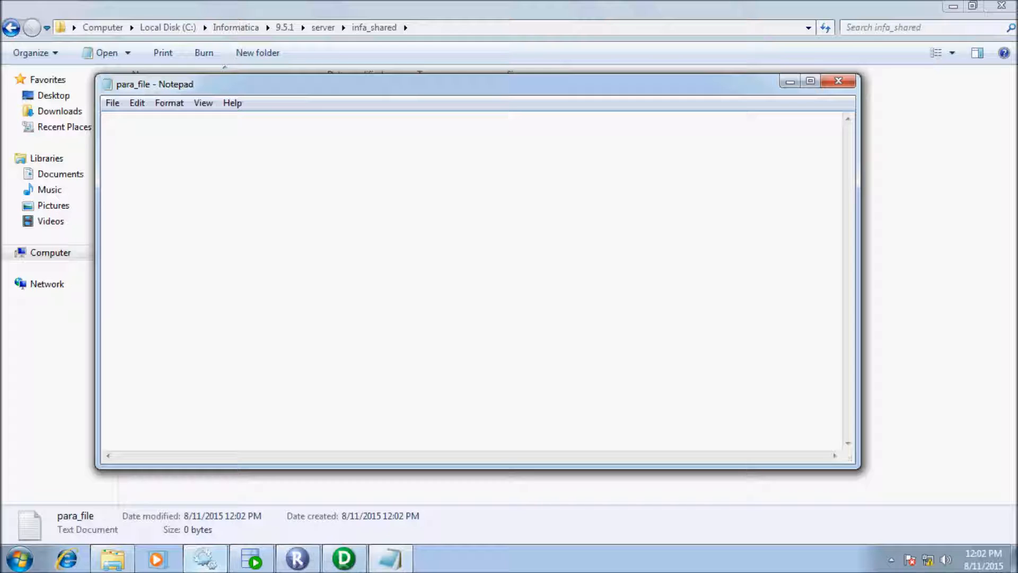
text([)
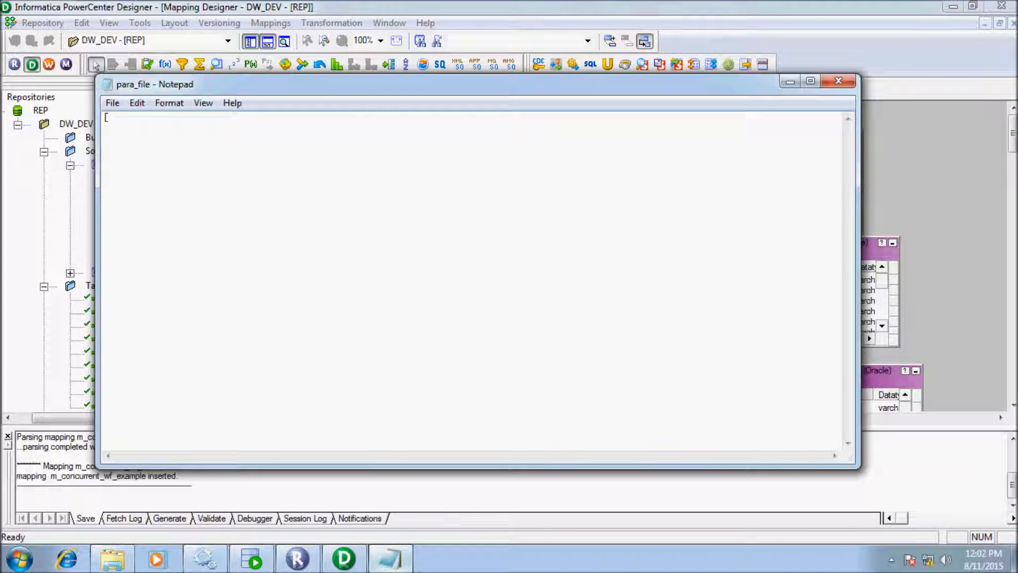
text(D)
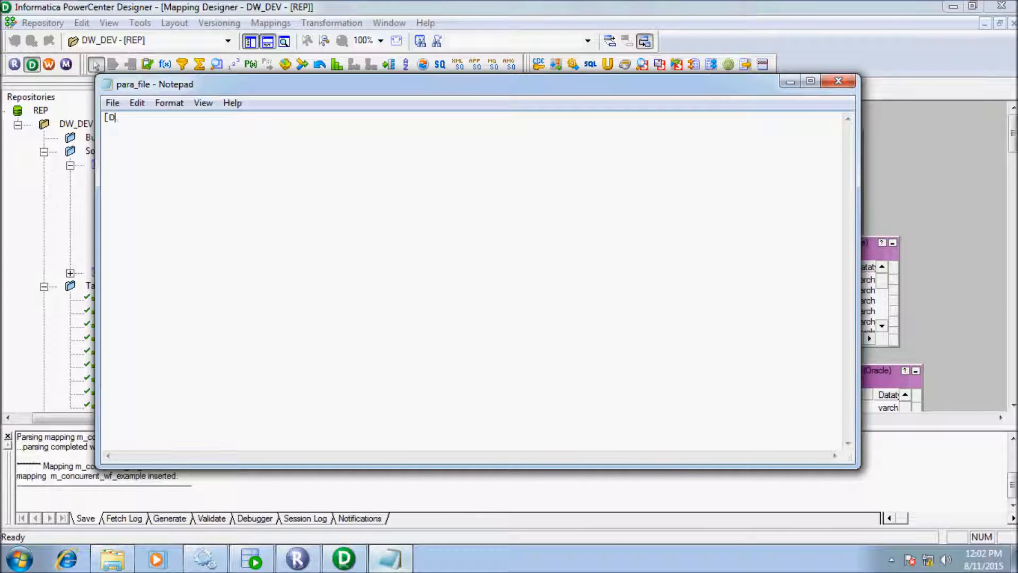
text(W_D)
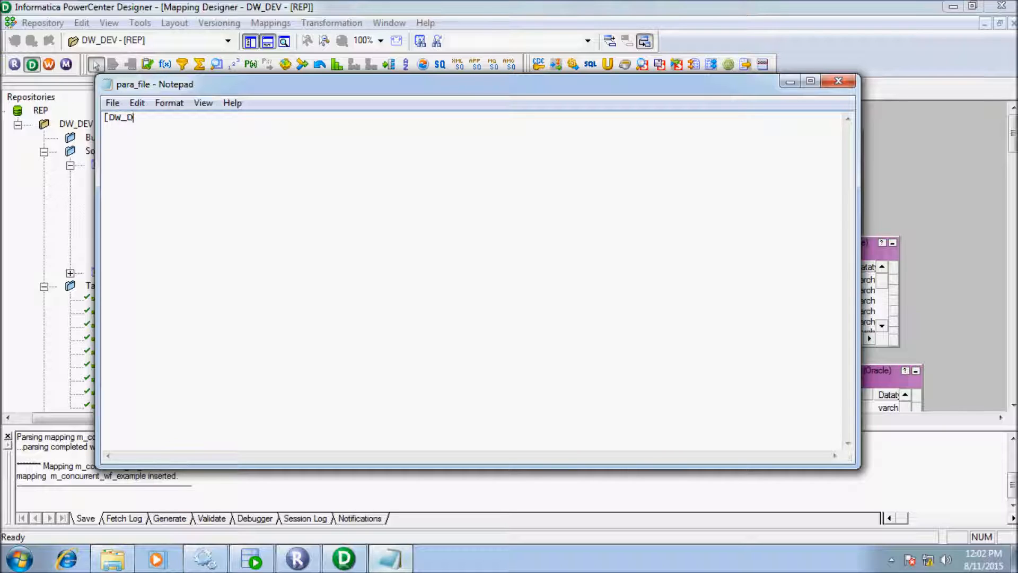
text(EV)
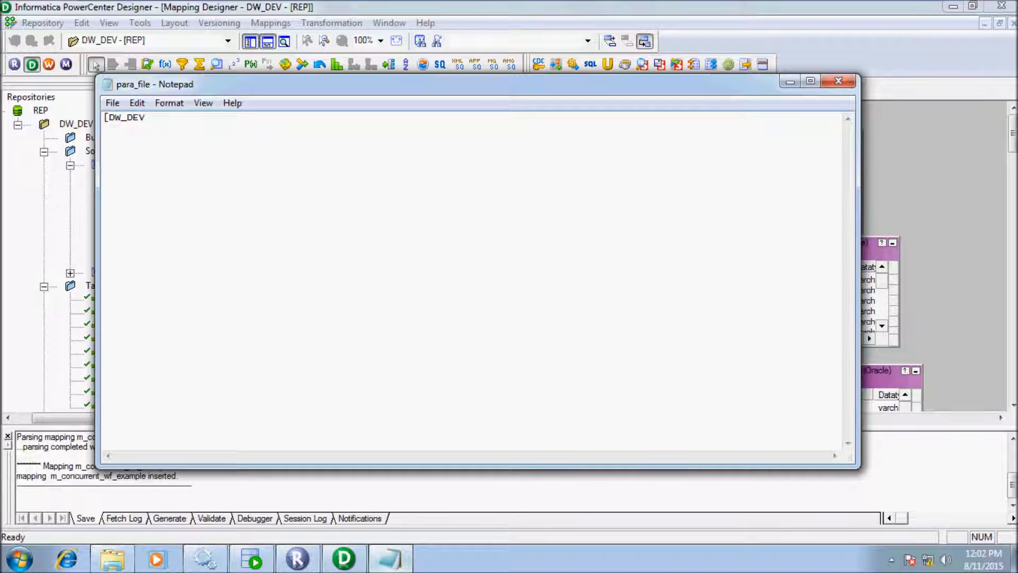
text(.)
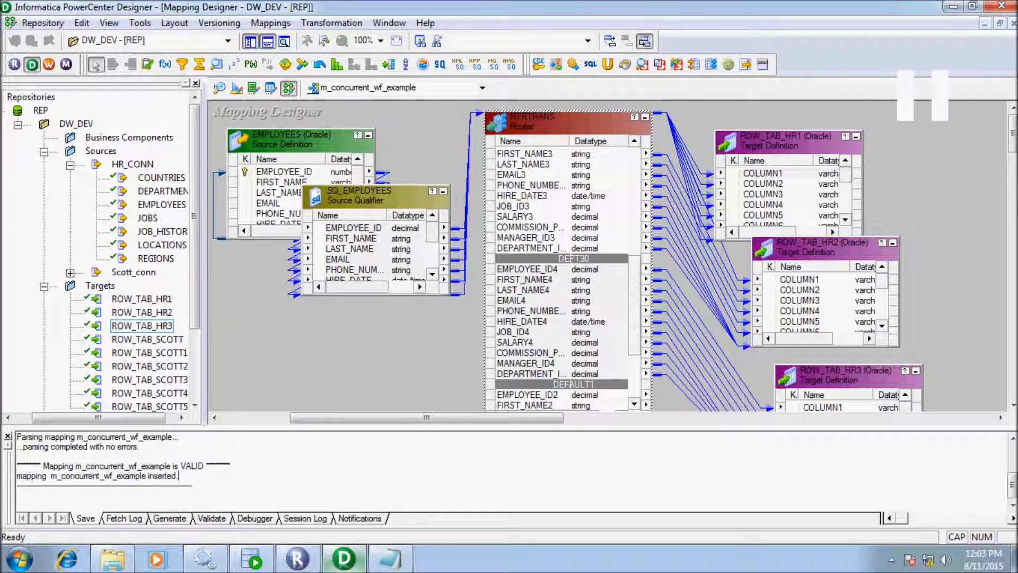
Step: Generate workflow wf_m_concurrent_wf_example from the mapping with a non-reusable session and default names
right_click(292, 208)
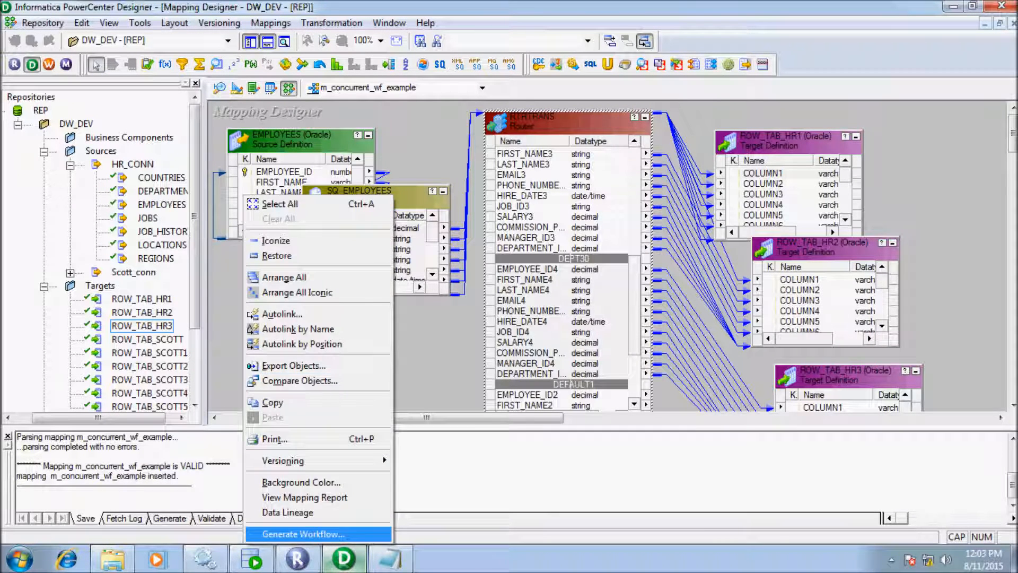
click(302, 533)
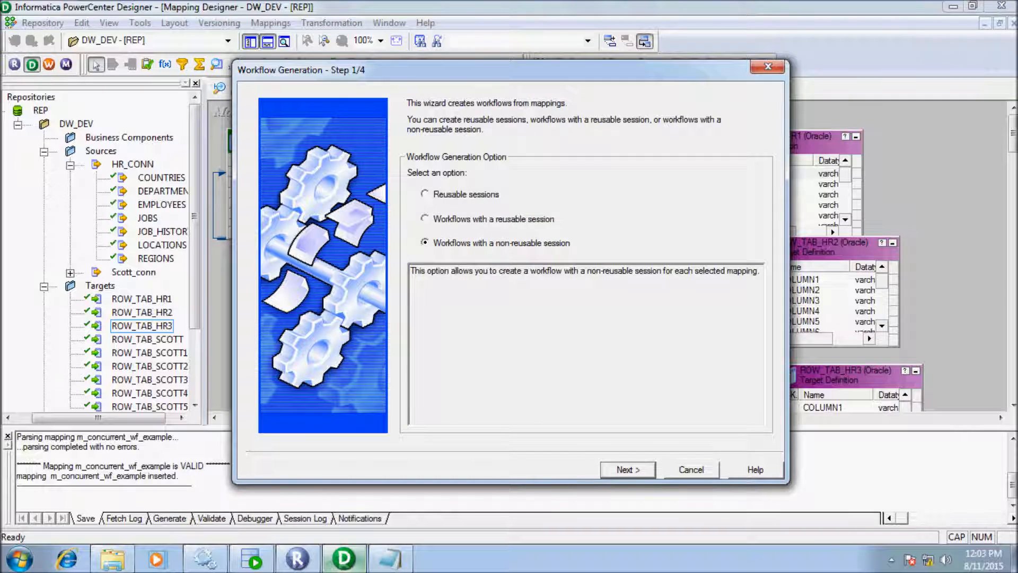
click(627, 469)
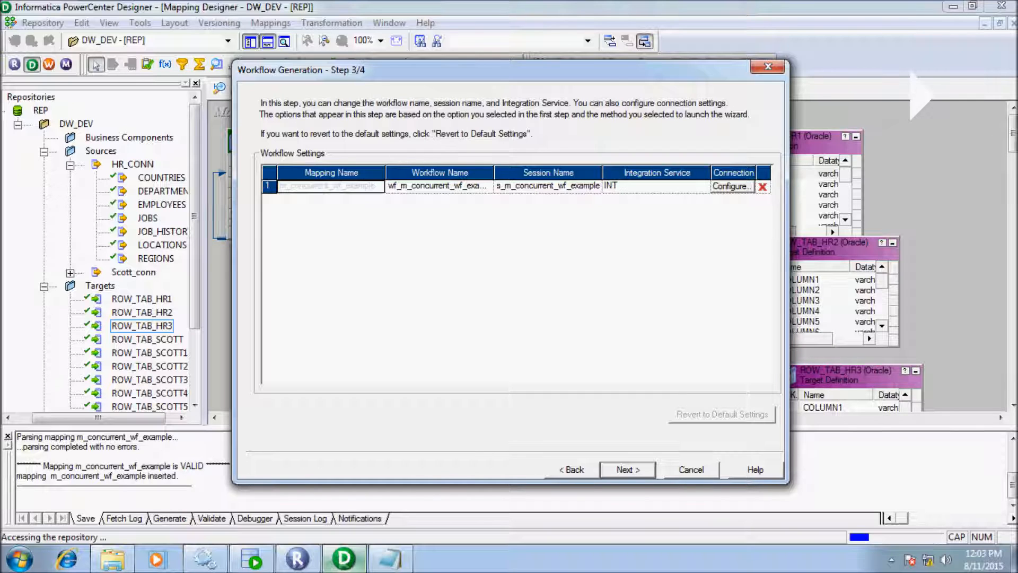
click(625, 469)
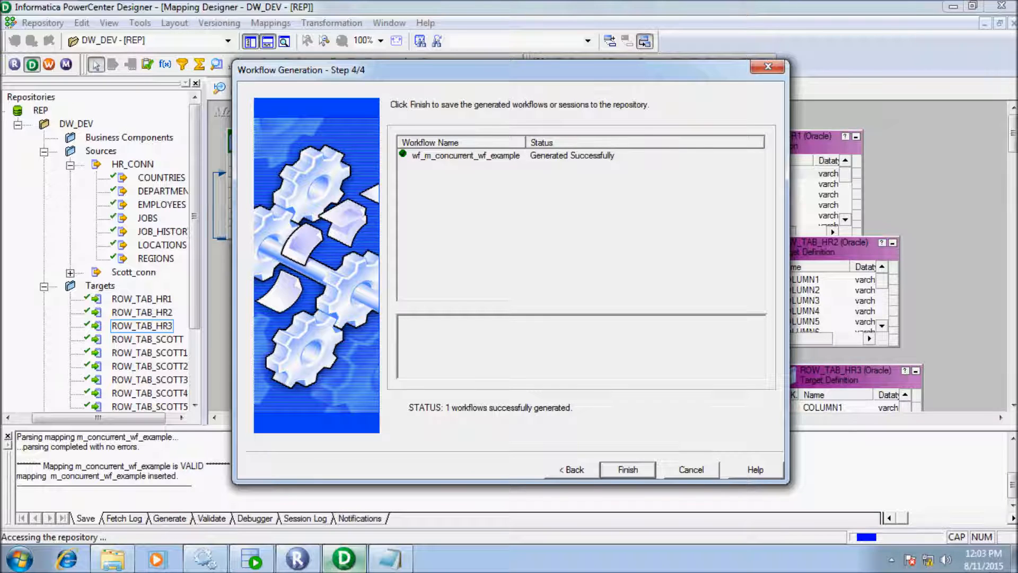
click(627, 470)
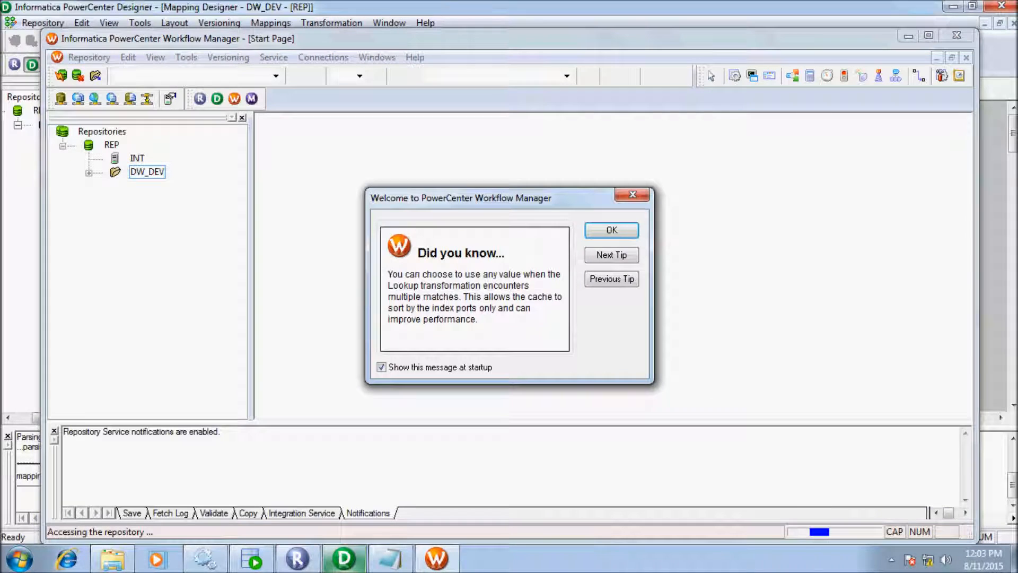
Step: Expand DW_DEV, load wf_m_concurrent_wf_example and bring up session s_m_concurrent_wf_example's settings
click(89, 172)
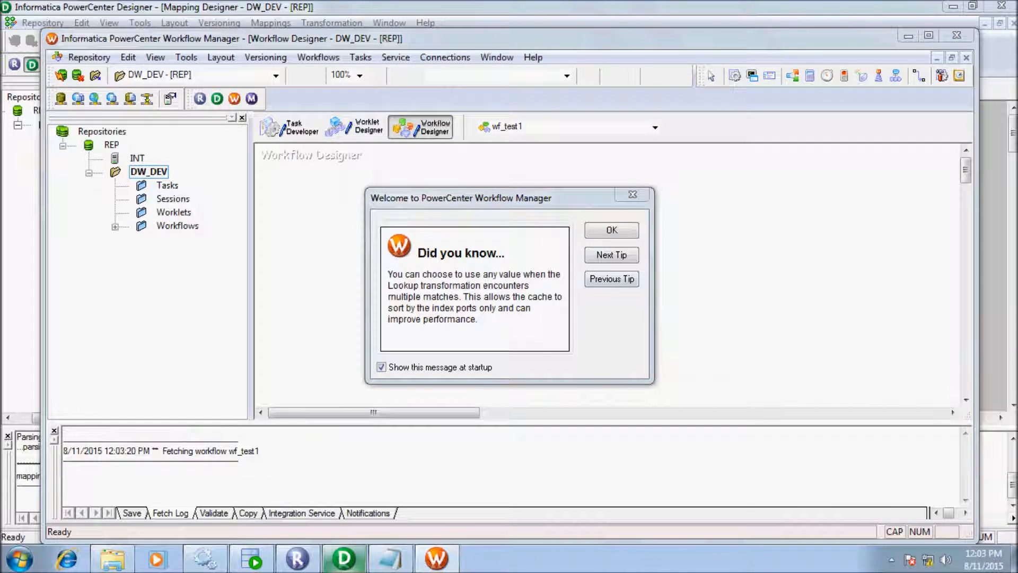
click(610, 230)
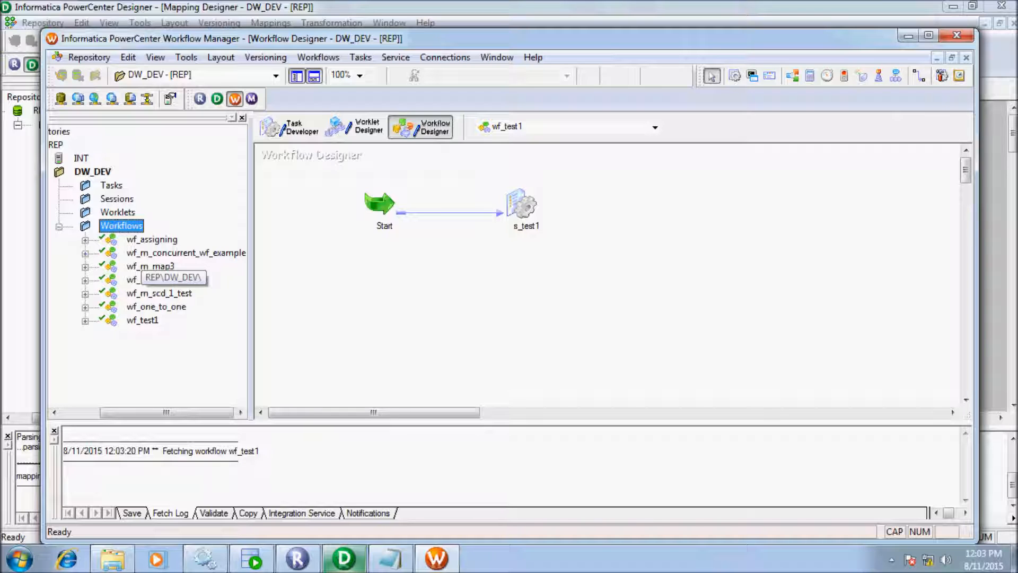
click(184, 252)
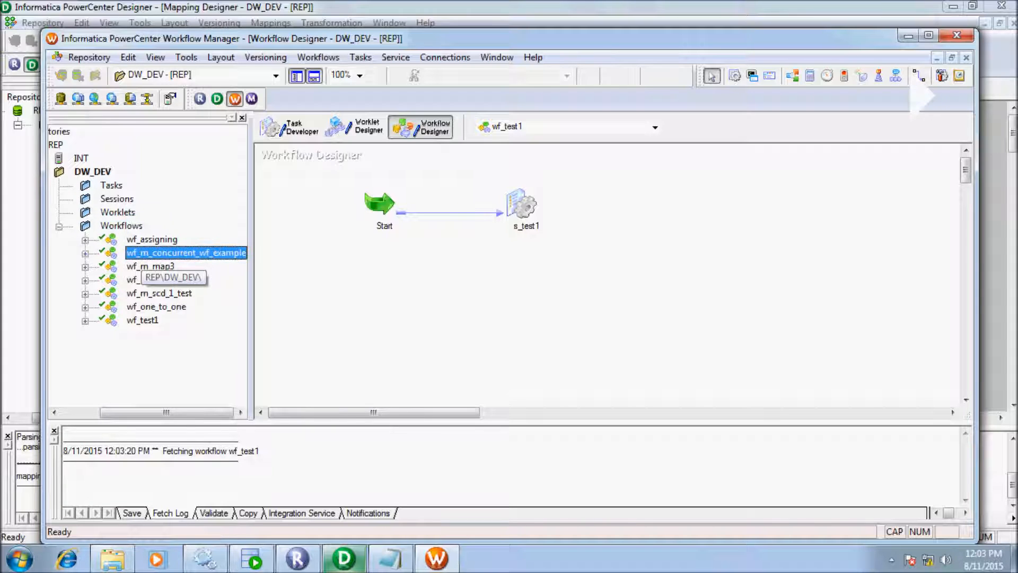
double_click(186, 252)
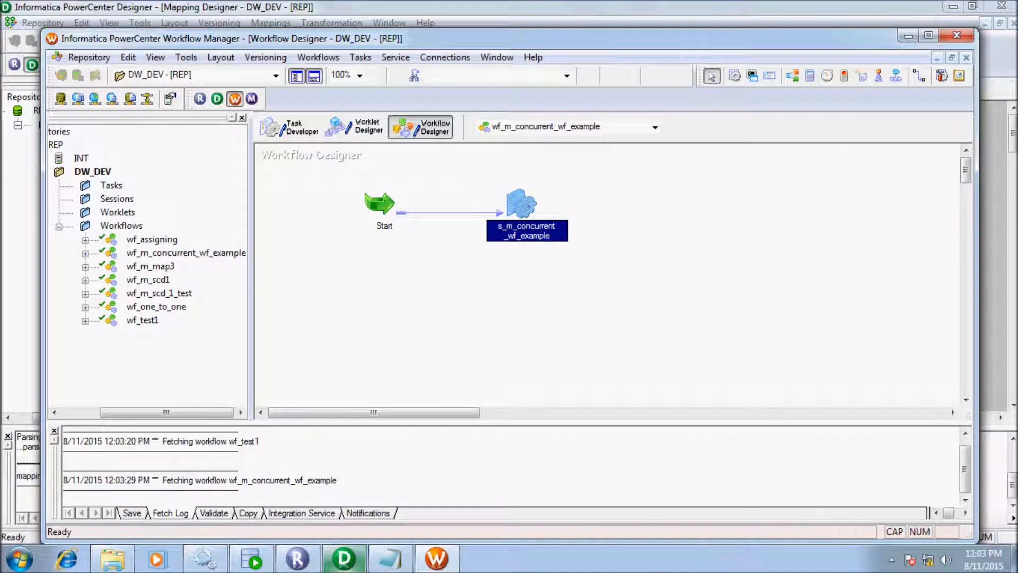
double_click(527, 208)
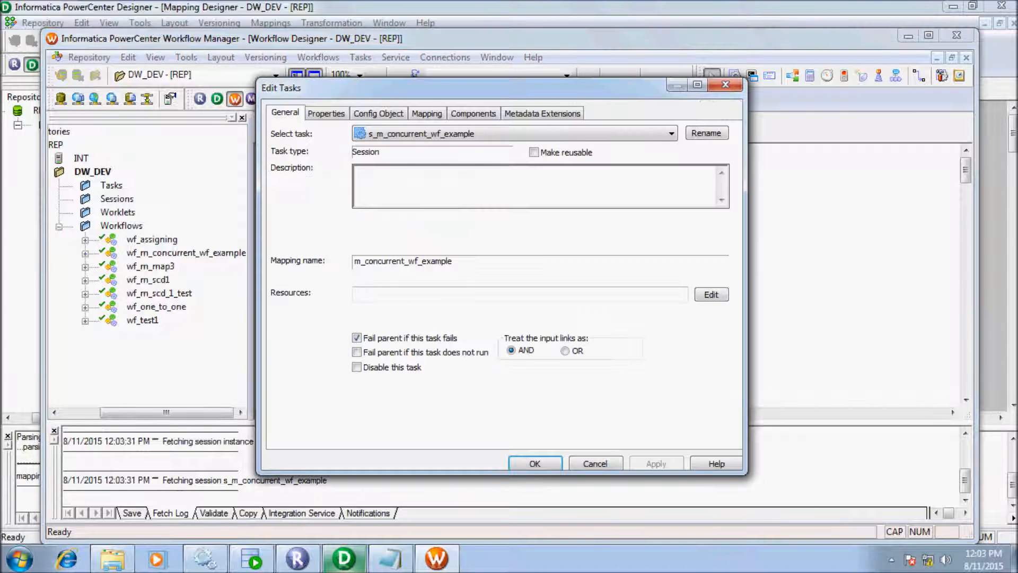
Step: Complete the para_file header as [DW_DEV.s_m_concurrent_wf_example] in Notepad
click(706, 133)
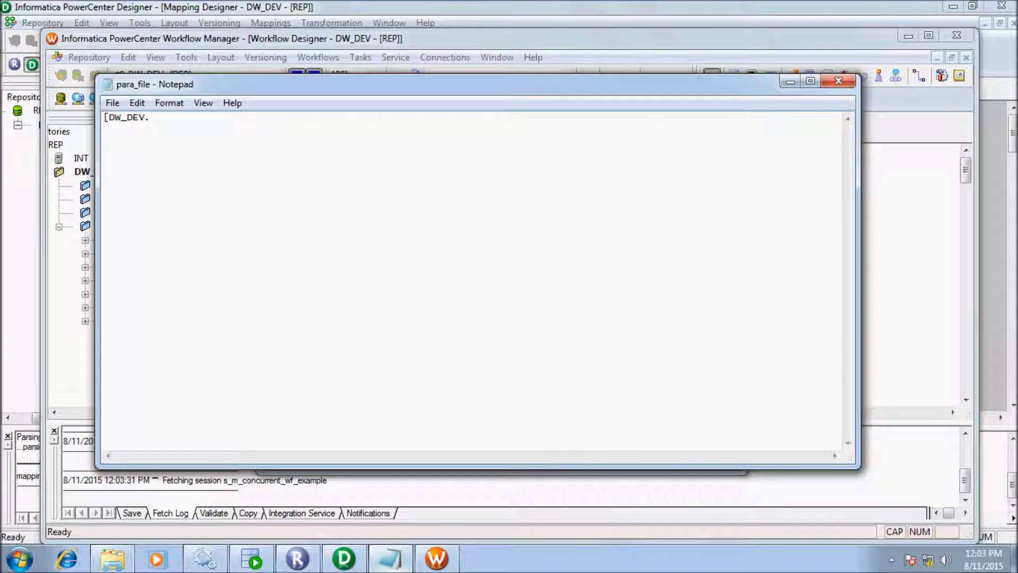
text(s_m_concurrent_wf_example)
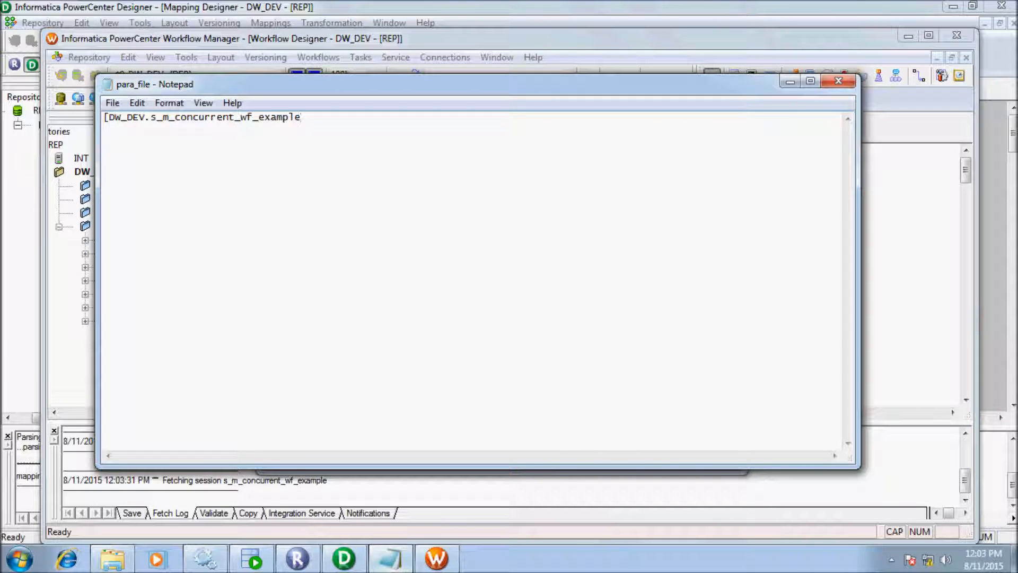
text(])
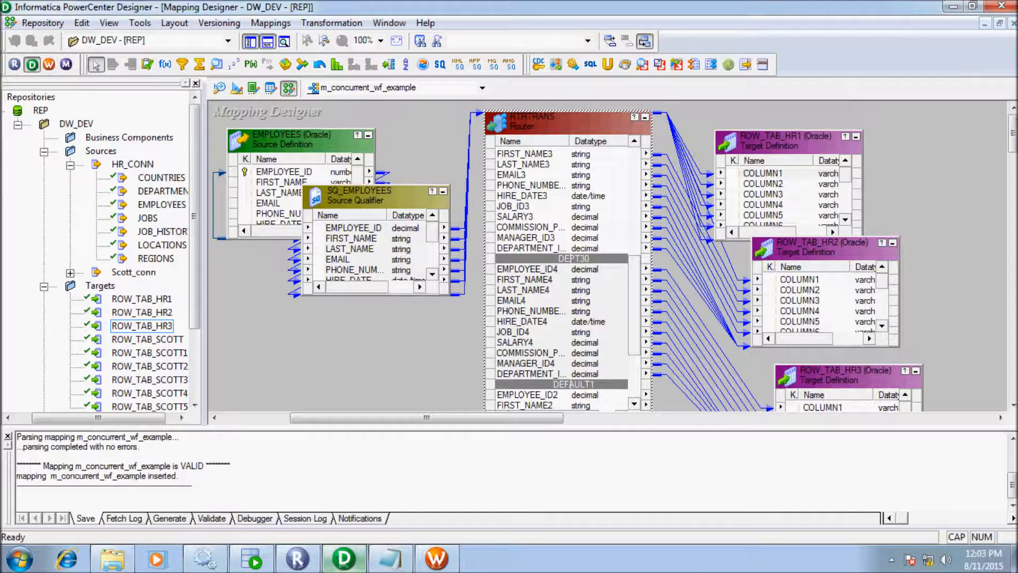
Step: Look over the Mappings menu options in Designer, then return to Notepad
click(270, 23)
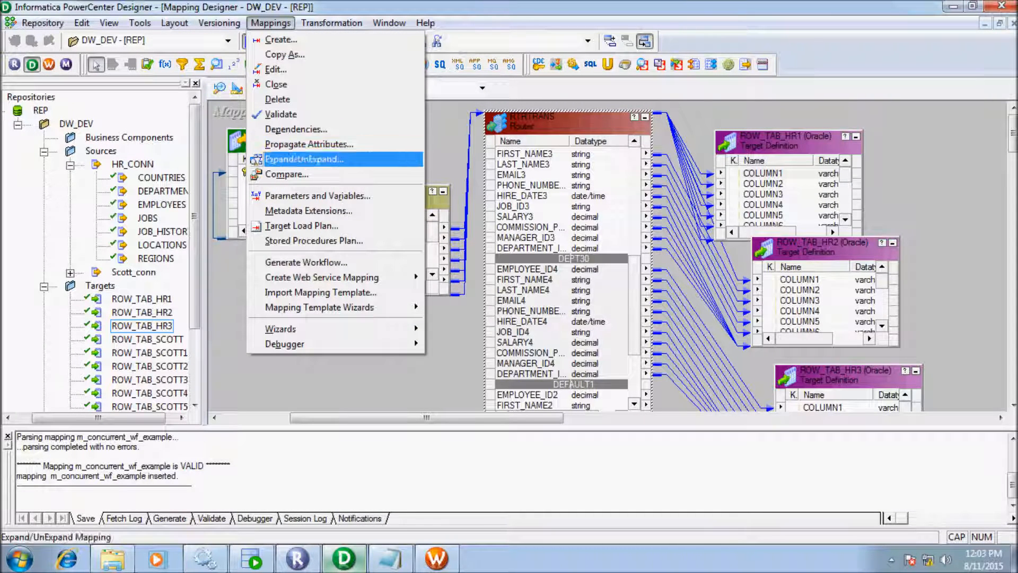
click(317, 195)
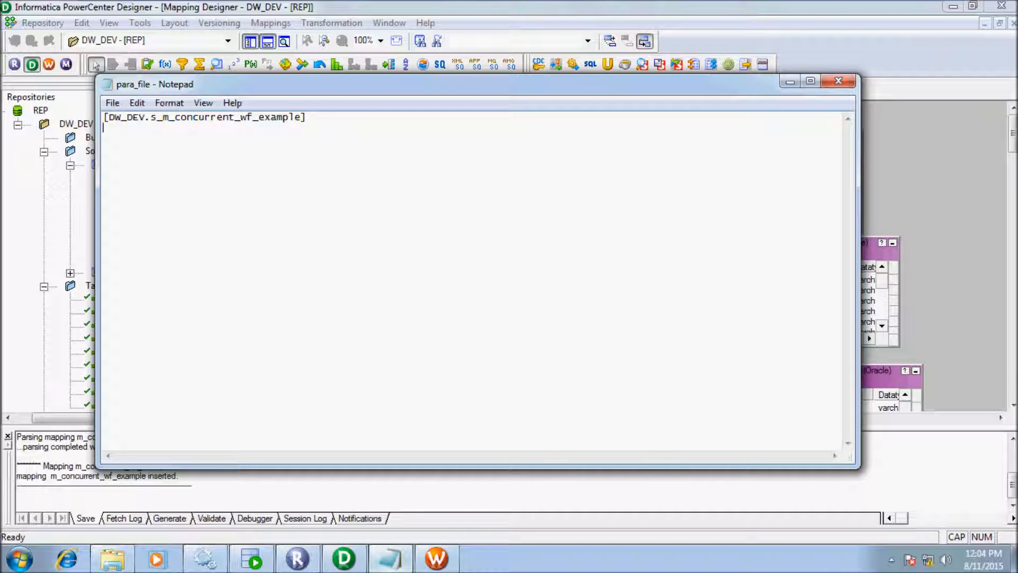
Step: Add parameter lines $$DEPT10=10, $$DEPT20=20 and $$DEPT30=30 to para_file, correcting typos
text($$DEPT10)
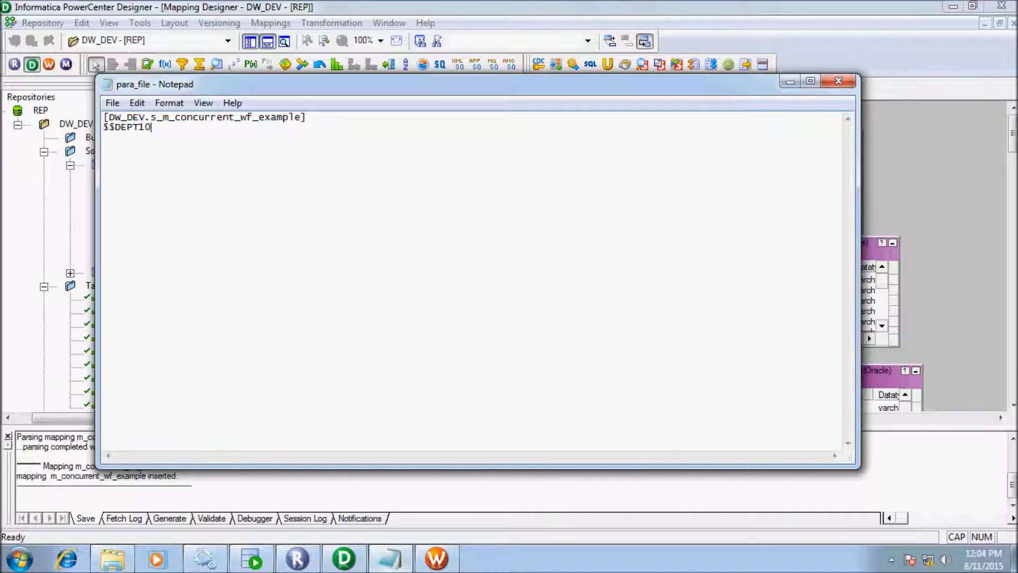
text(=1)
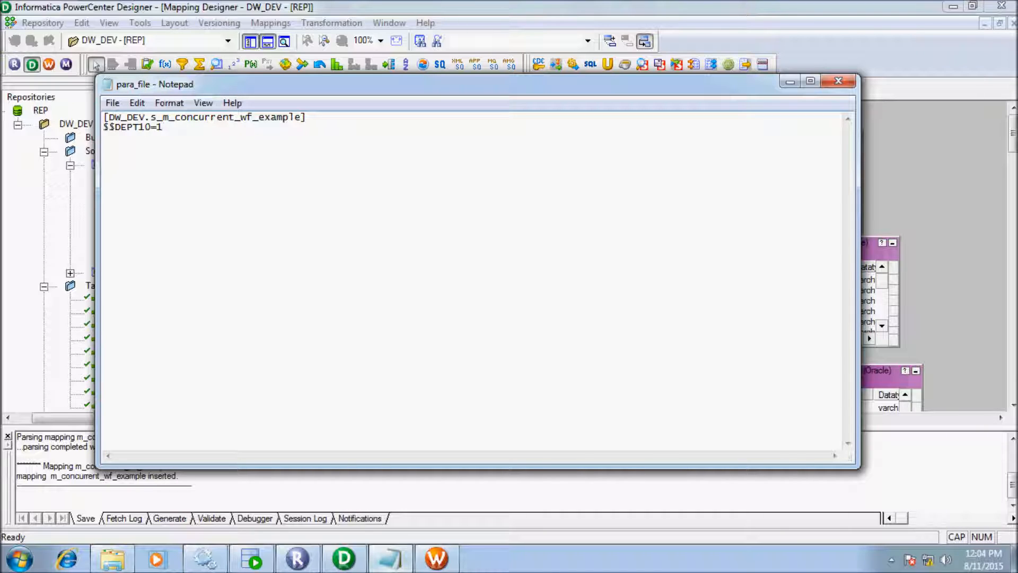
text(0)
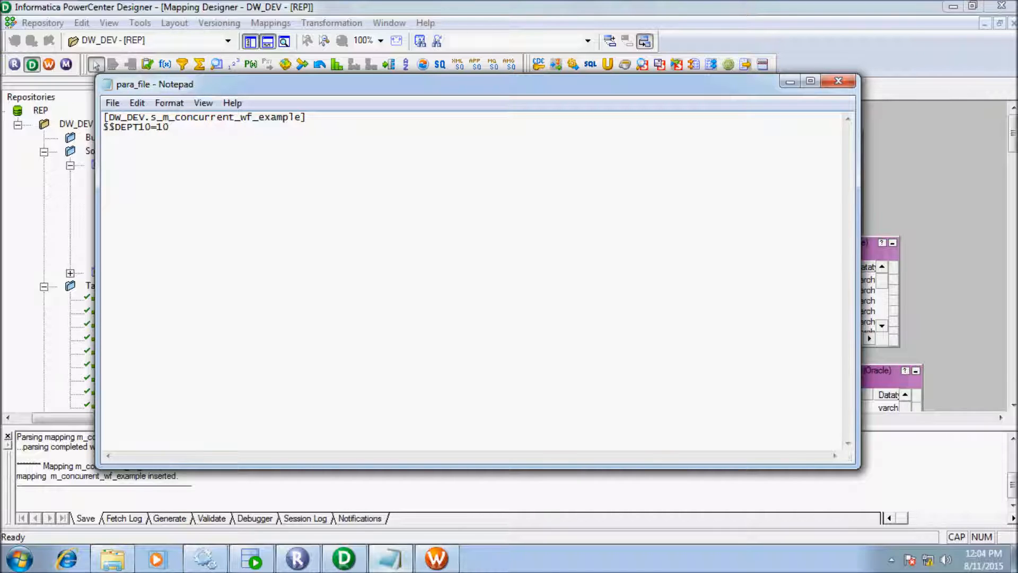
text($$DEPT10)
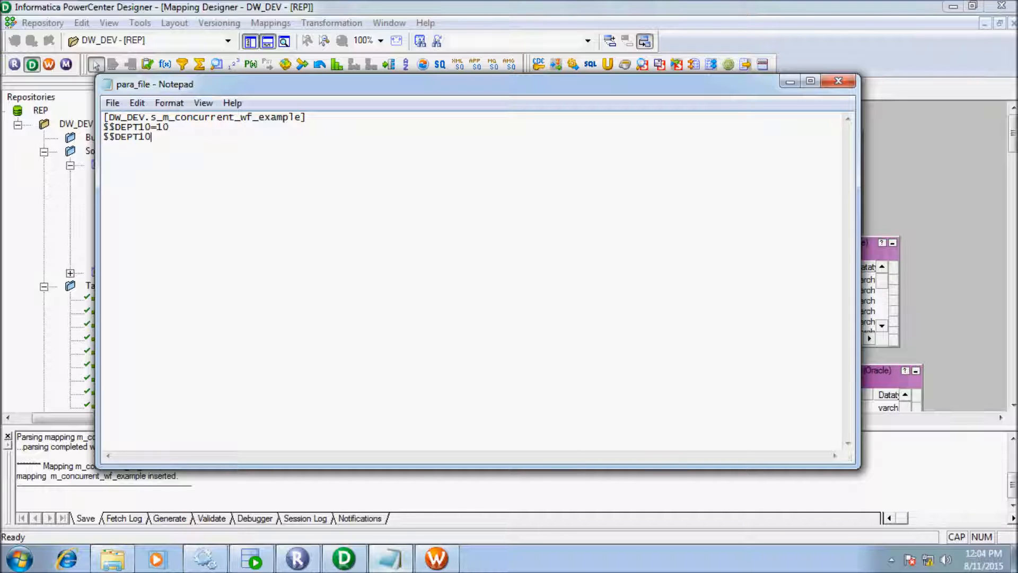
key(Backspace)
text(21=)
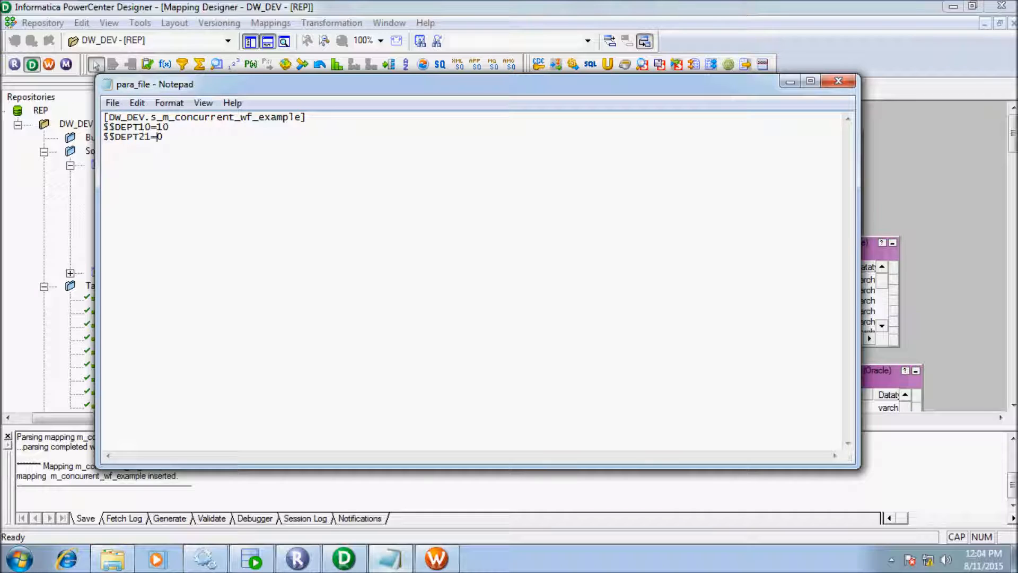
text(2)
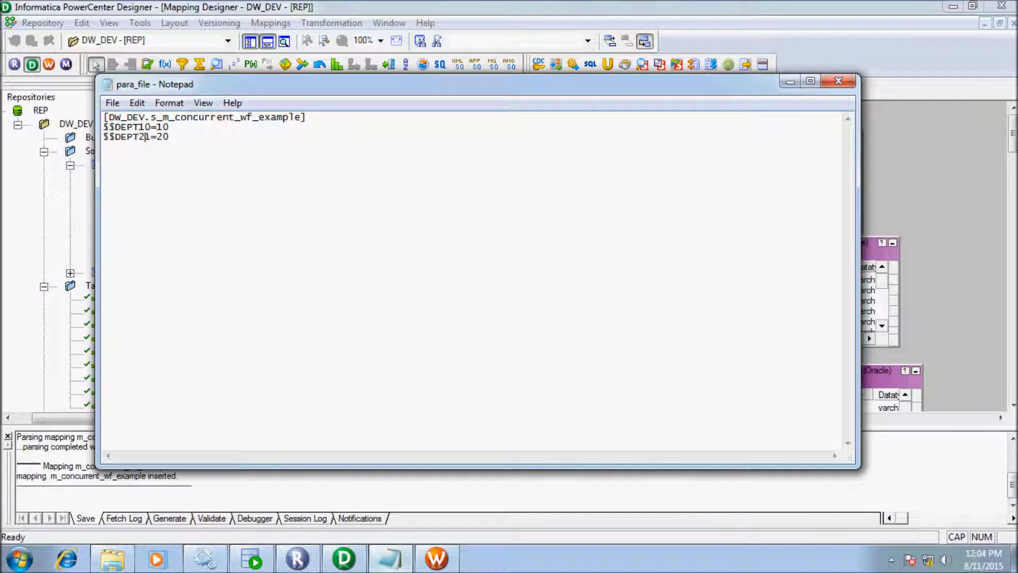
text(0)
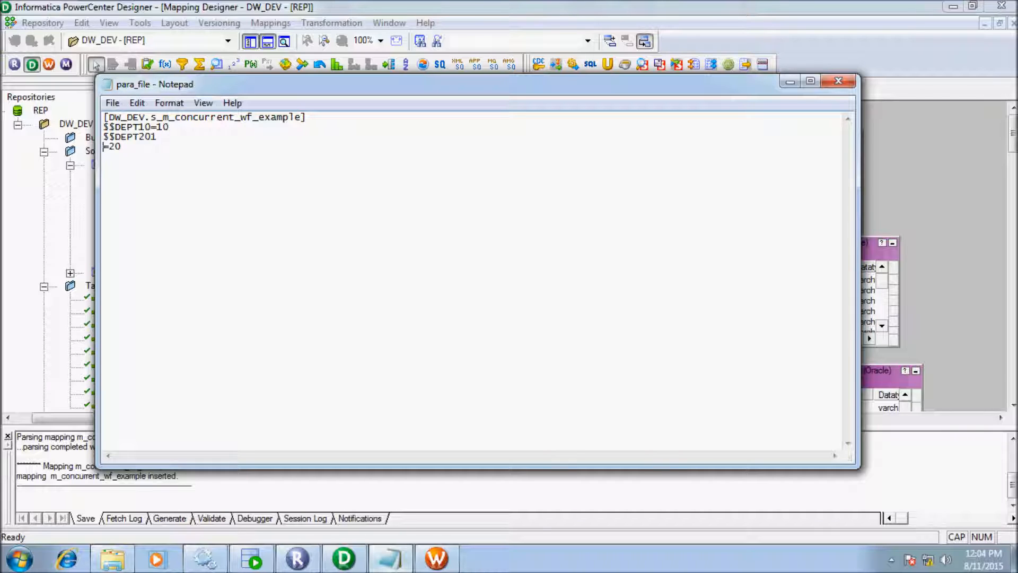
key(Backspace)
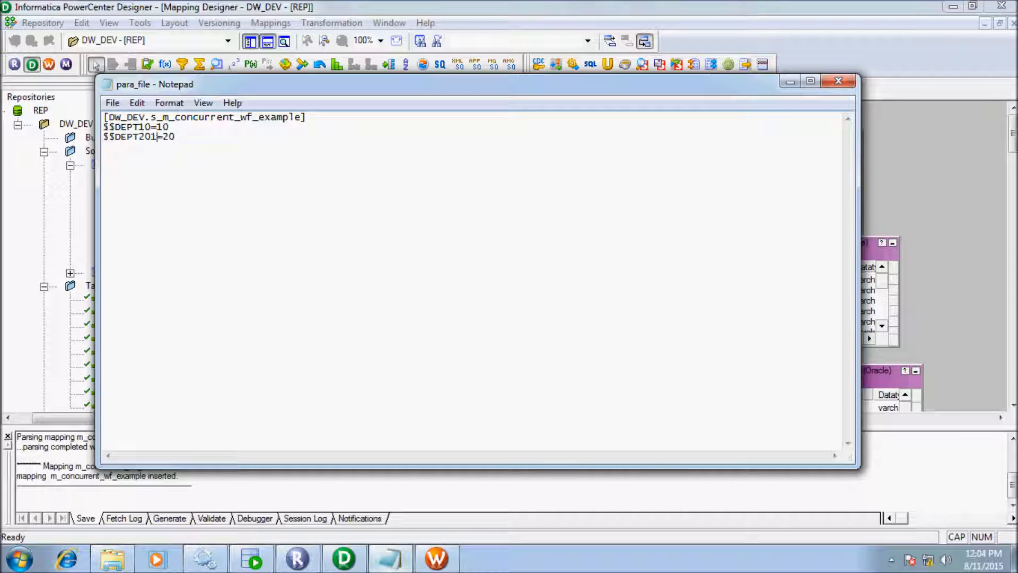
key(Backspace)
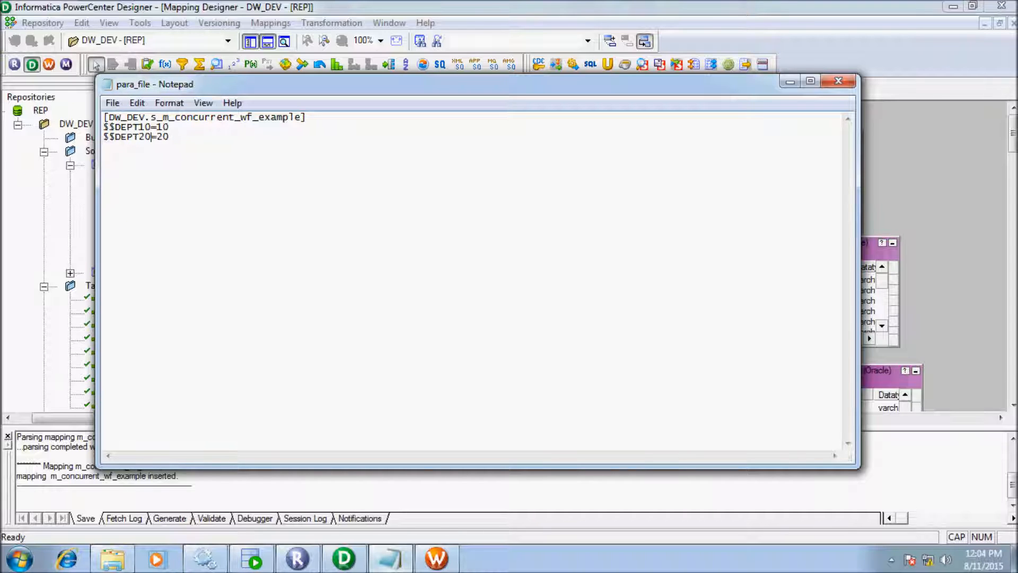
key(enter)
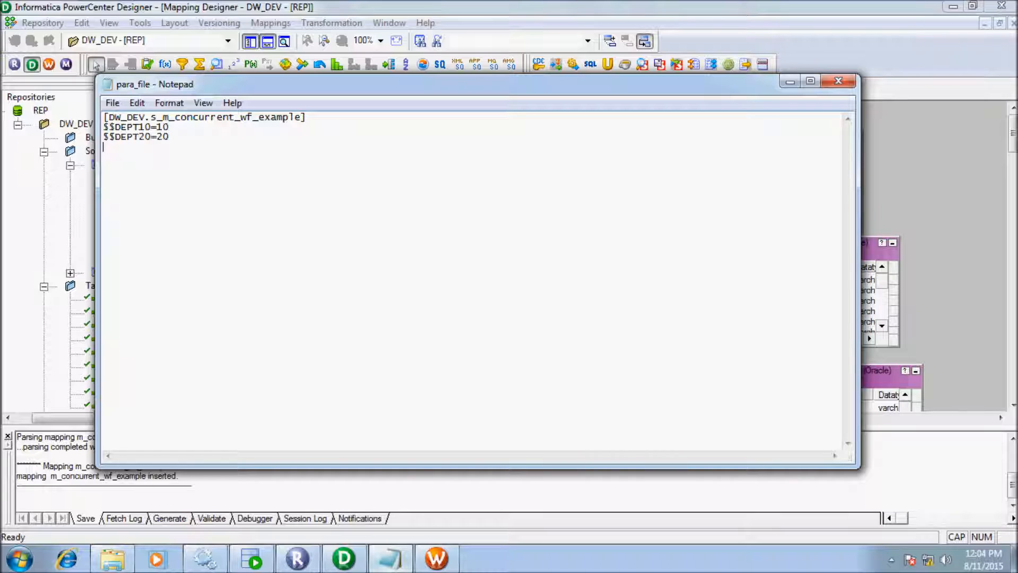
text($$DEPT10)
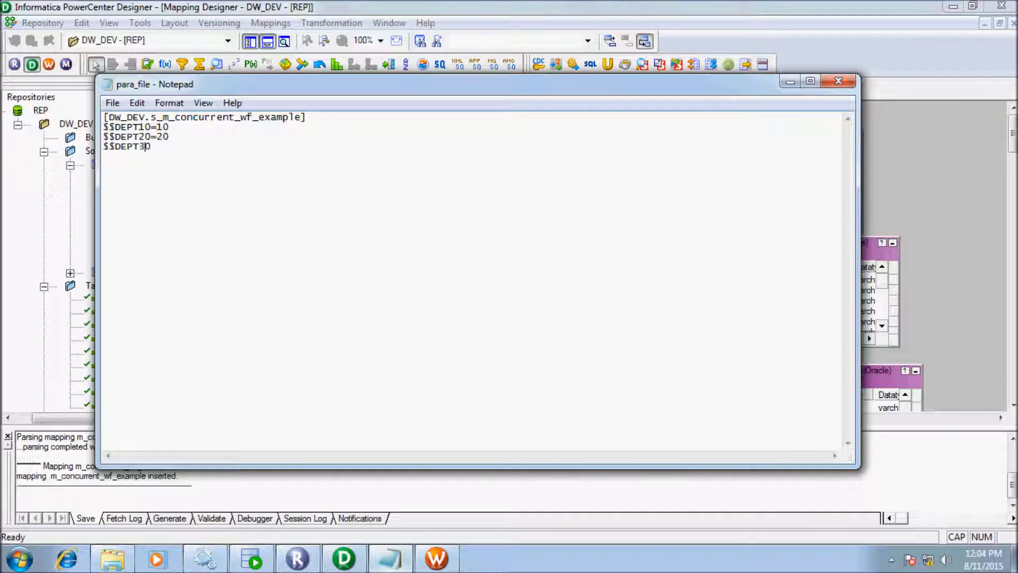
text(0)
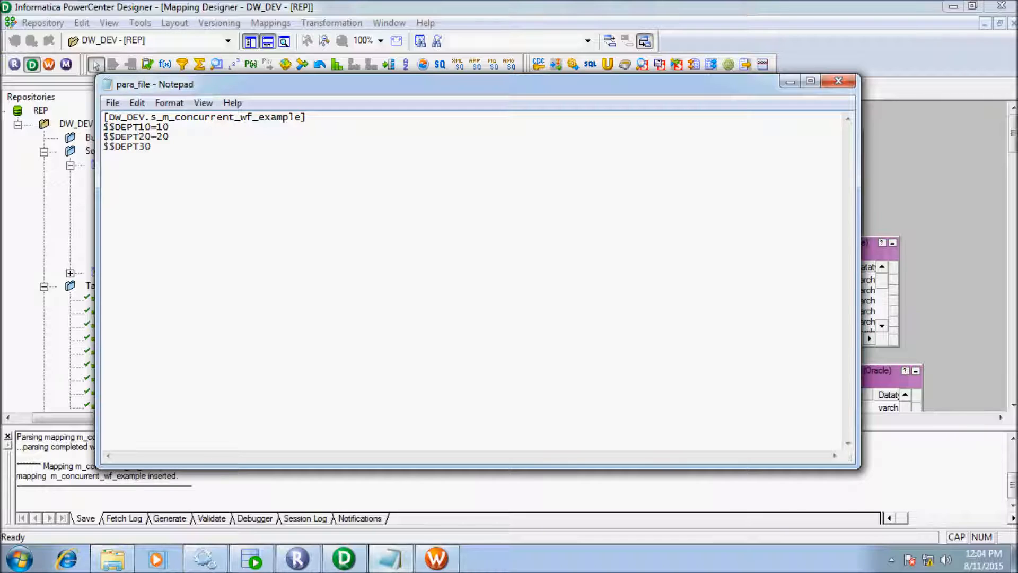
text(=30)
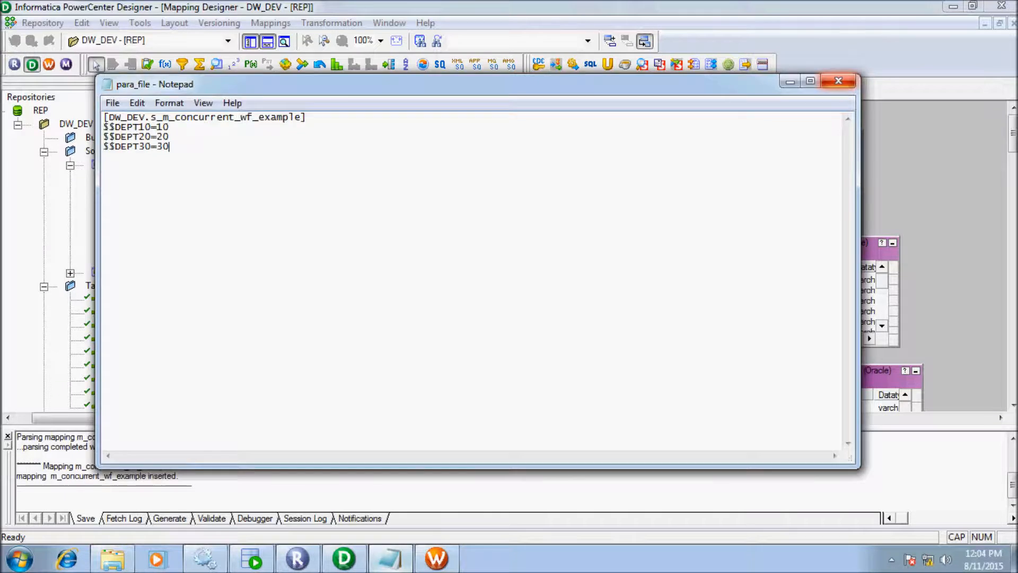
click(837, 80)
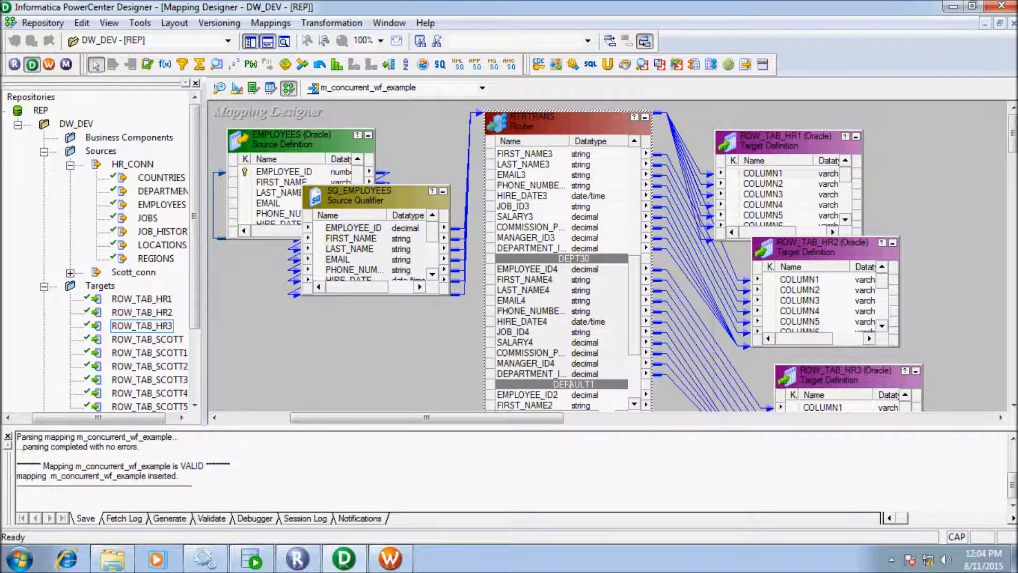
Step: Review the session's Mapping targets ROW_TAB_HR1–HR3 in Workflow Manager and close the task settings
click(41, 23)
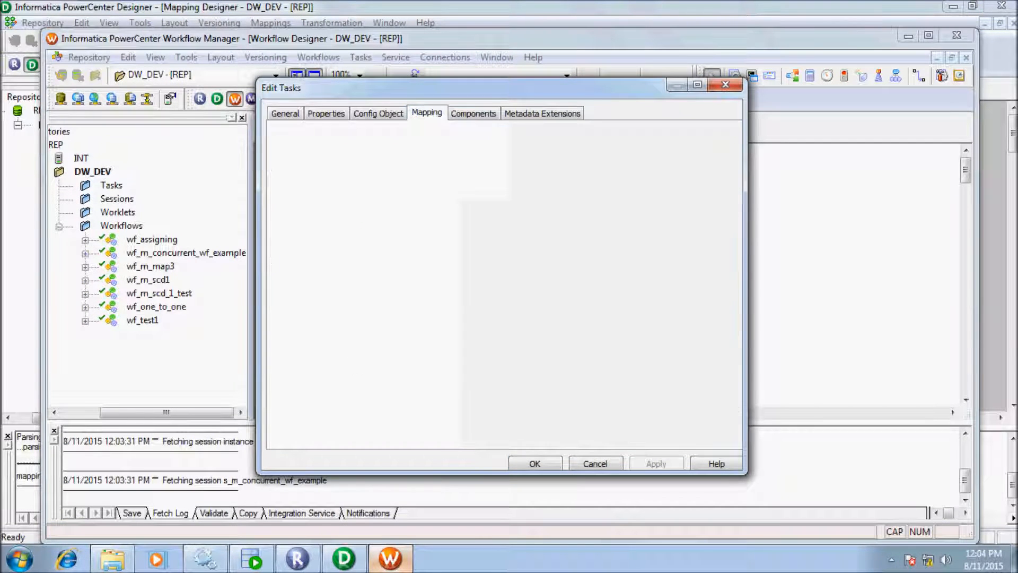
click(427, 113)
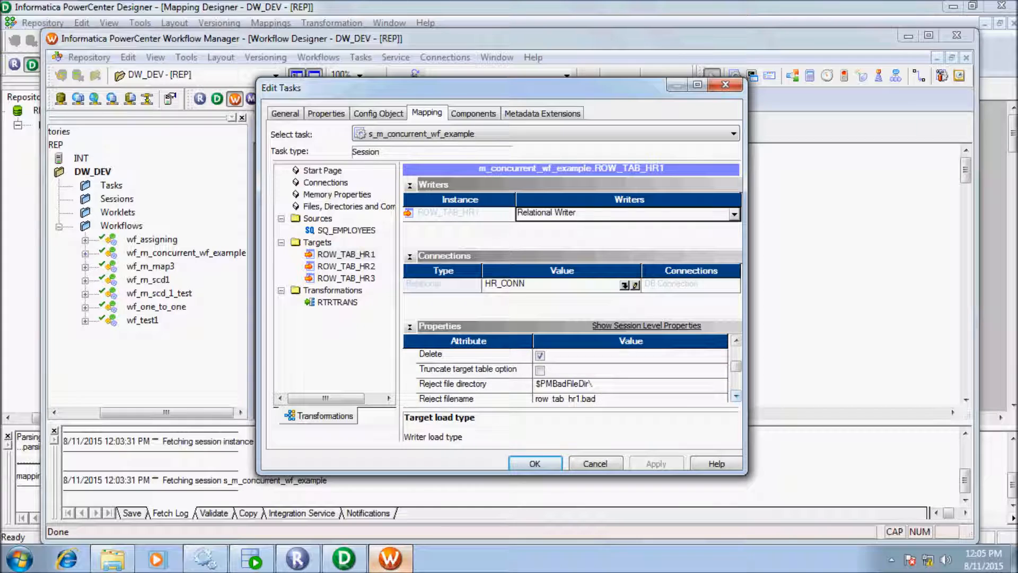
click(346, 266)
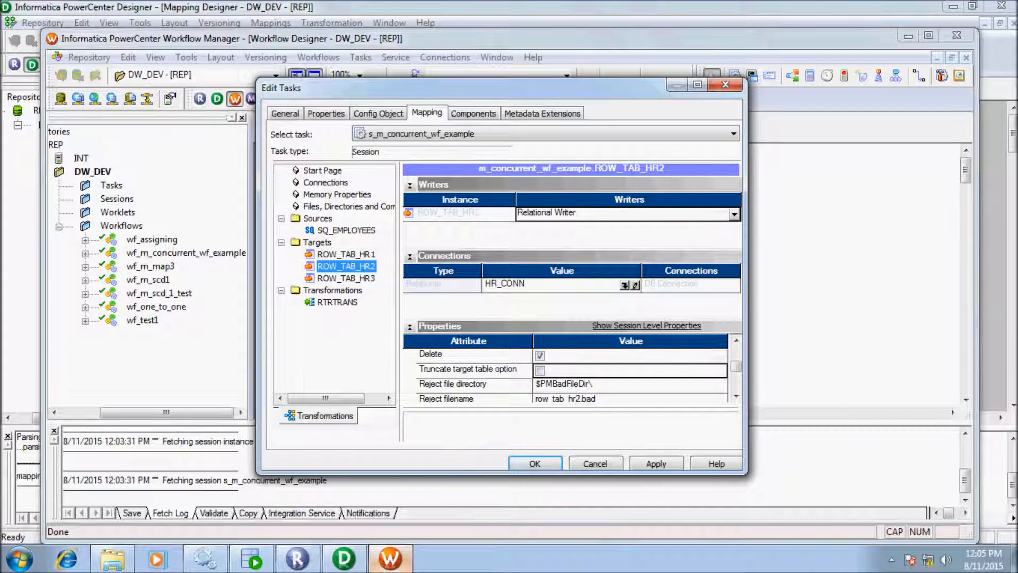
click(540, 369)
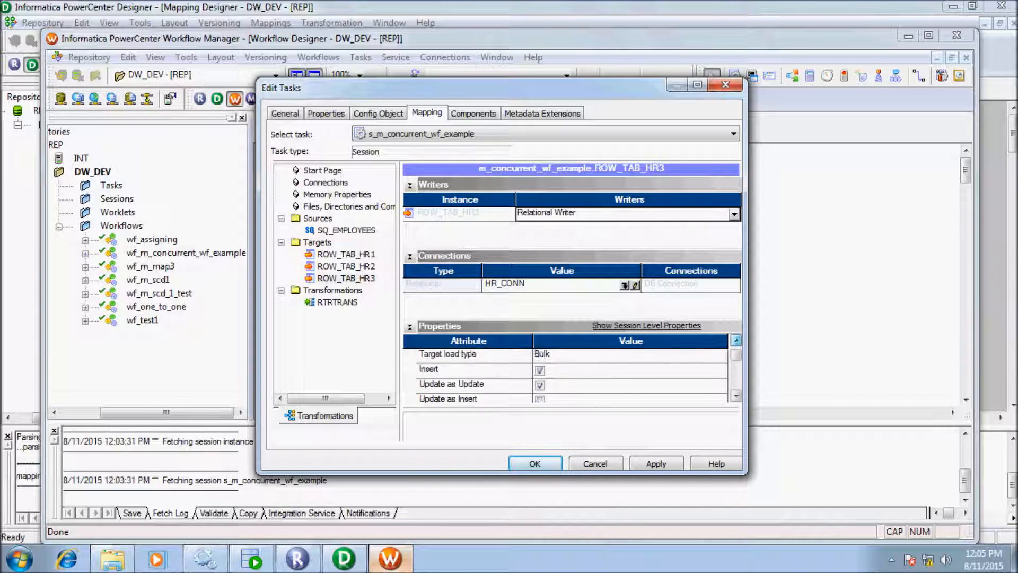
click(734, 370)
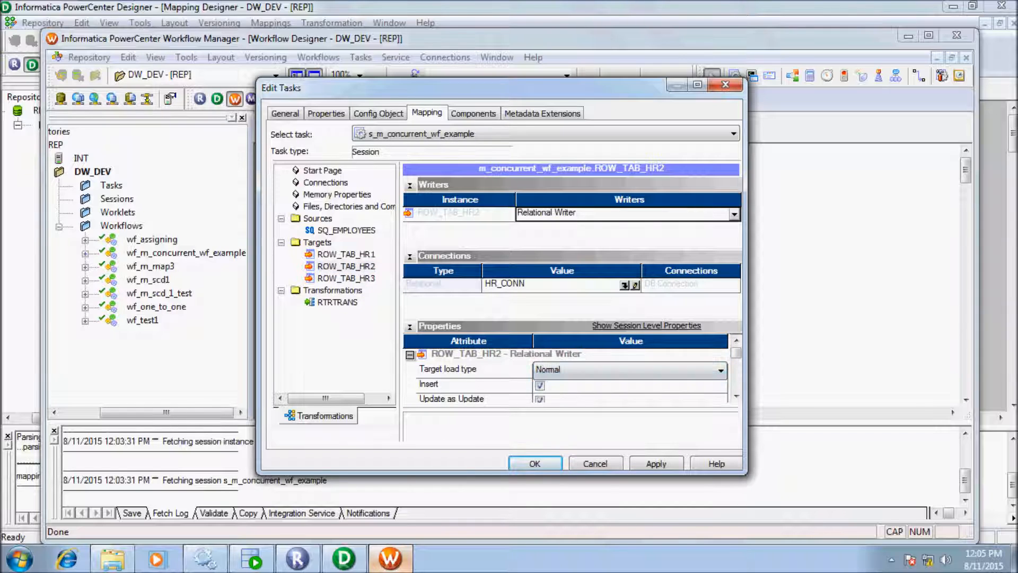
click(346, 230)
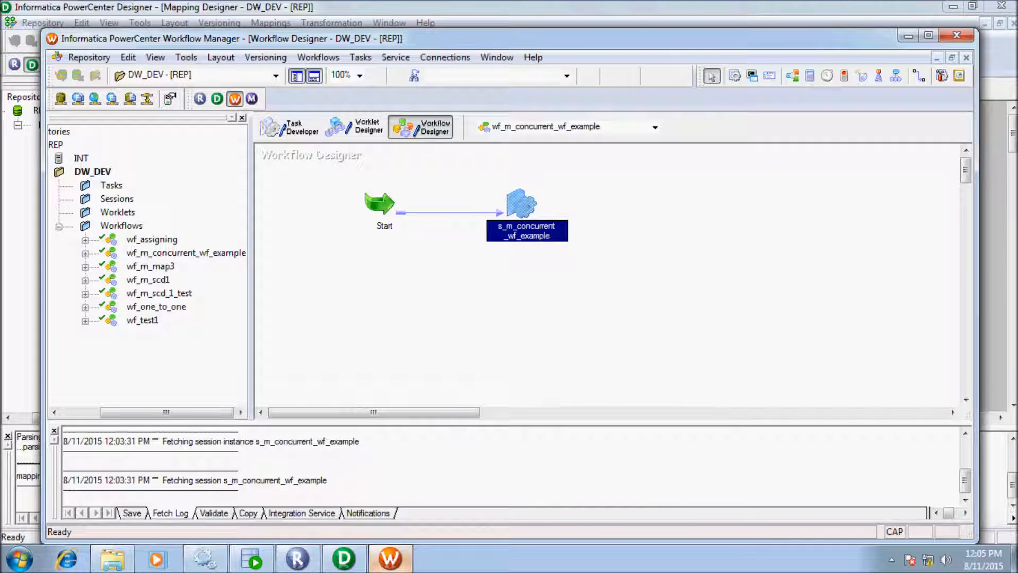
Step: Save wf_m_concurrent_wf_example to the repository and bring up its workflow properties
click(89, 57)
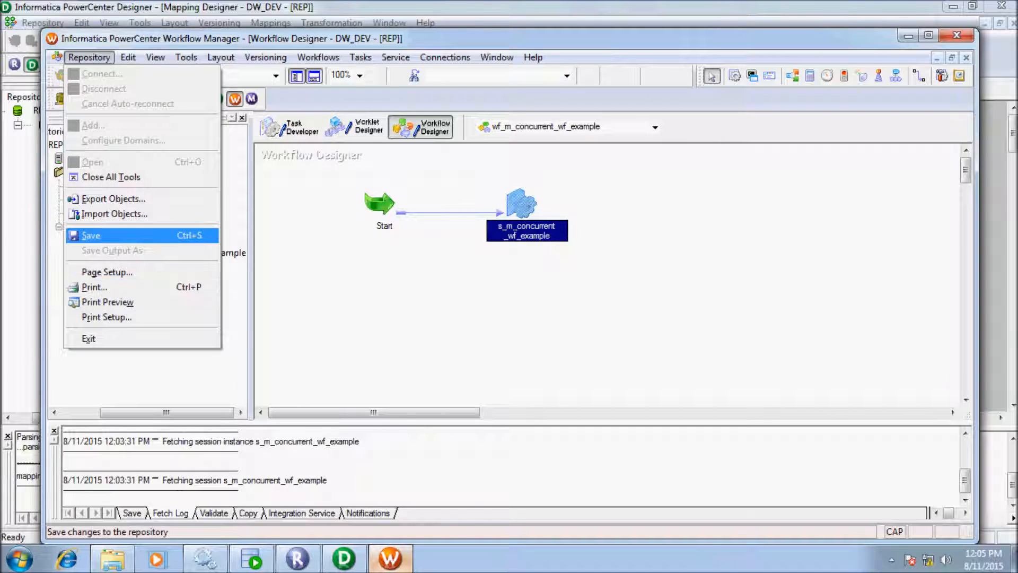
click(91, 235)
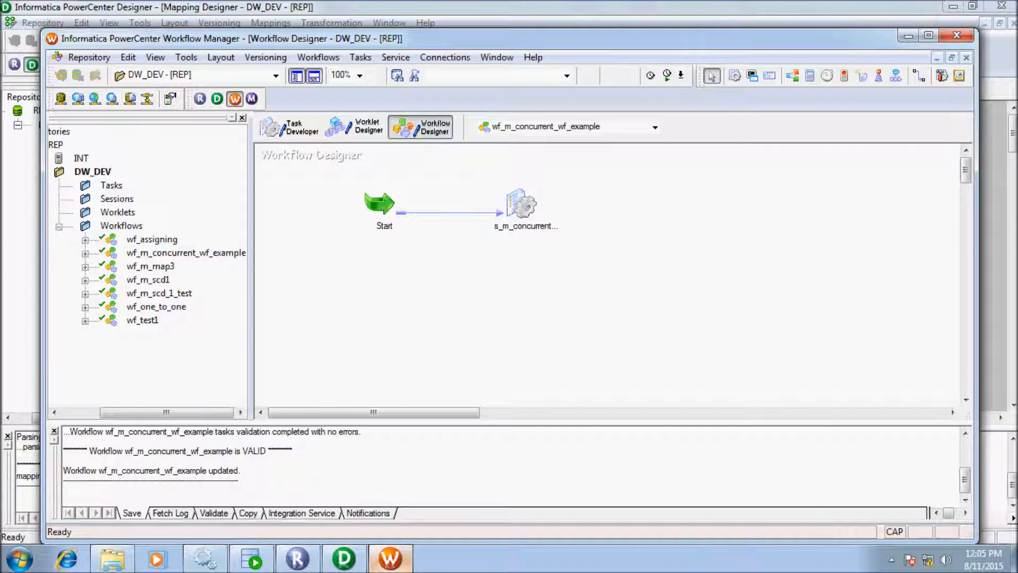
click(317, 57)
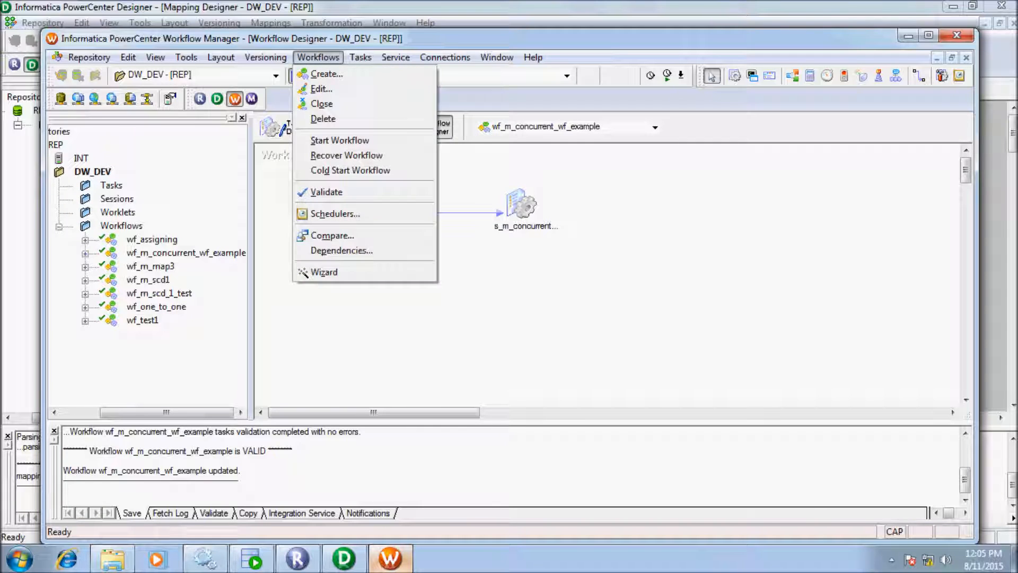
mouse_move(321, 88)
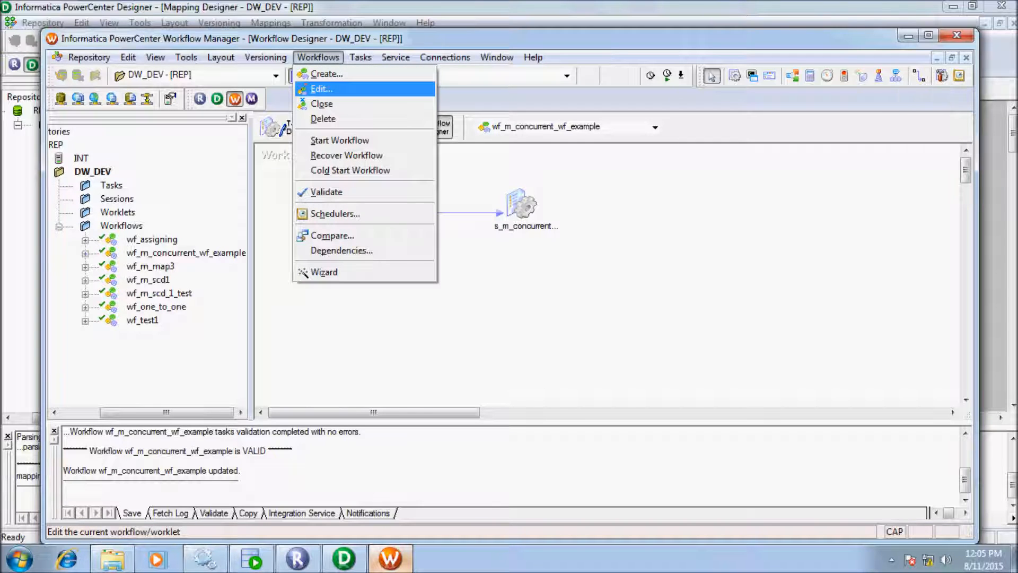
click(320, 89)
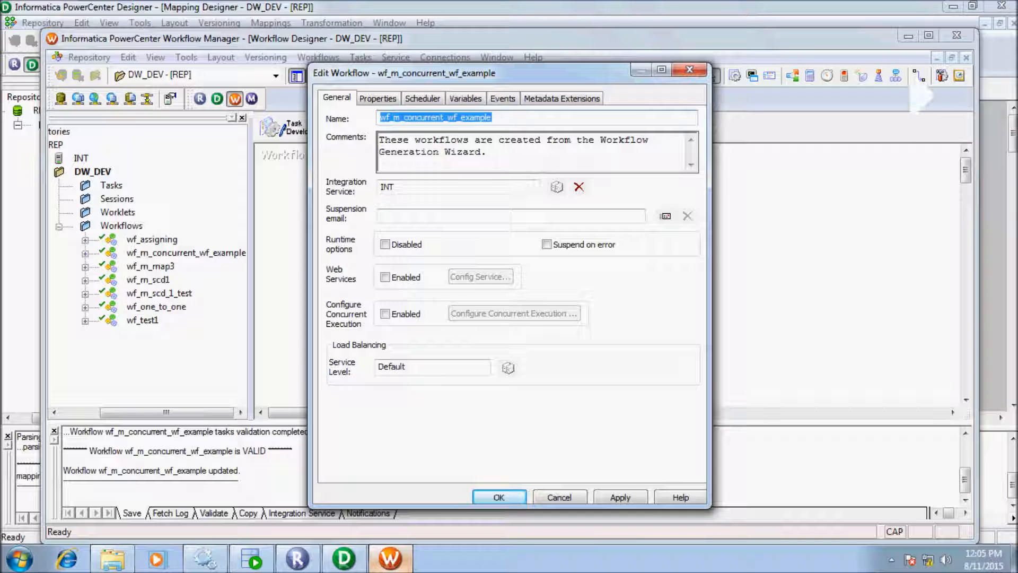
Step: Enable concurrent execution for the workflow and go into its run-instance configuration
click(383, 314)
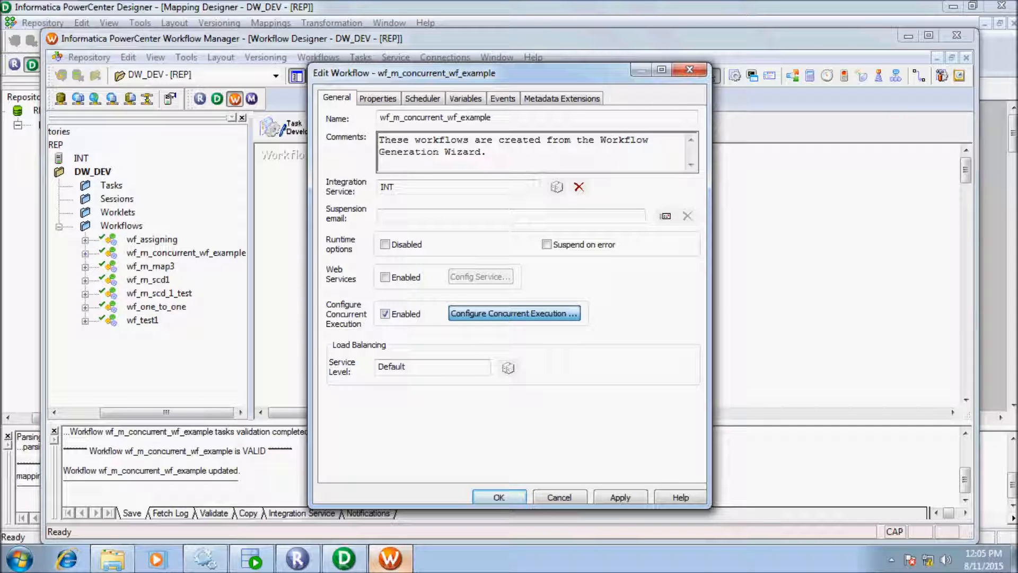
click(513, 312)
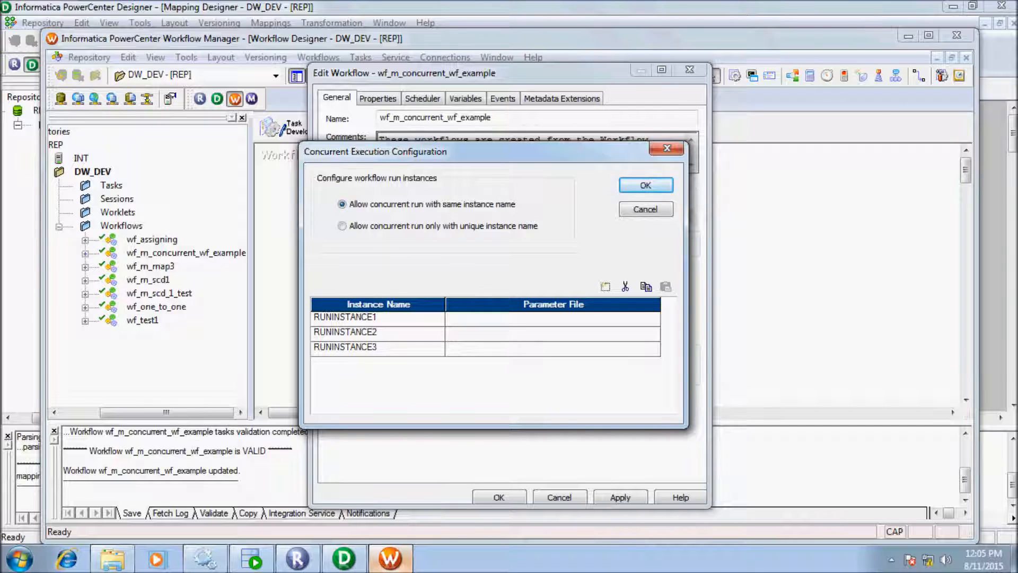
Step: Rename the run instances to DEPT10, DEPT20 and DEPT30 and select DEPT10's Parameter File cell
double_click(343, 317)
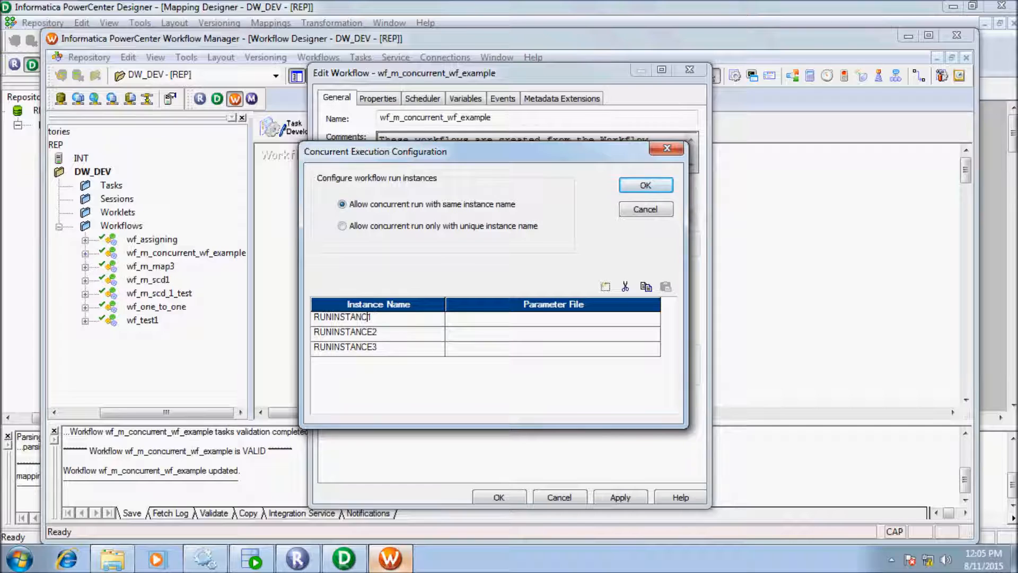
text(DE1)
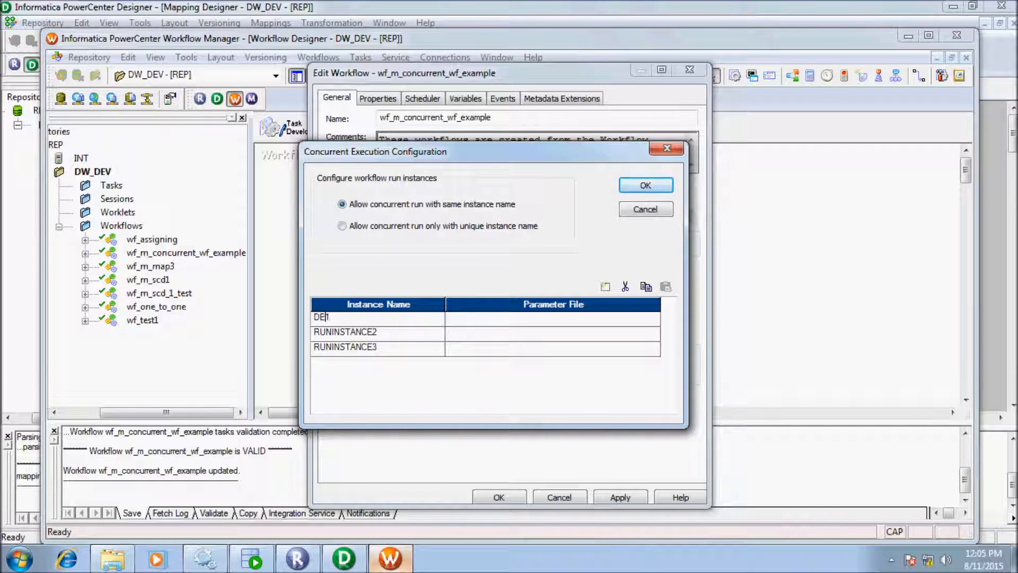
text(PT)
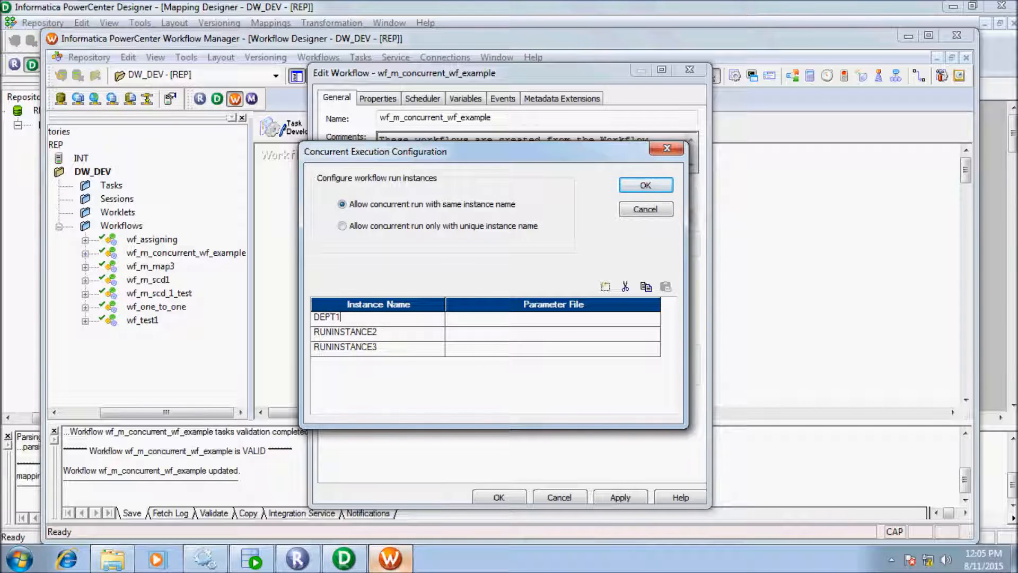
text(0)
click(378, 332)
text(DEPT2)
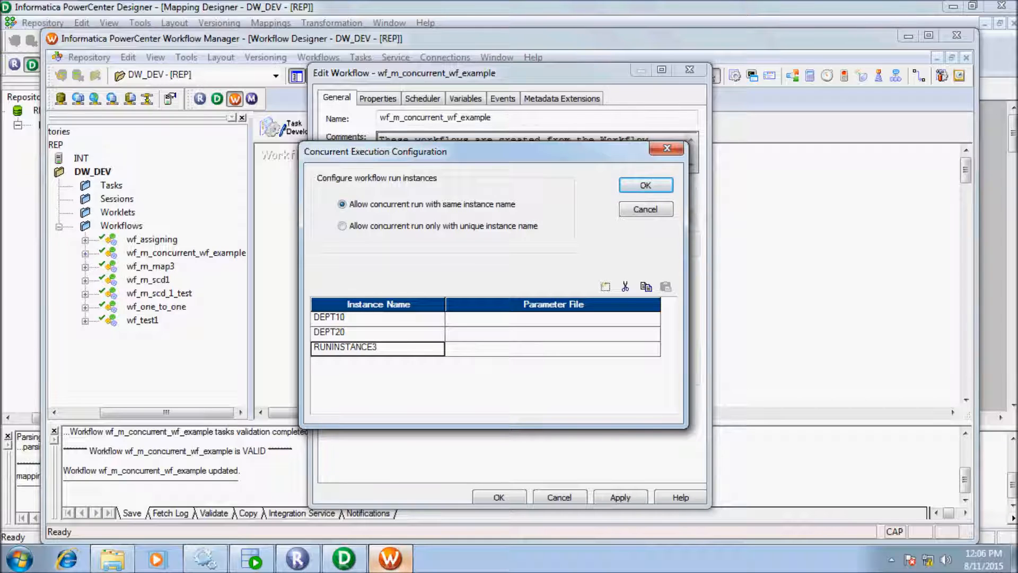
text(0)
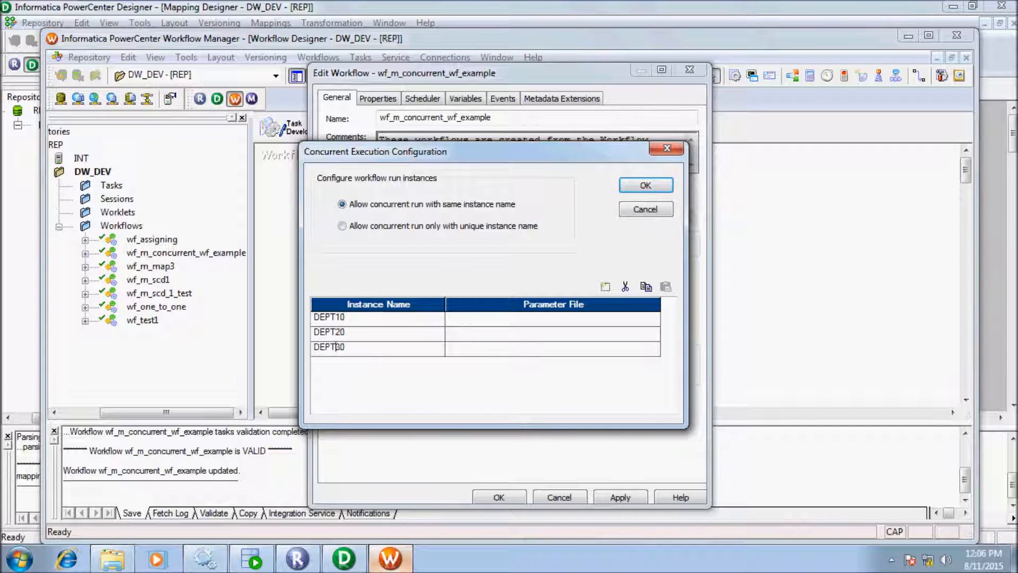
click(552, 317)
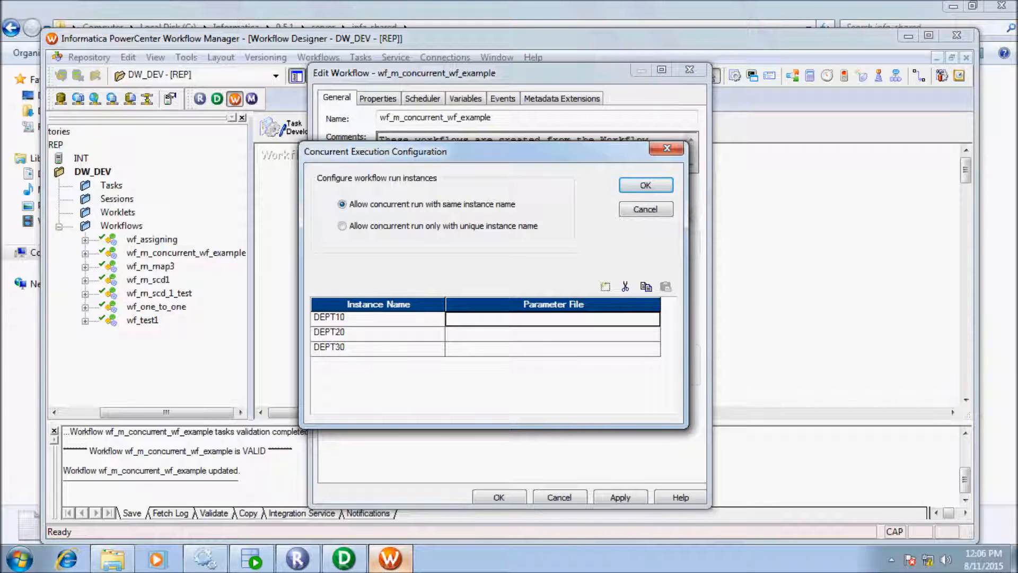
Step: Enter C:\Informatica\9.5.1\server\infa_shared as the parameter file path and check para_file in Explorer
text(C:\Informatica\9.5.1\server\infa_shared)
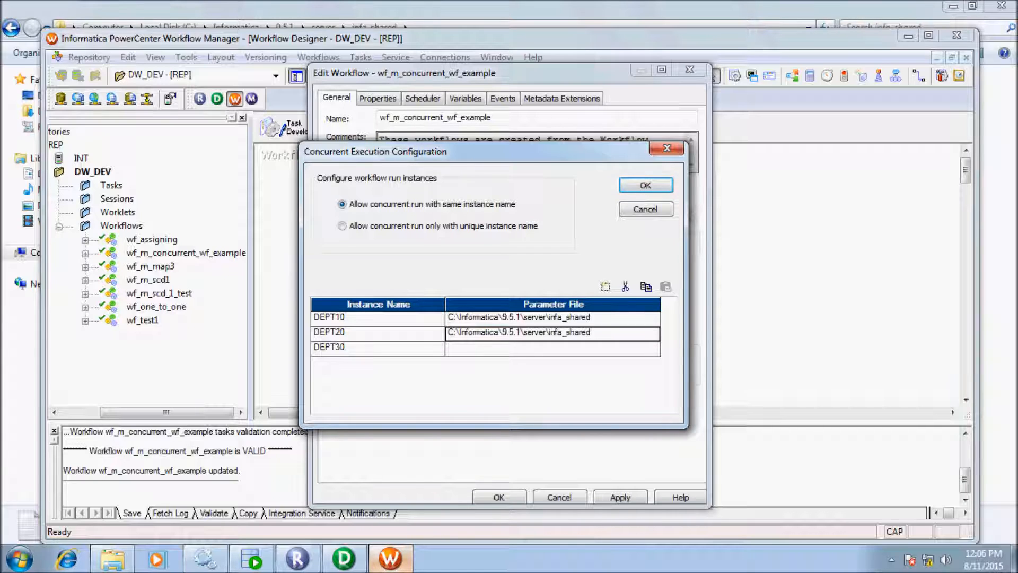
click(552, 348)
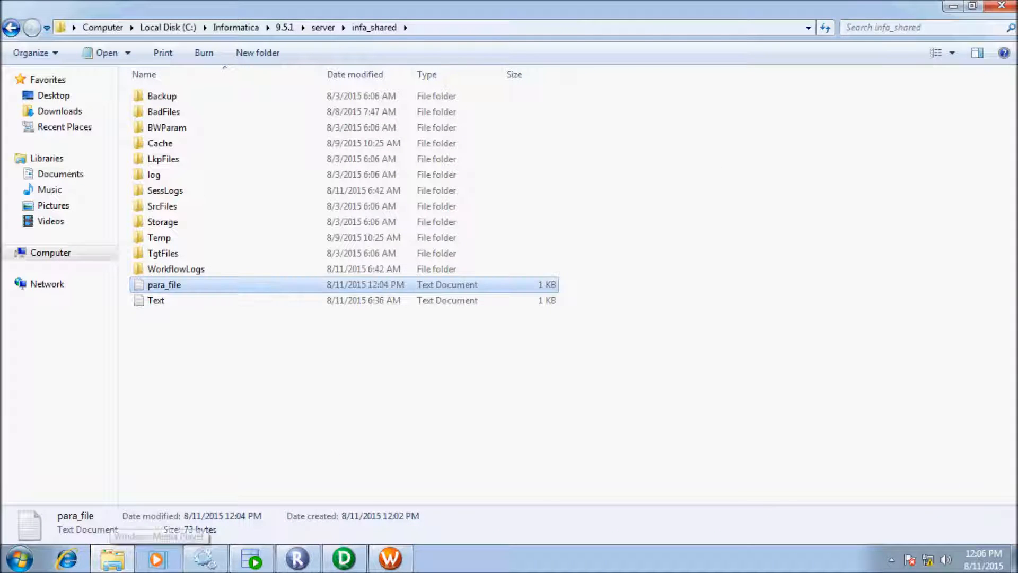
right_click(163, 284)
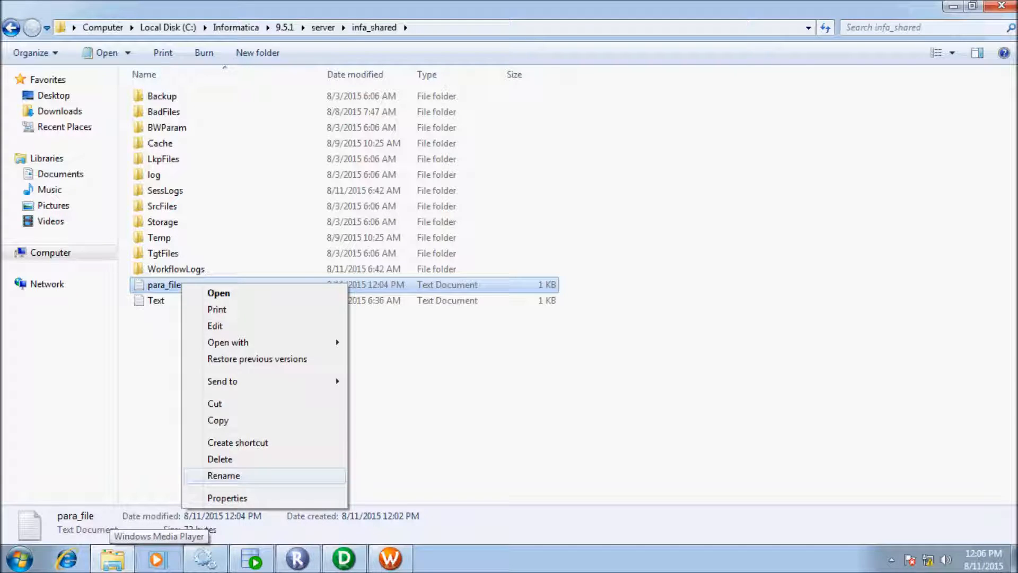
click(223, 475)
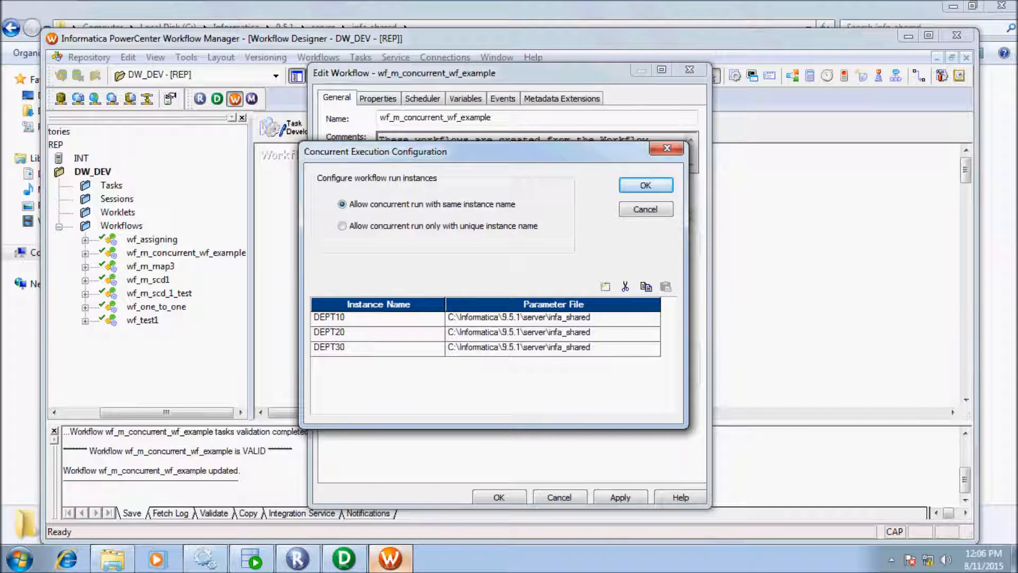
Step: Complete the DEPT10 parameter file path as infa_shared\para_file.TXT
text(\para_file)
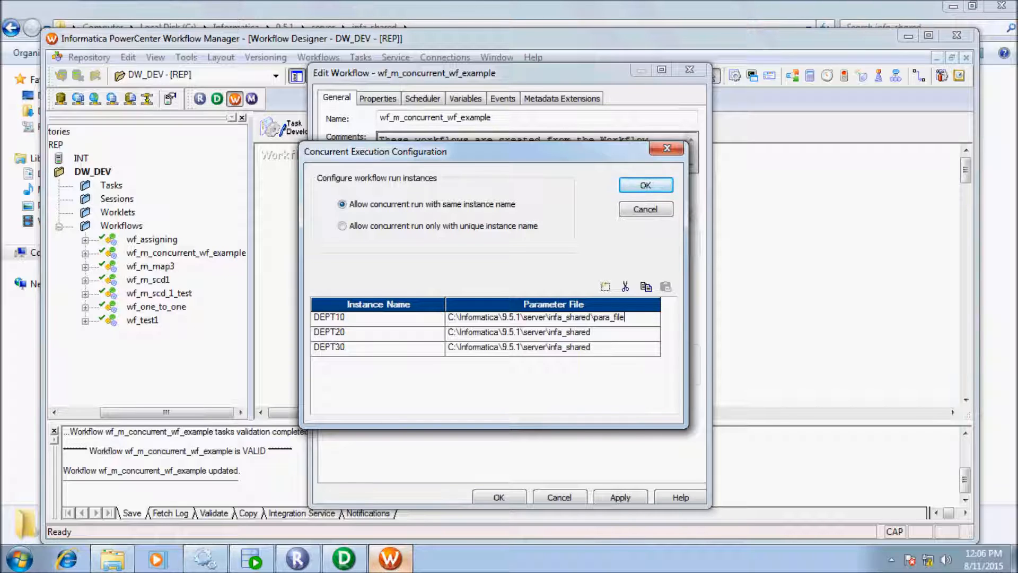
text(.T)
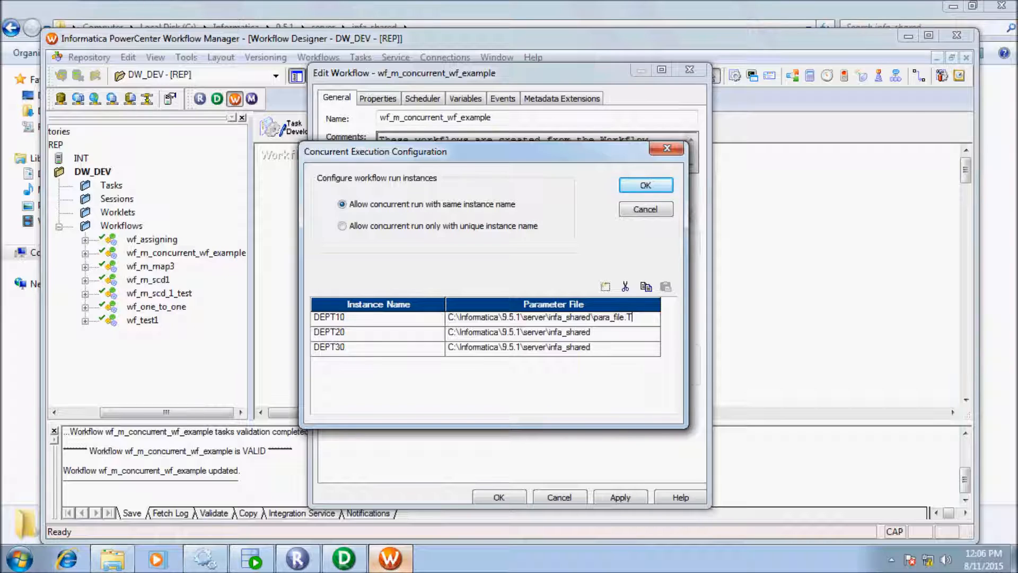
text(X)
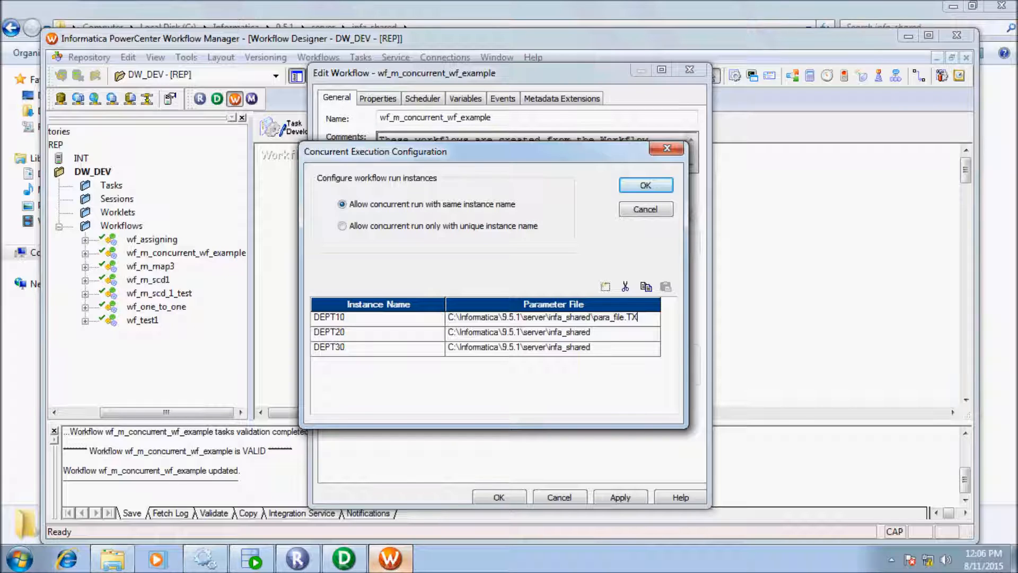
text(T)
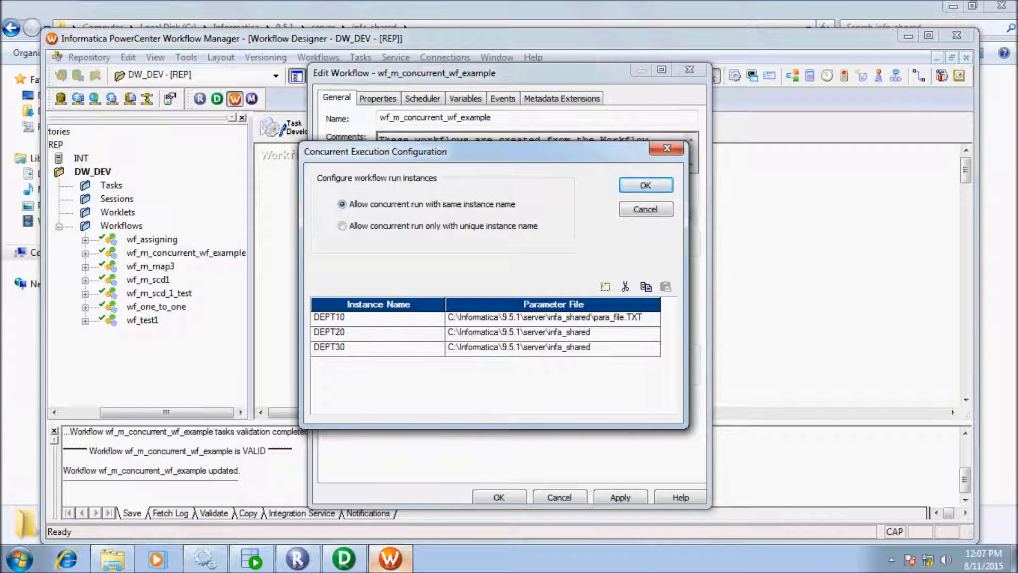
Step: Set DEPT20 and DEPT30 to para_file.TXT as well and confirm the concurrent configuration
click(551, 332)
text(\)
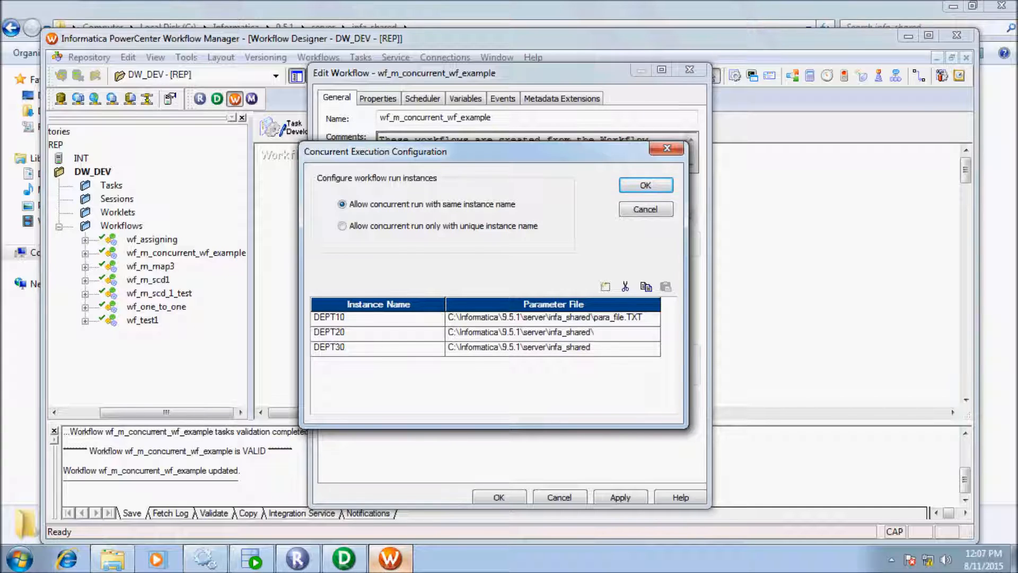
text(para_file.TXT)
text(\)
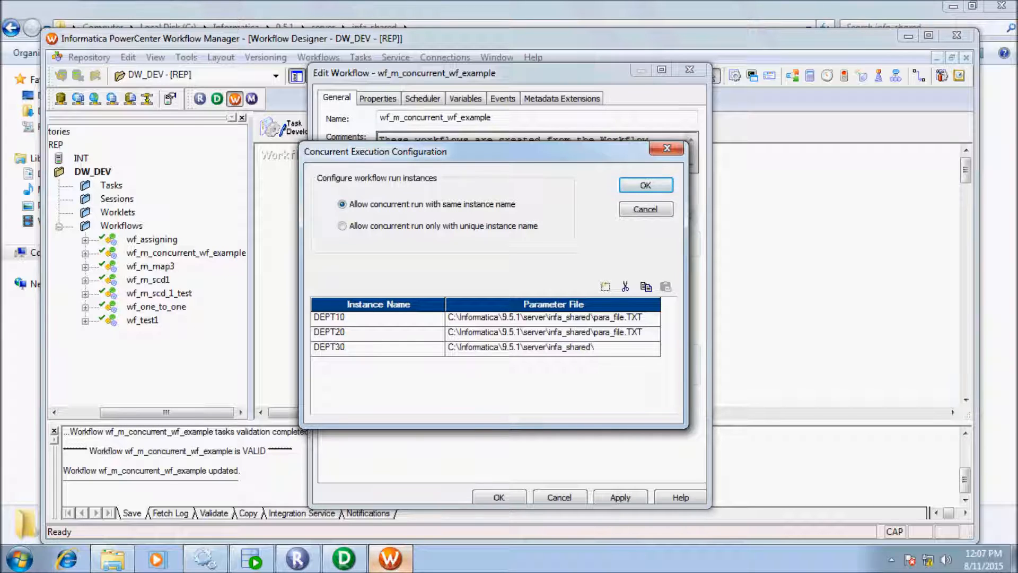
text(para_file.TXT)
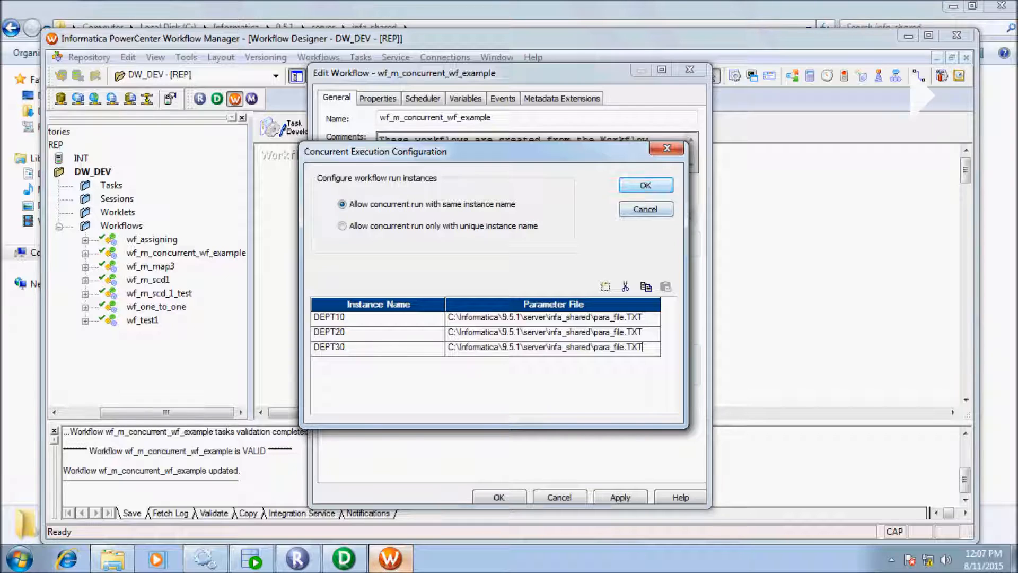
click(644, 185)
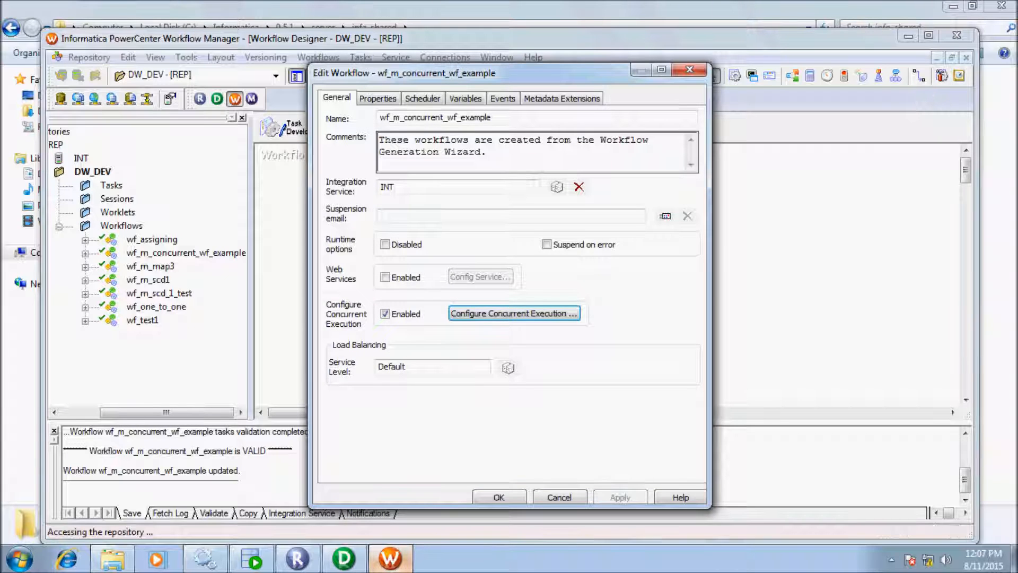
Step: Save the workflow and start it via Start Workflow Advanced with all three instances selected
click(498, 496)
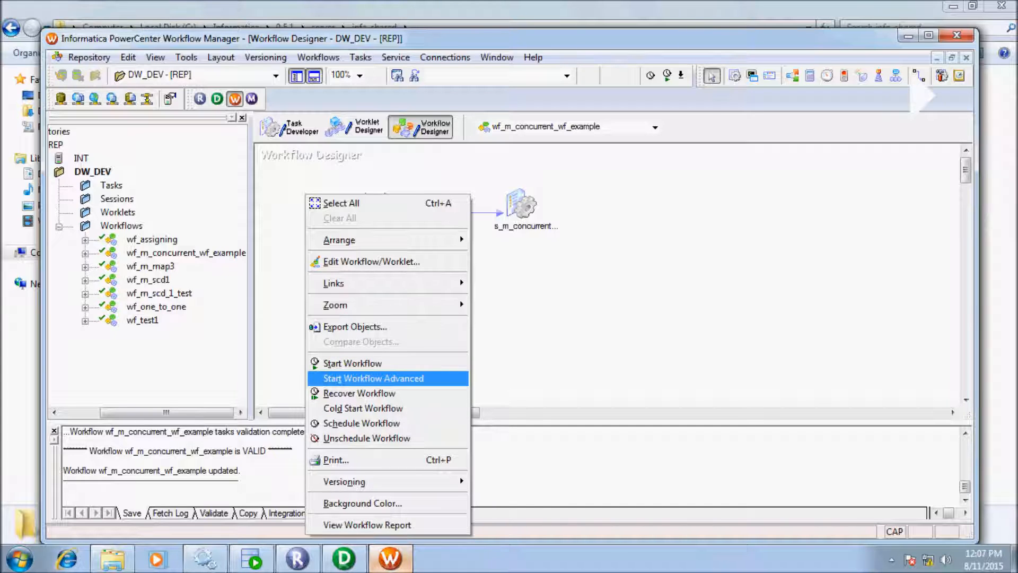
click(372, 377)
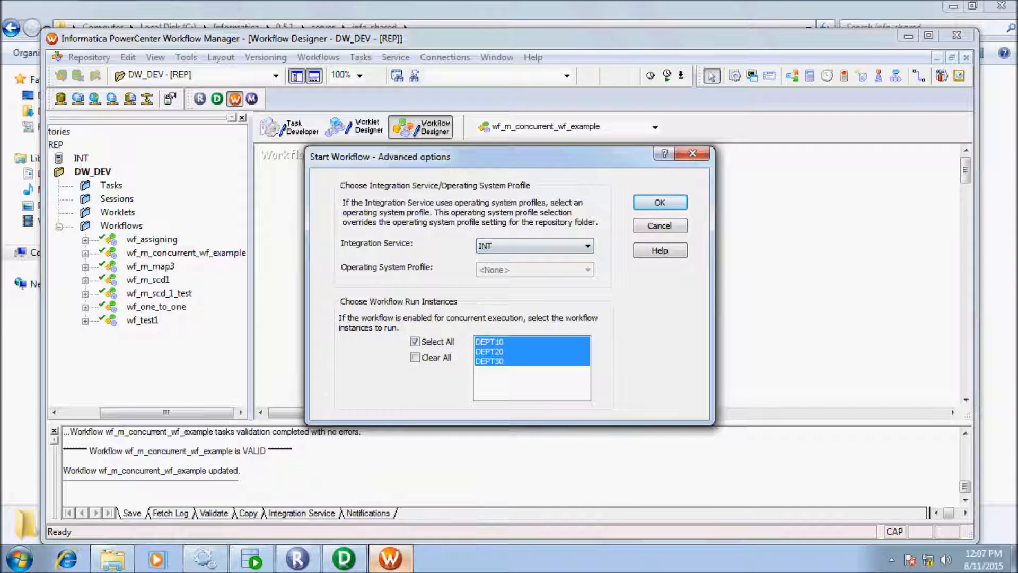
click(659, 201)
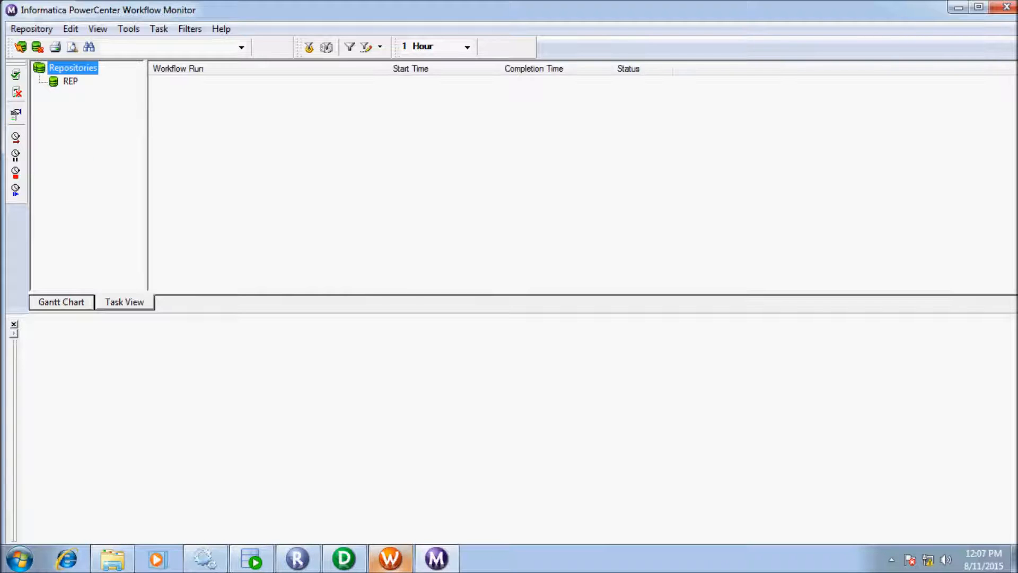
Step: Expand REP > INT > DW_DEV to the runs and view the DEPT10 session's task details
click(70, 81)
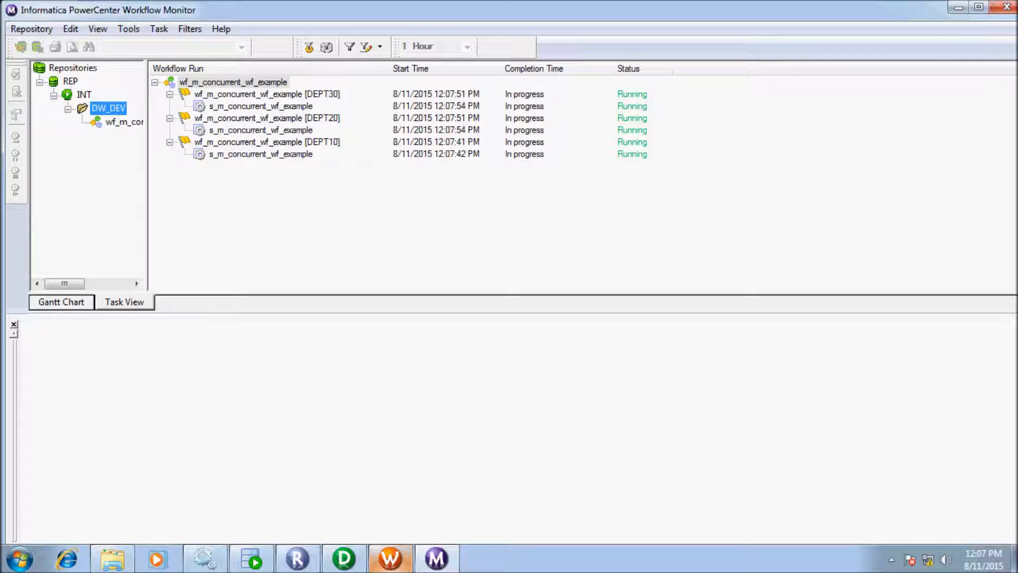
click(260, 154)
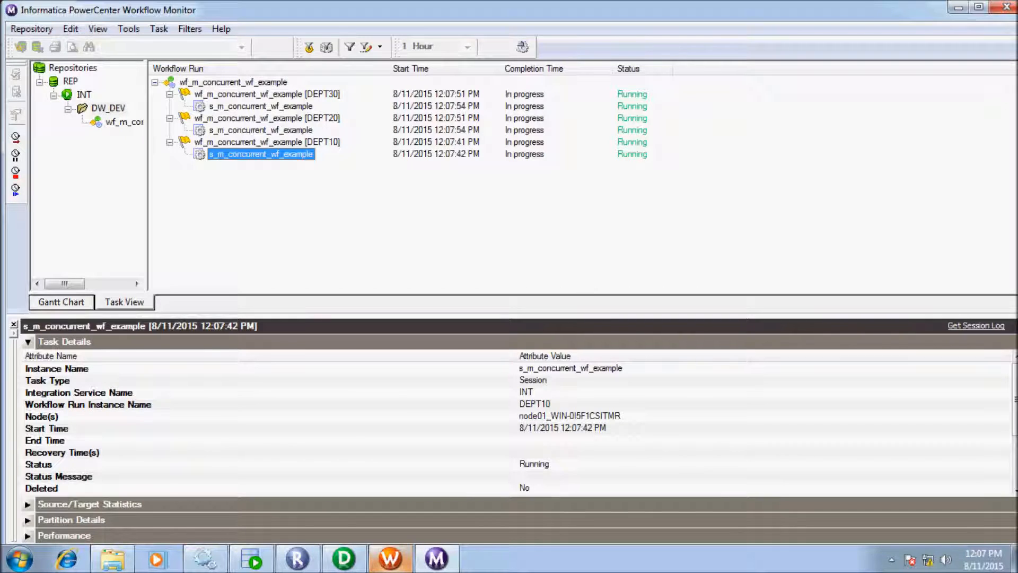
click(28, 340)
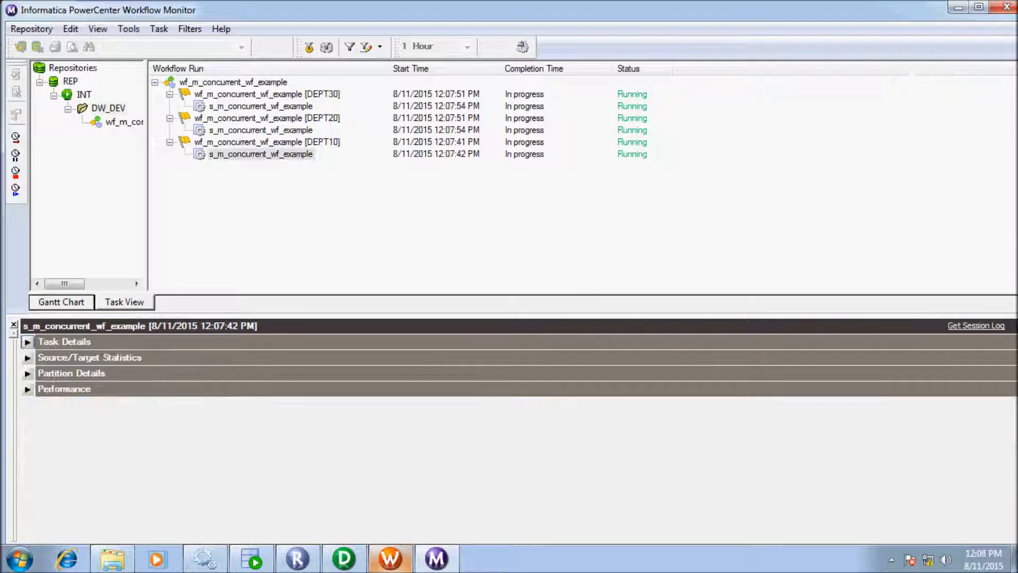
click(28, 357)
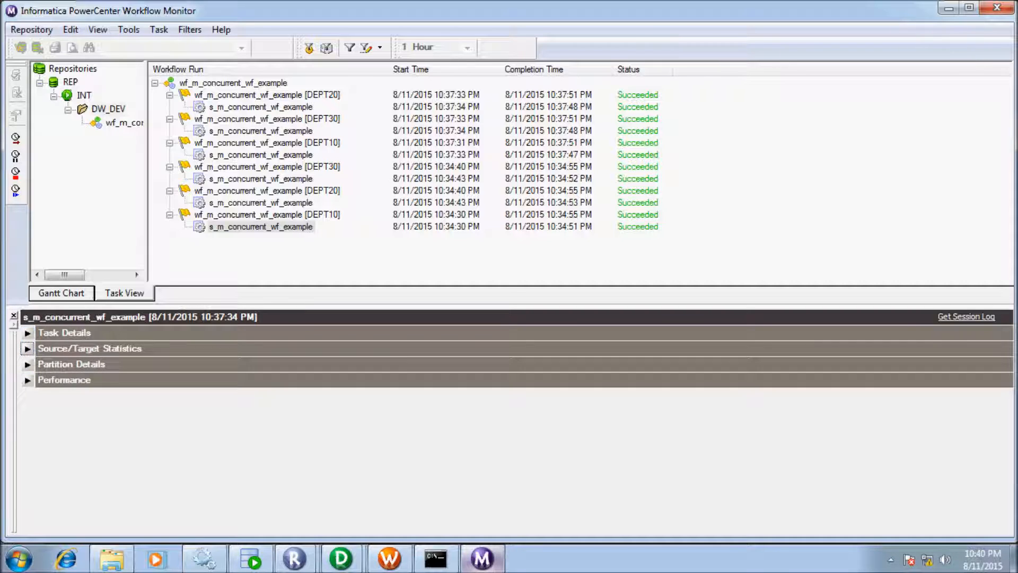
Step: Review the DEPT10 run details and the Concurrent Workflows help topic, then go back to Workflow Manager
click(266, 95)
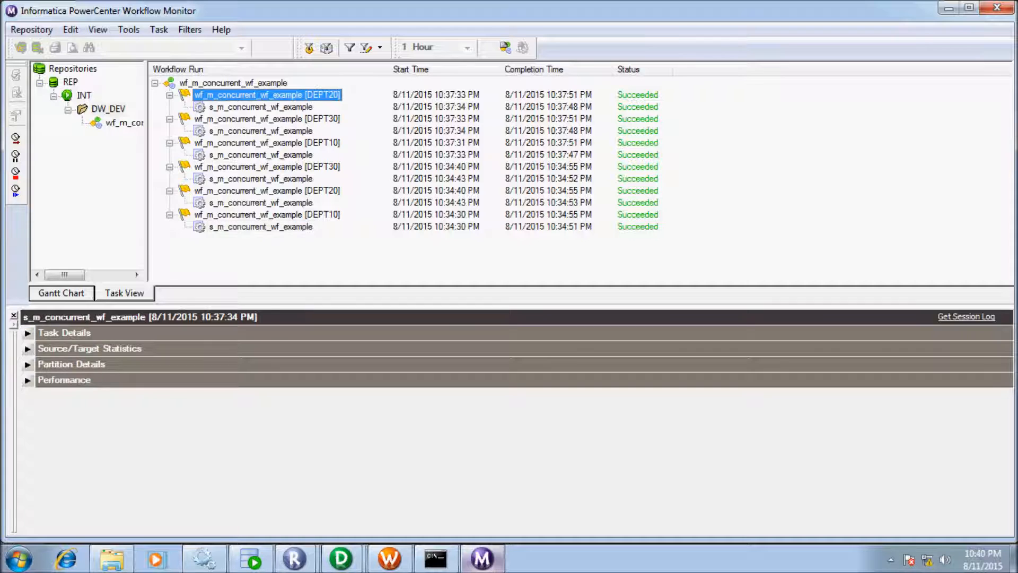
click(170, 94)
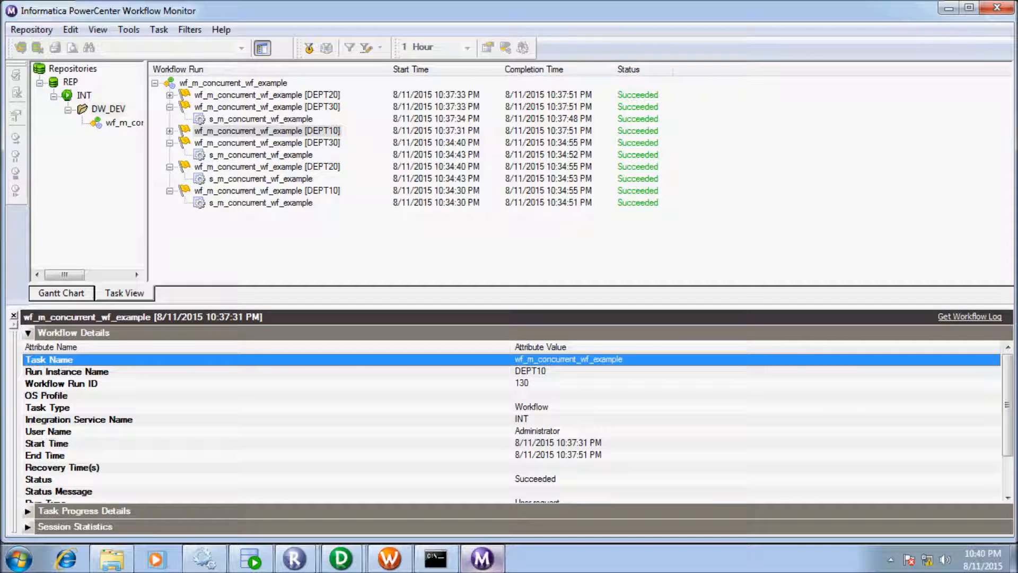
click(266, 94)
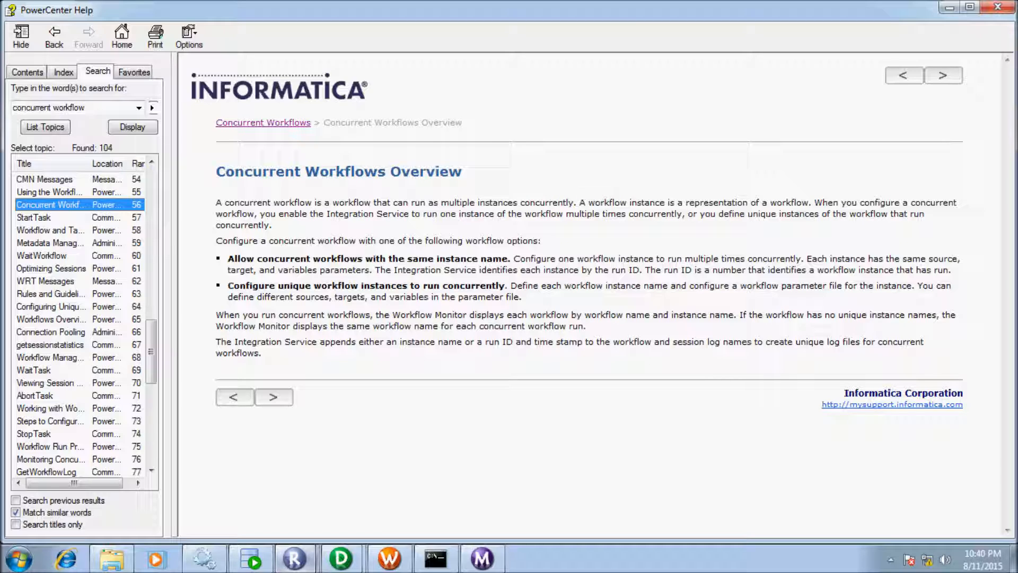
click(481, 557)
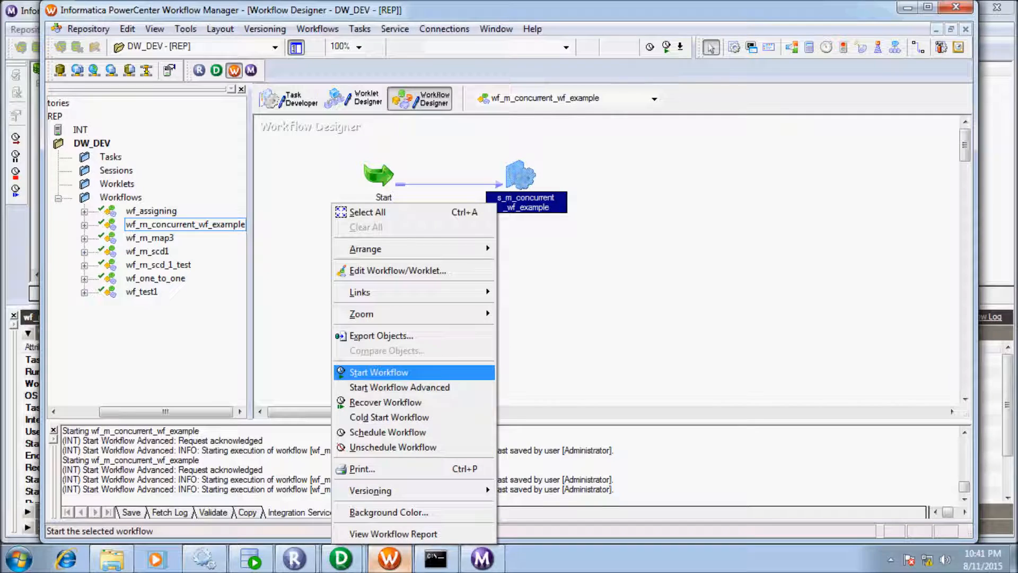
Step: Start a new concurrent run of DEPT10, DEPT20 and DEPT30 via Start Workflow Advanced
click(400, 387)
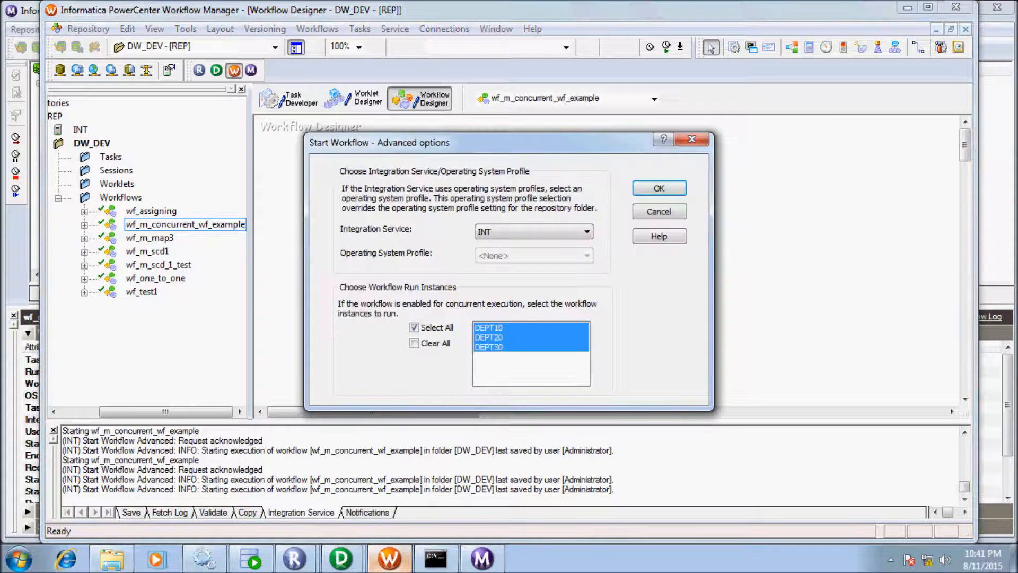
click(657, 188)
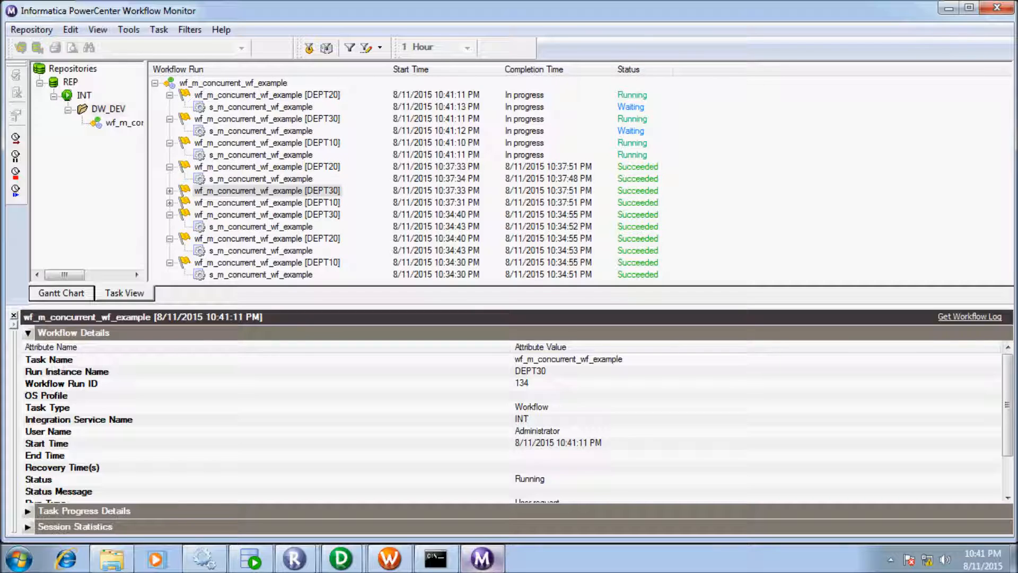
click(266, 142)
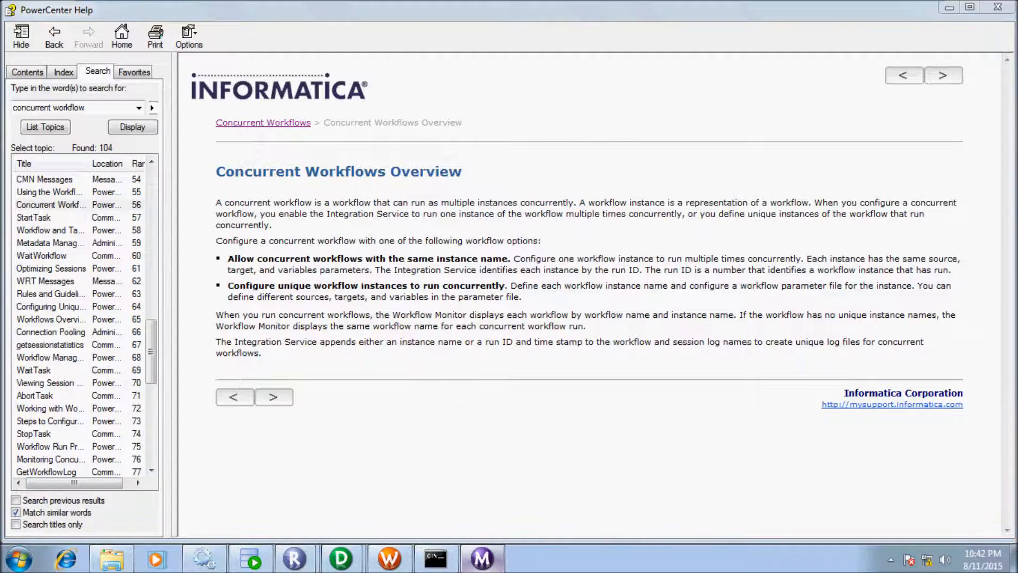
Step: Leave the Concurrent Workflows Overview help topic and return to Workflow Monitor's 10:41 runs
click(482, 558)
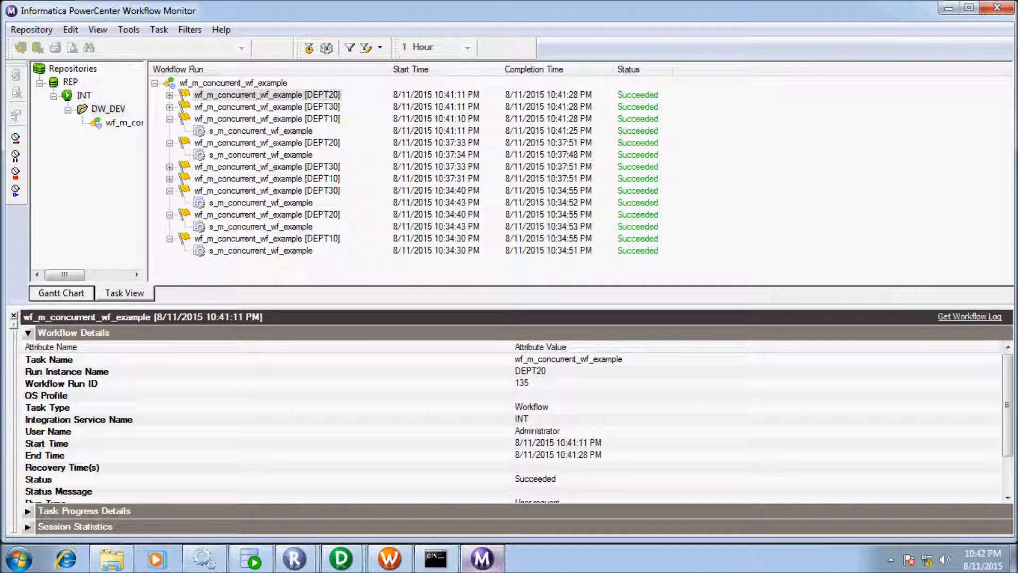